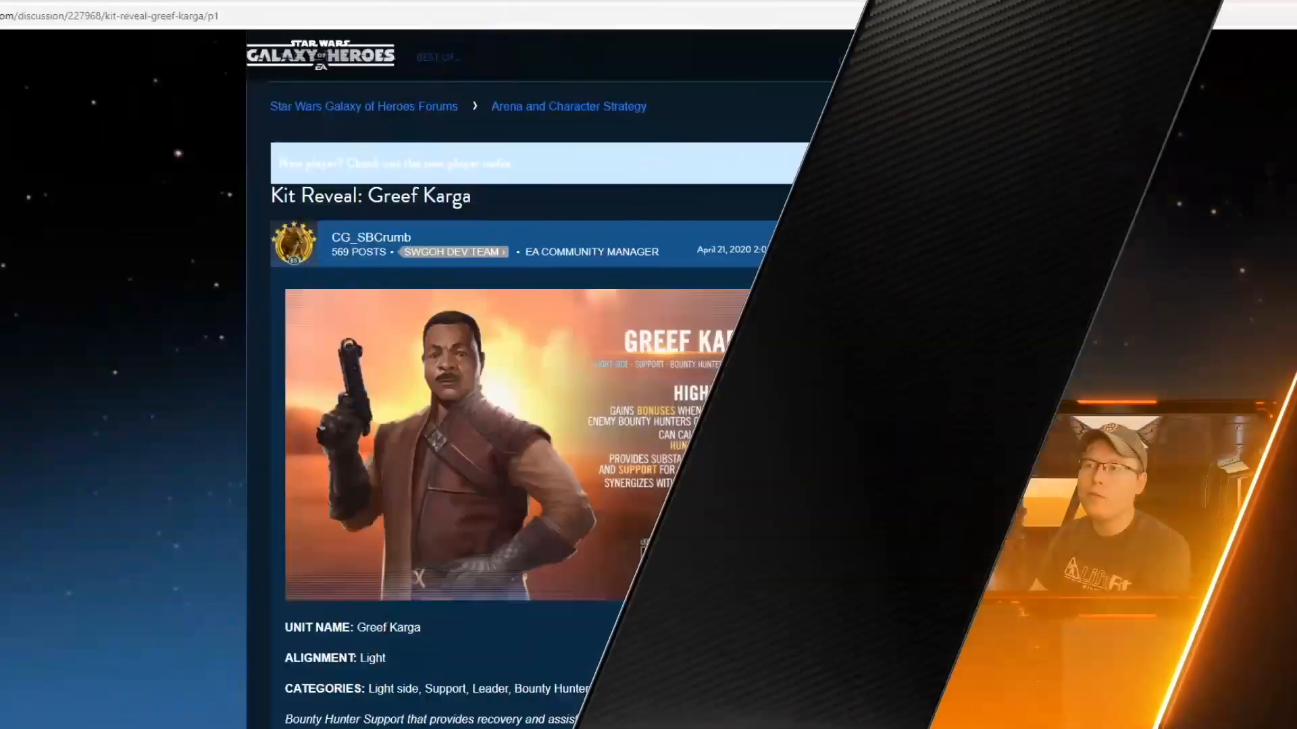
Scroll the Greef Karga thread past the banner image to the ABILITIES section
scroll(down, 3)
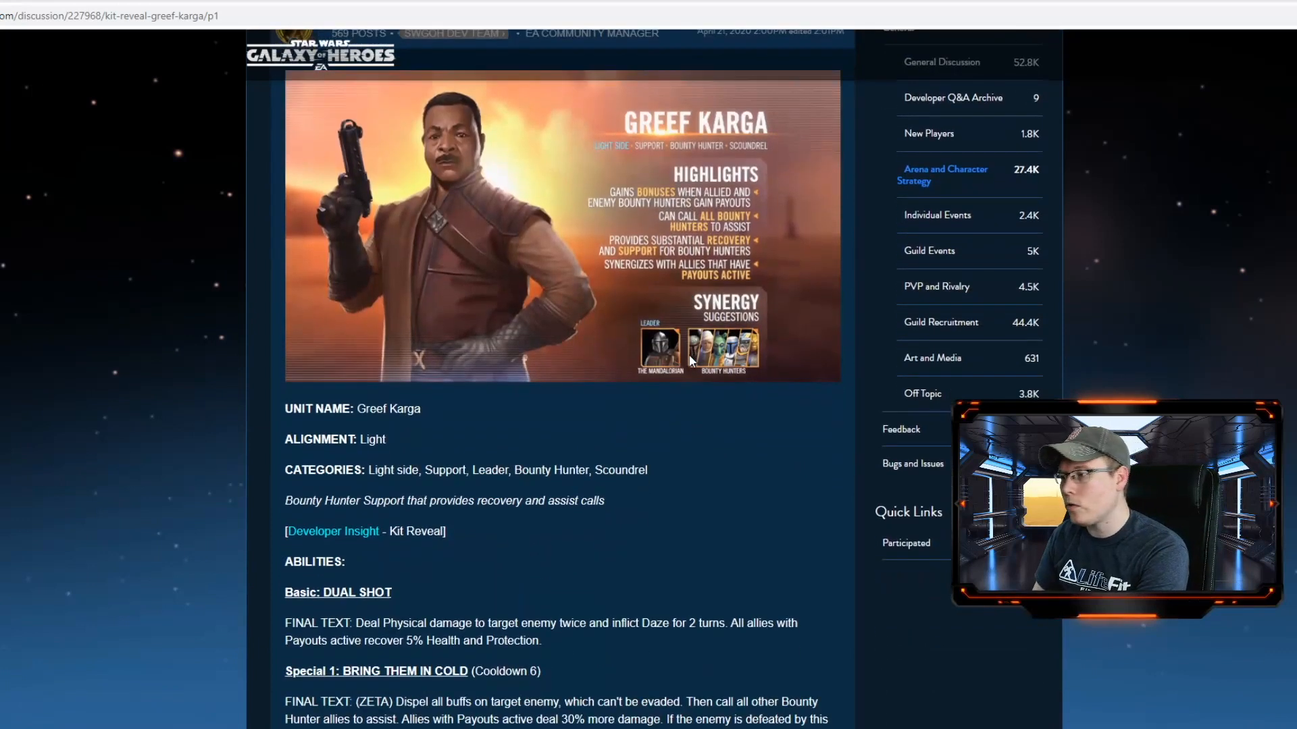
scroll(up, 3)
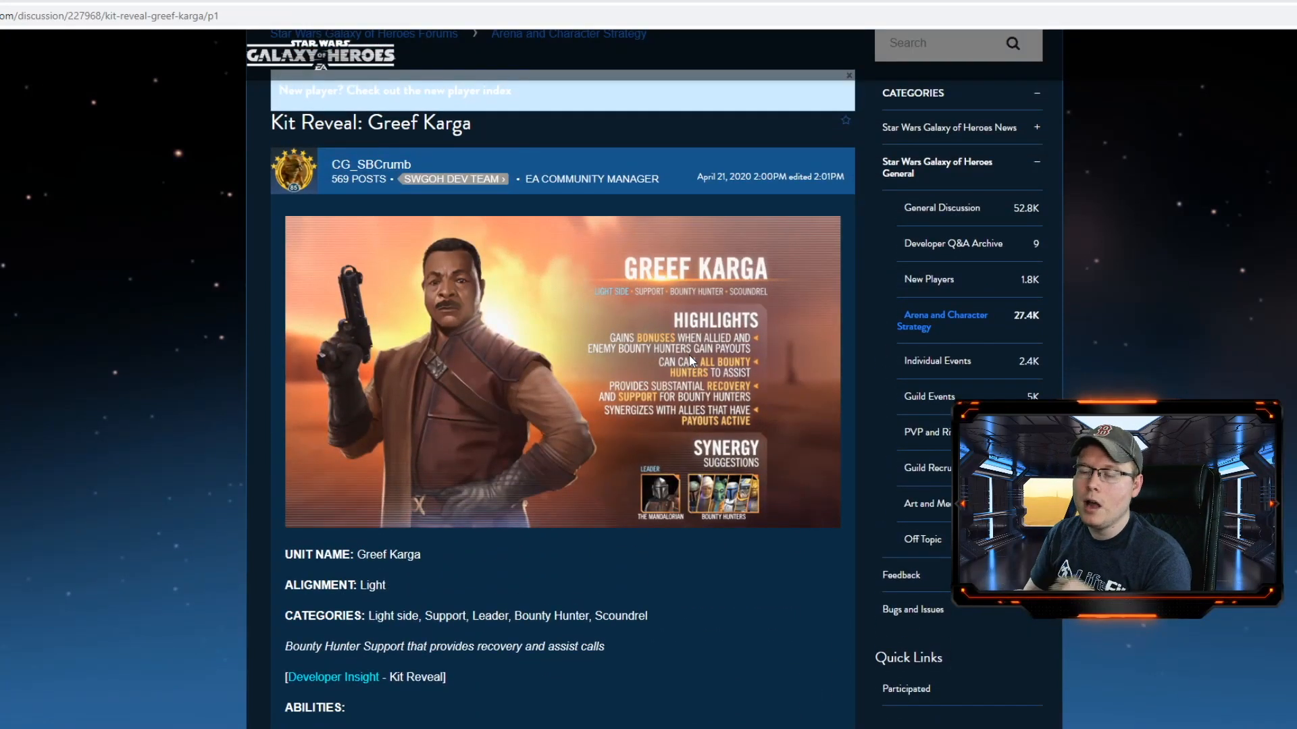
scroll(down, 3)
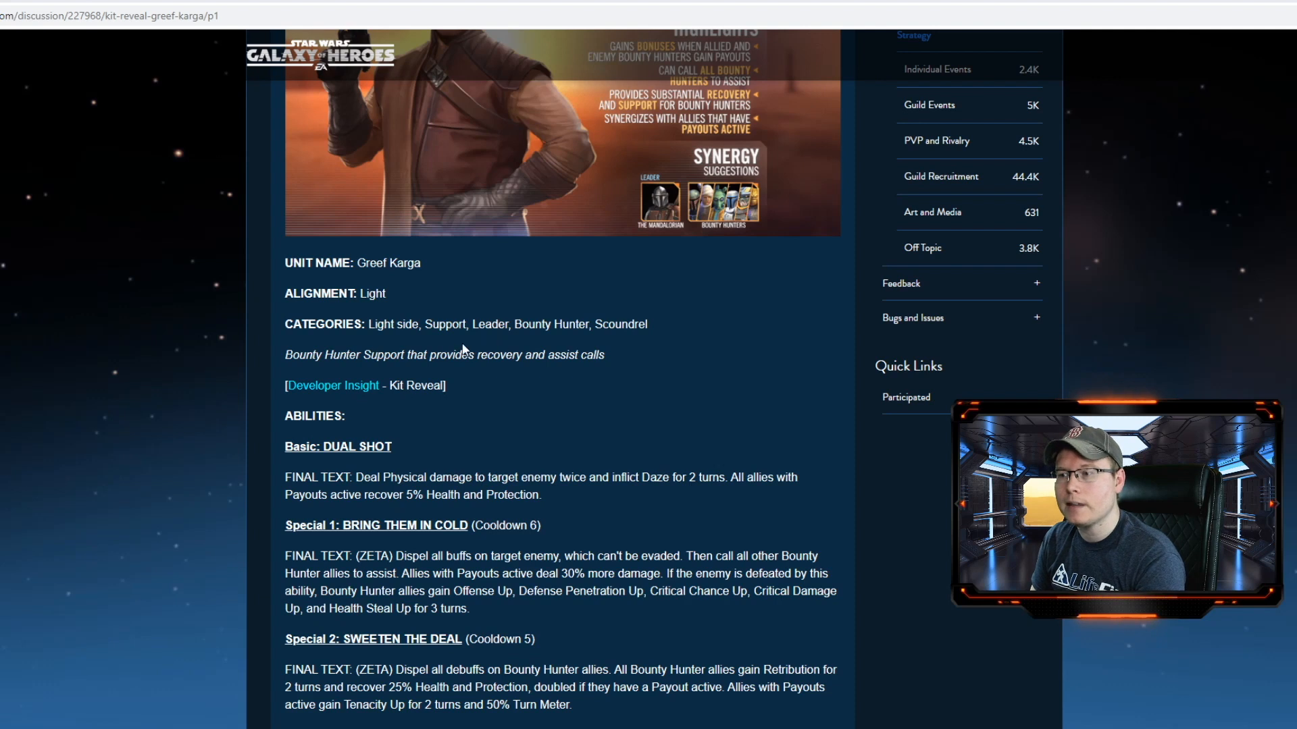
mouse_move(556, 347)
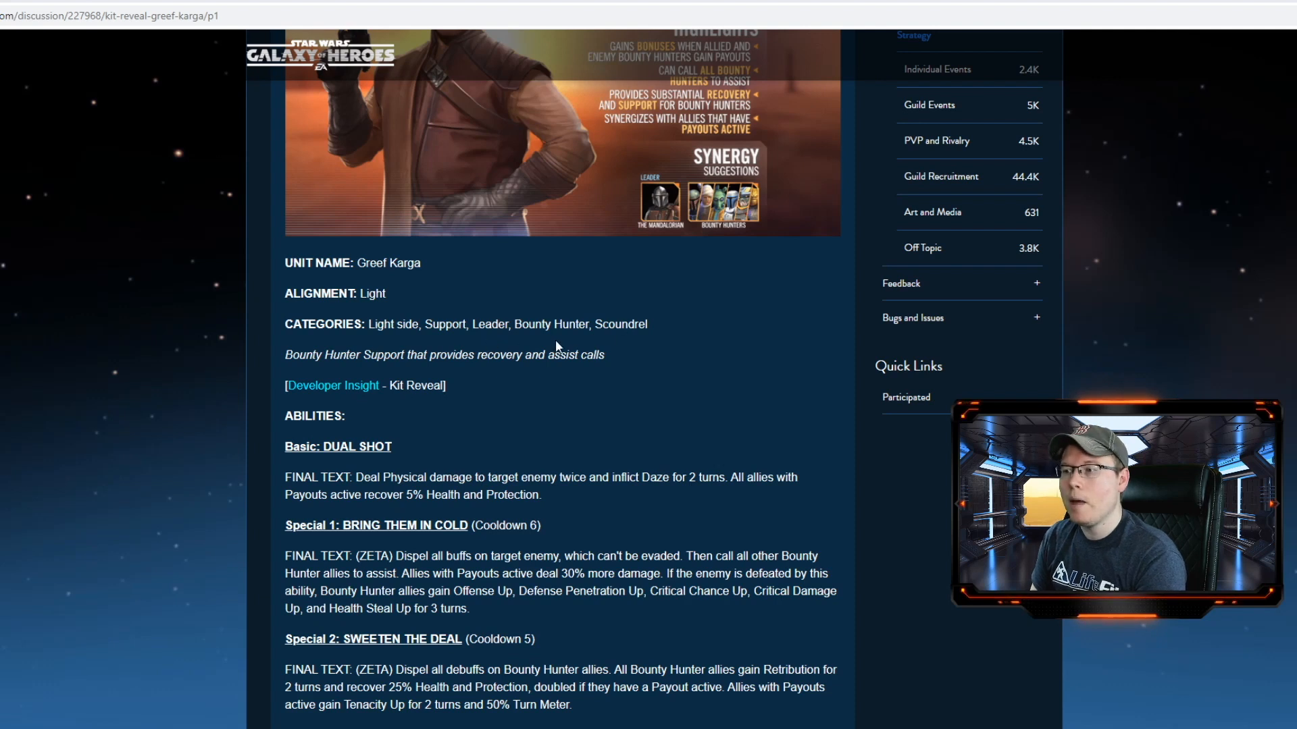
double_click(489, 325)
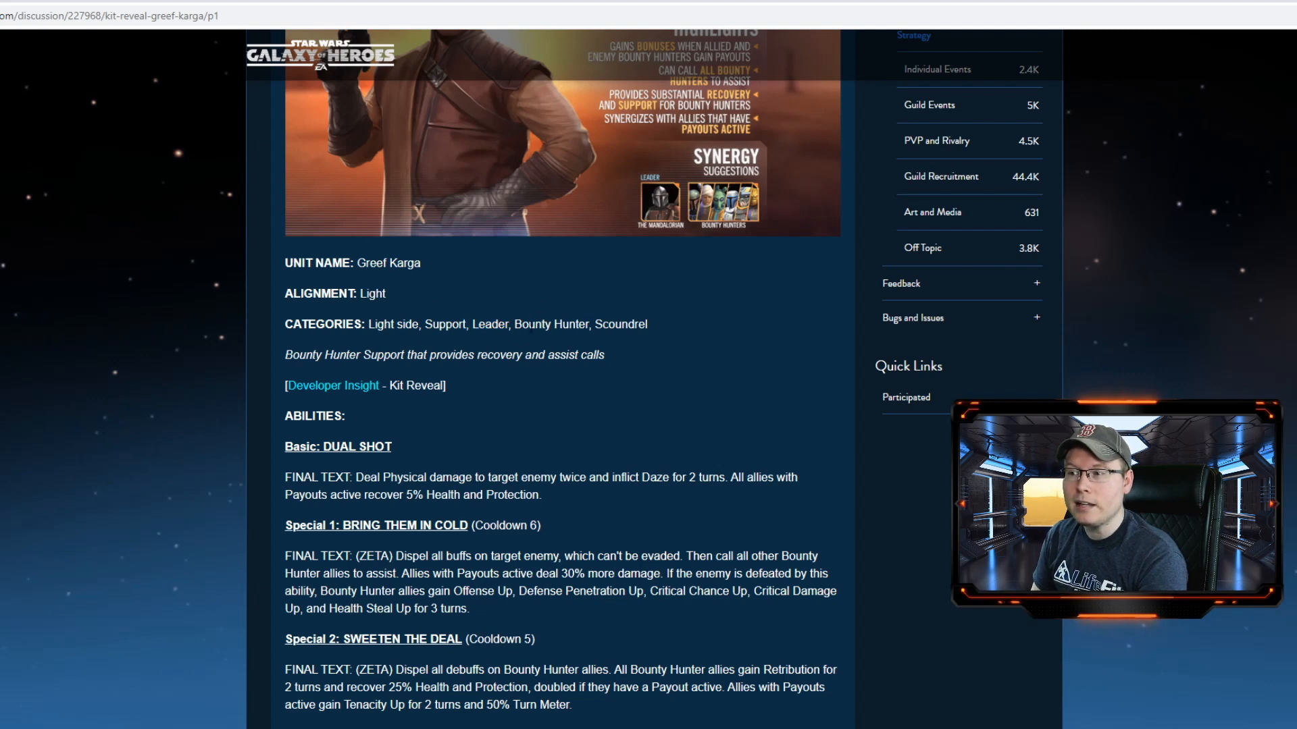
scroll(up, 3)
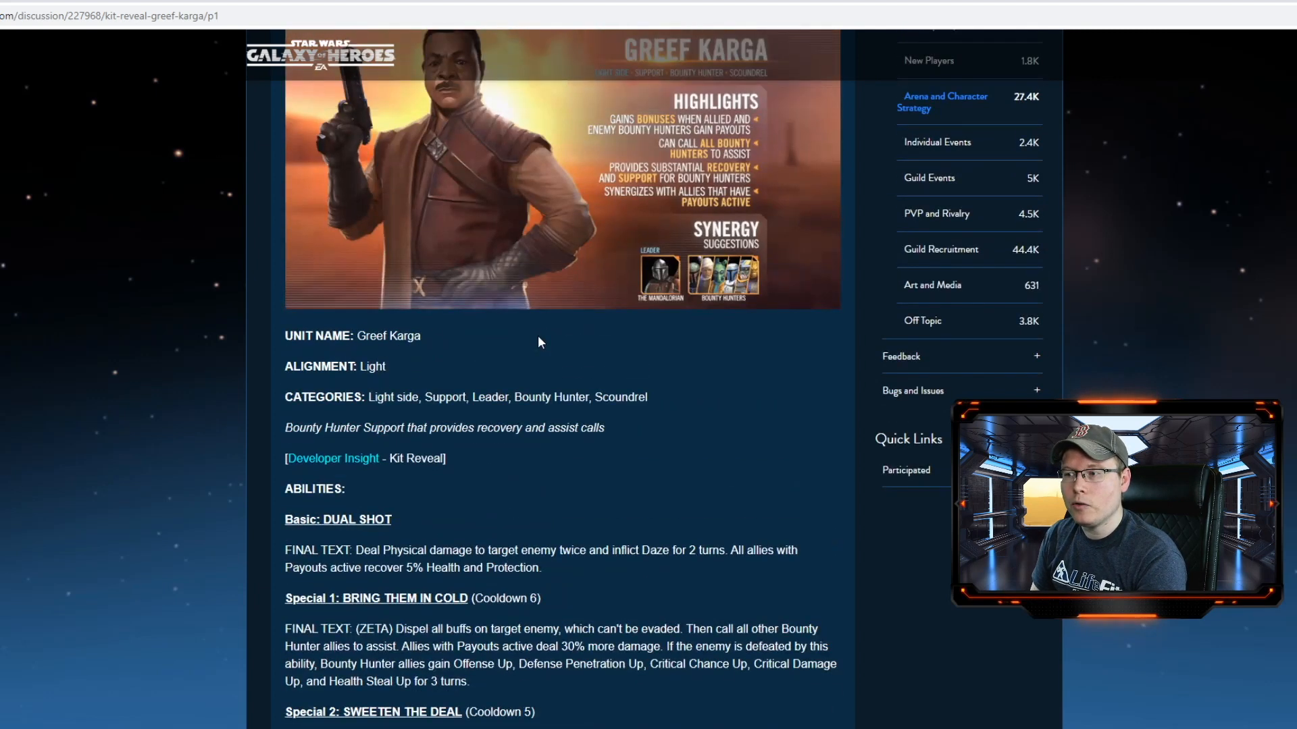
scroll(down, 3)
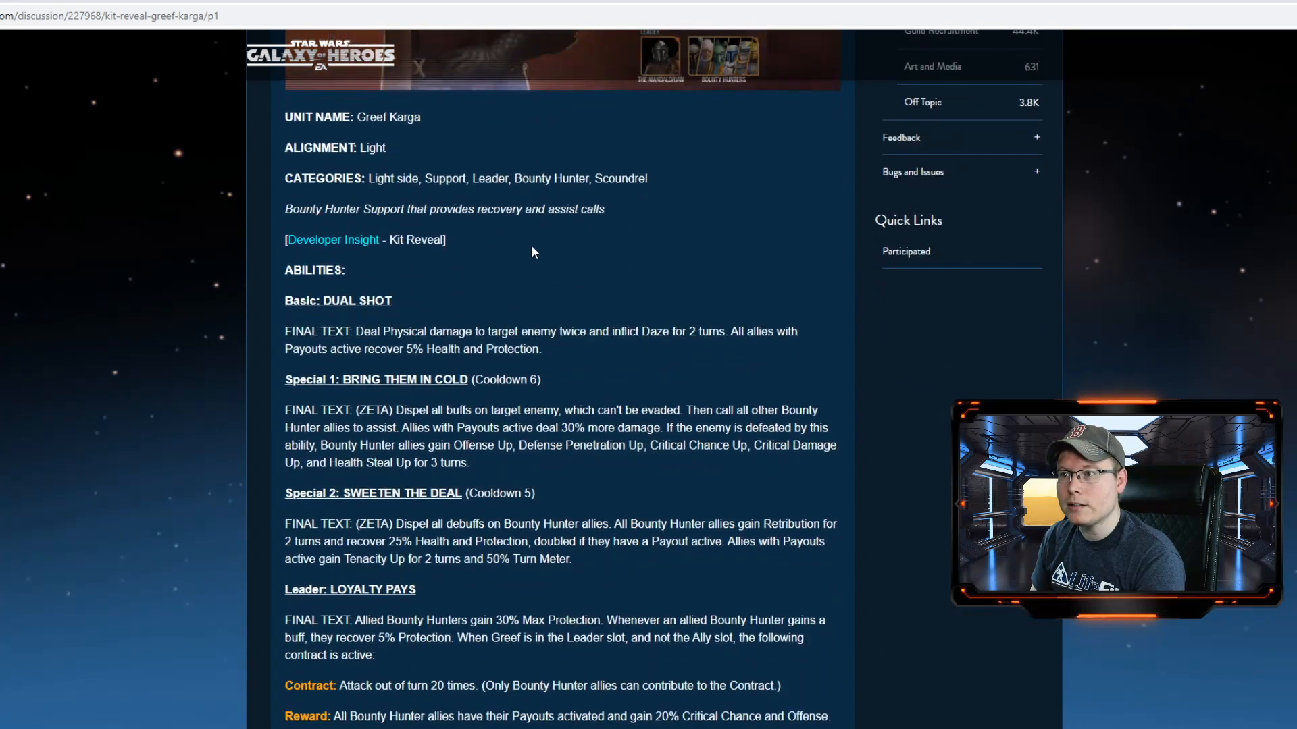
scroll(up, 3)
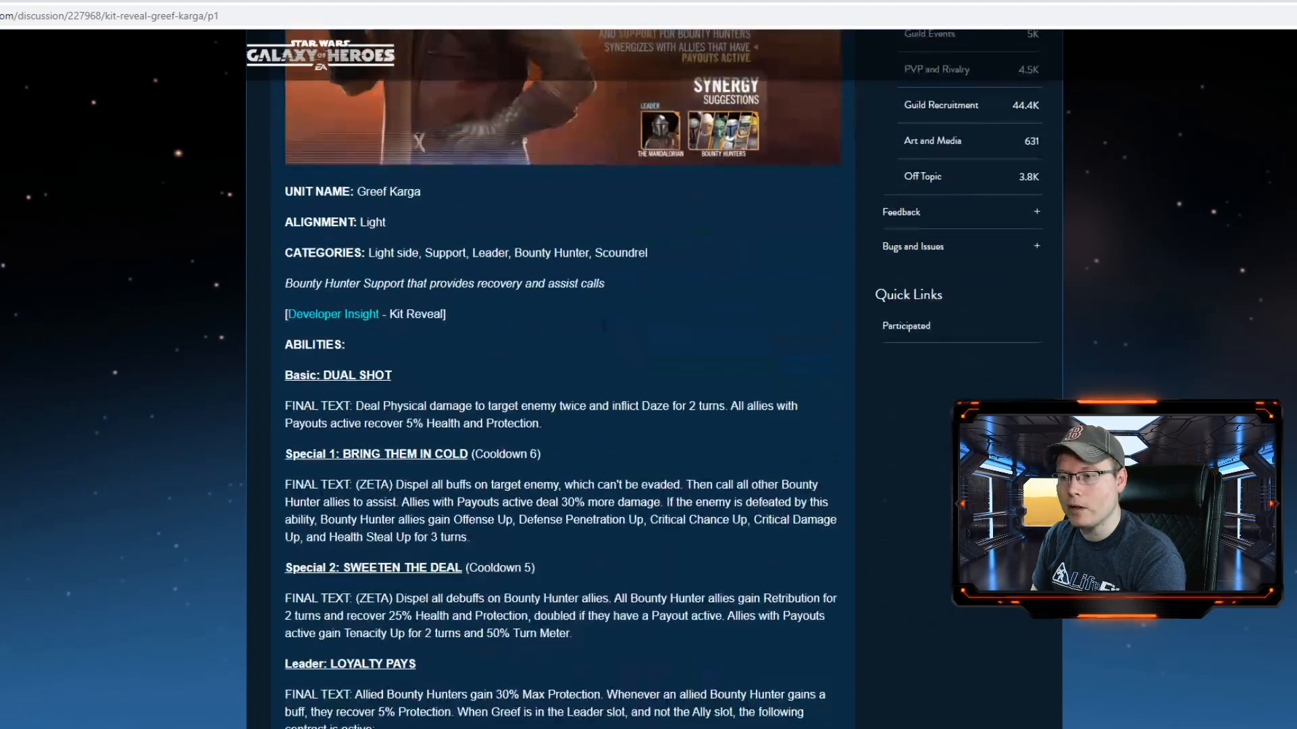
scroll(down, 3)
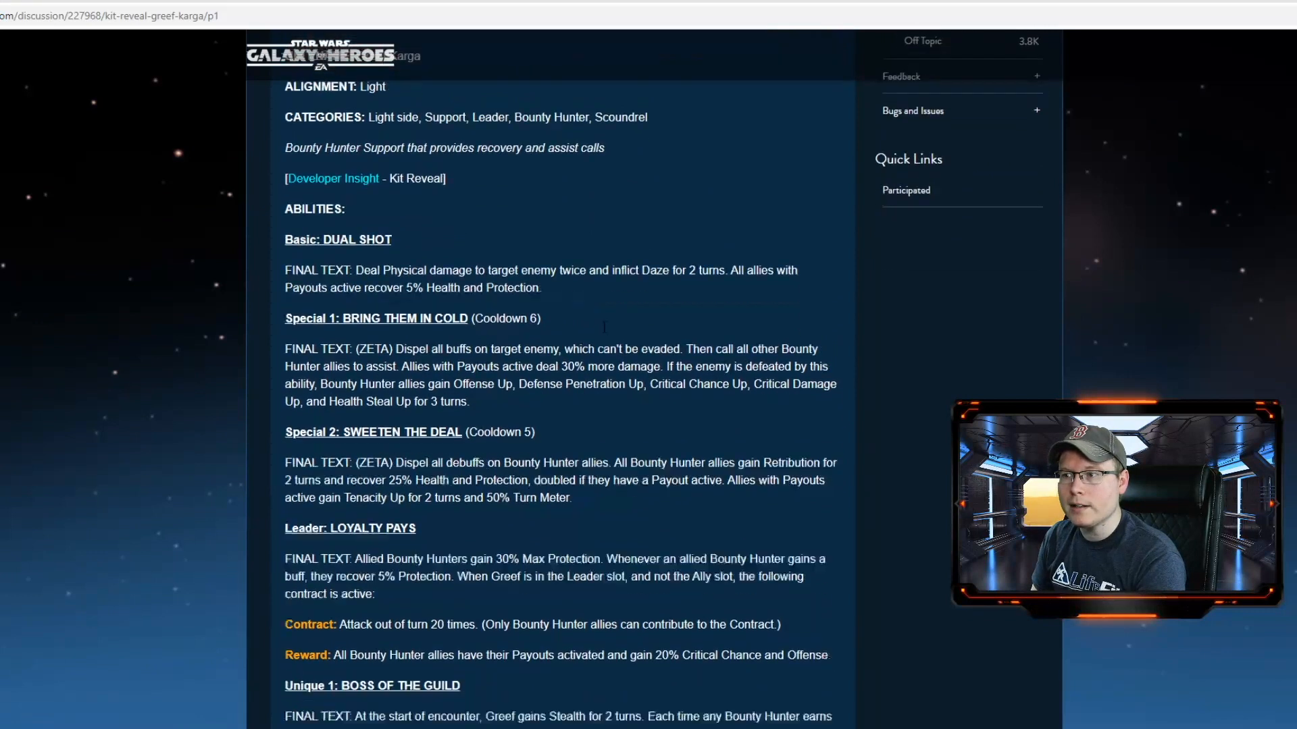
scroll(down, 3)
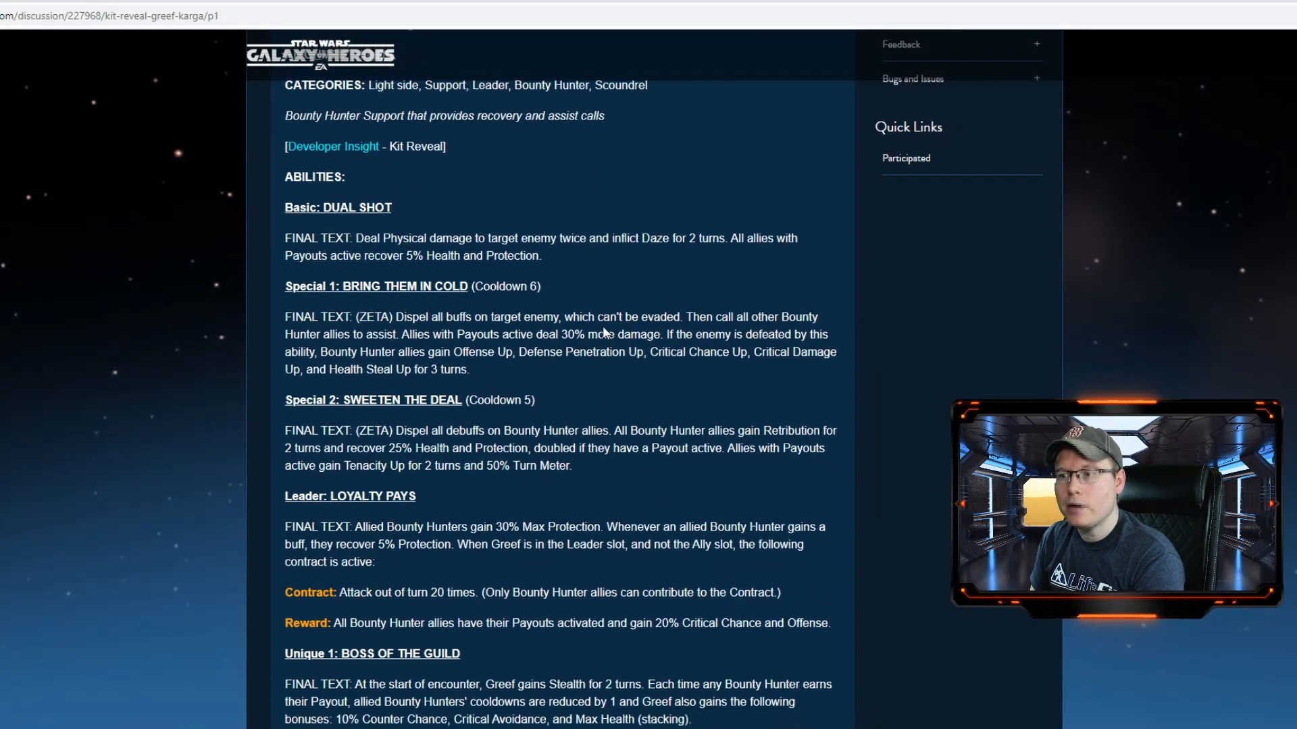
scroll(up, 3)
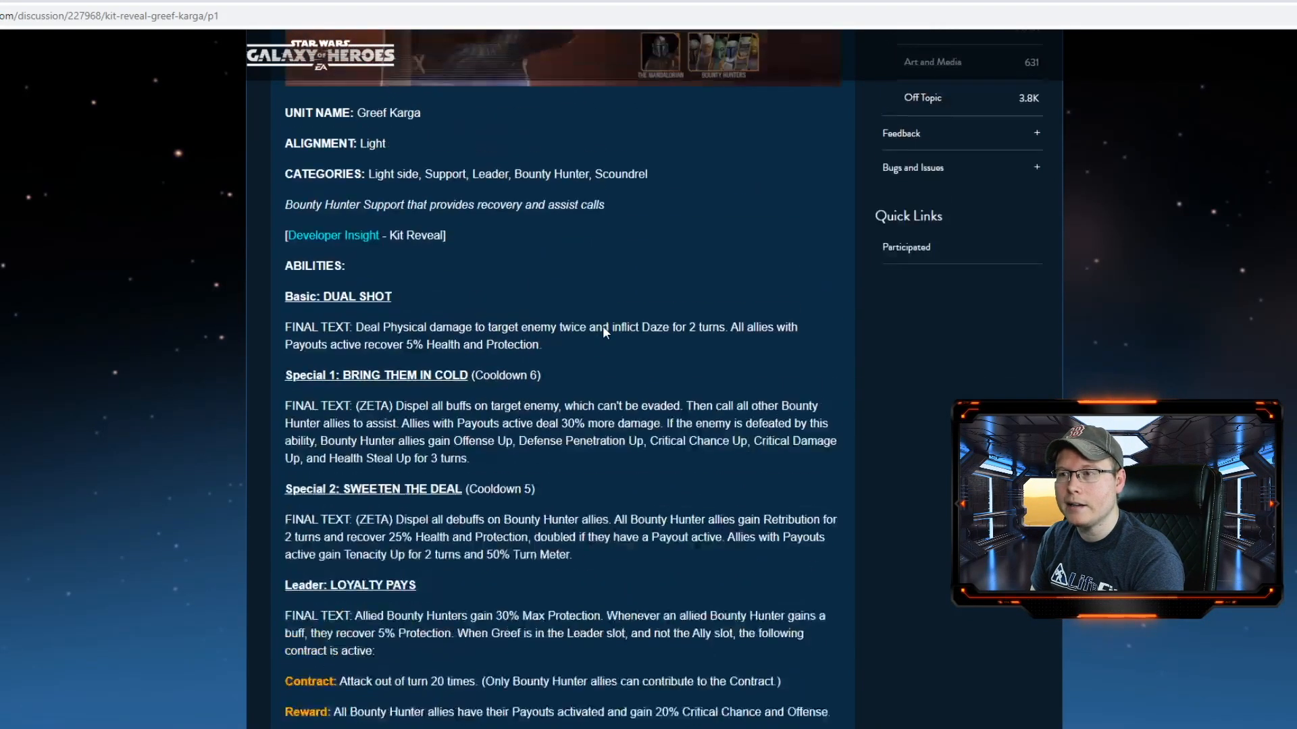
scroll(up, 3)
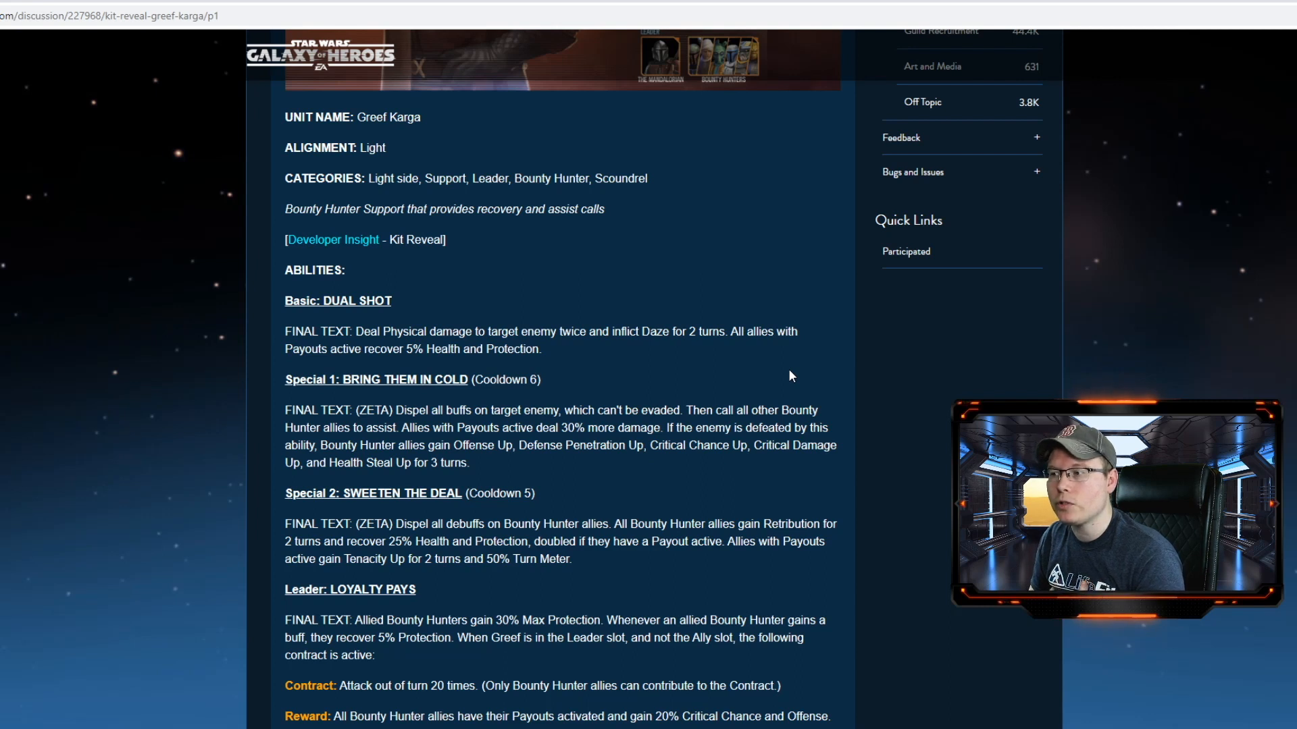
mouse_move(778, 390)
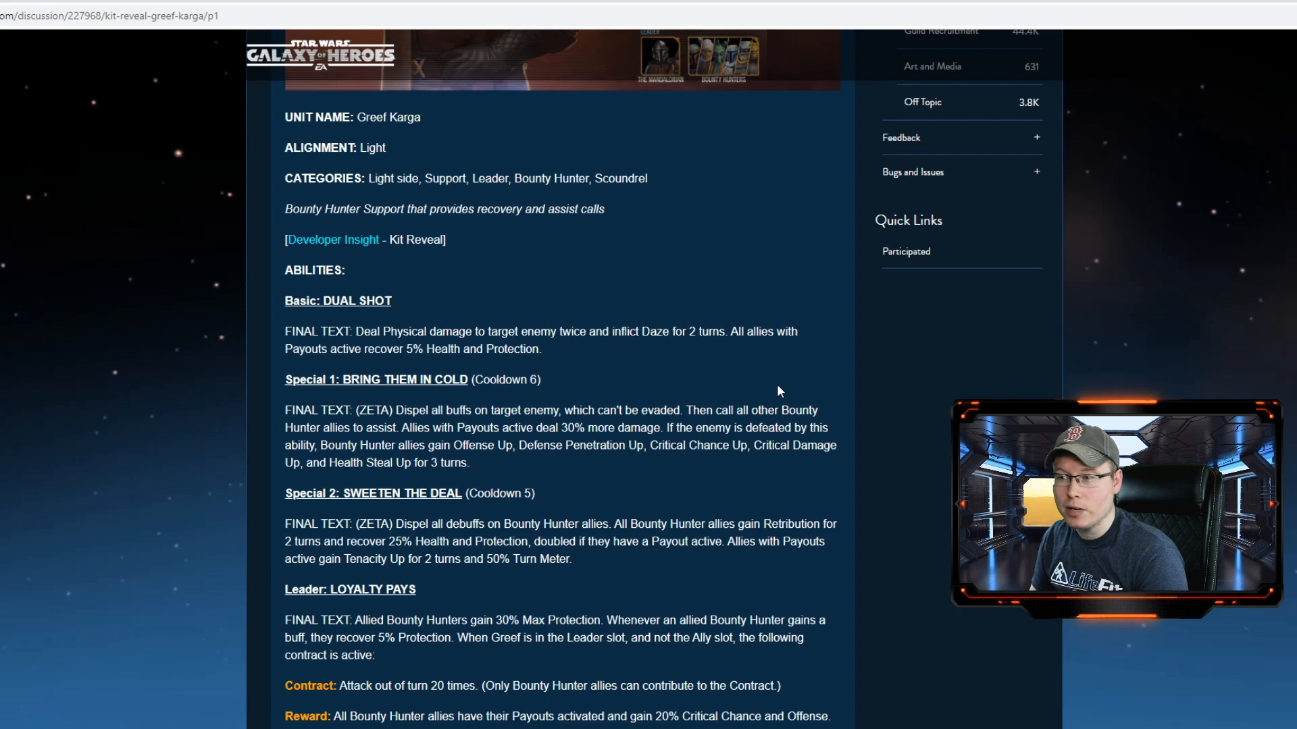
mouse_move(769, 460)
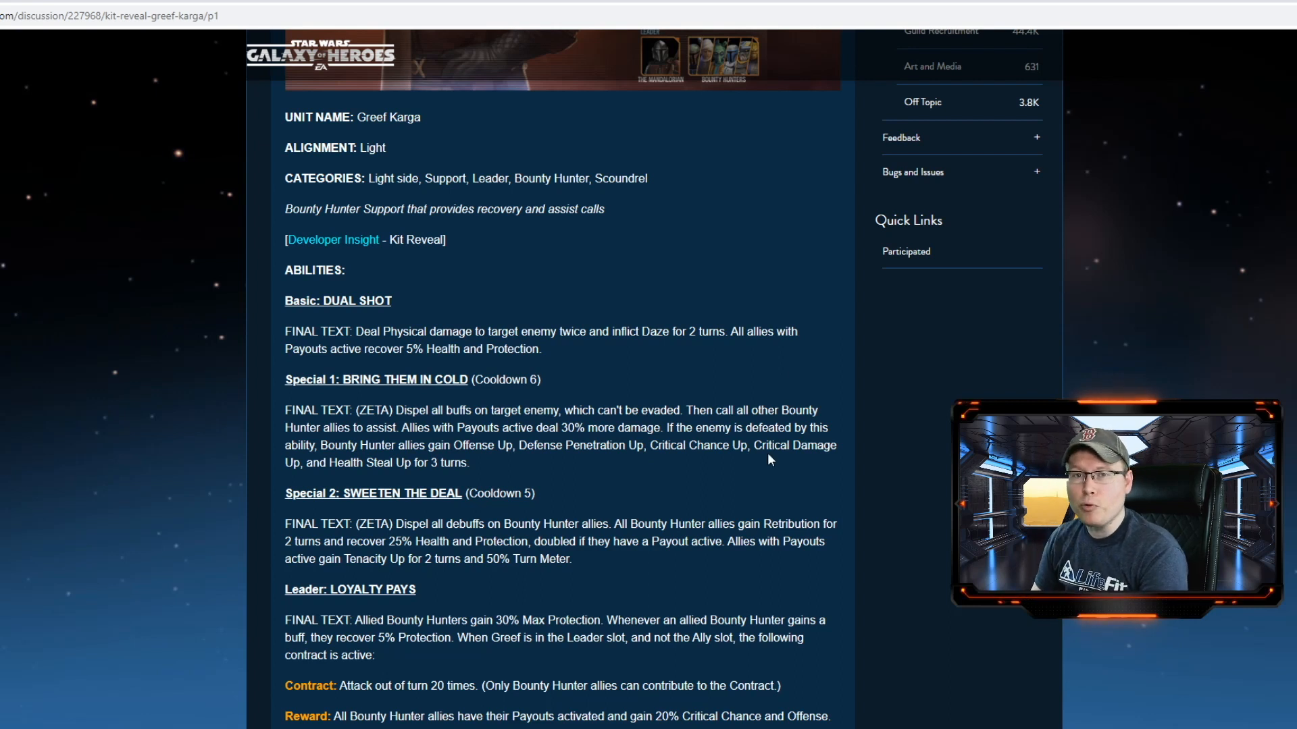
mouse_move(769, 443)
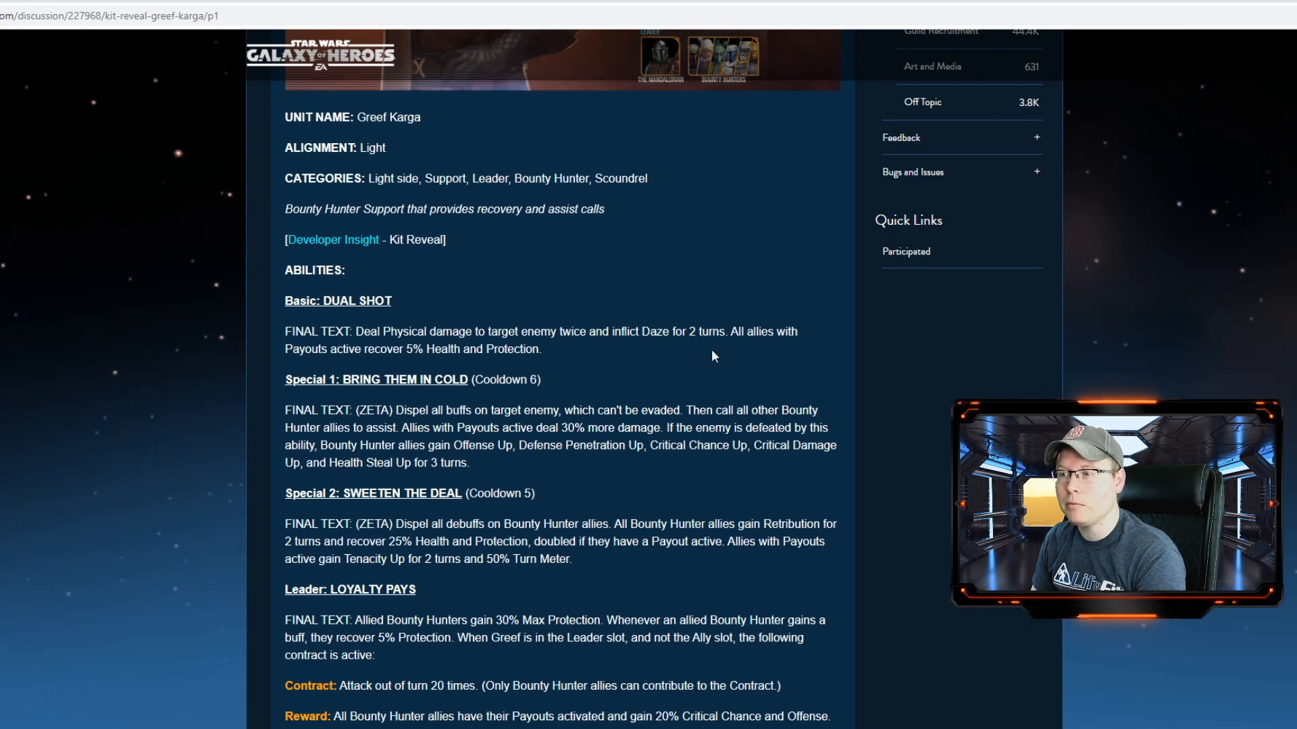
scroll(down, 3)
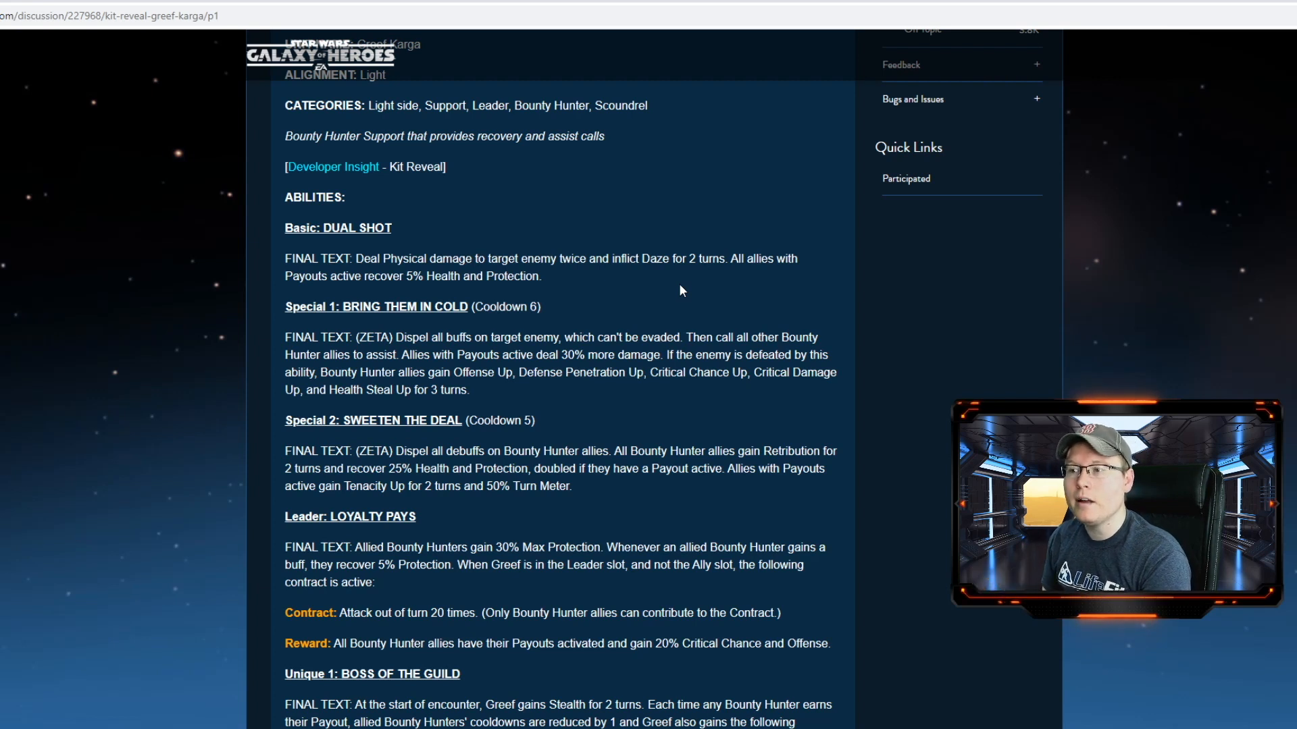
scroll(down, 3)
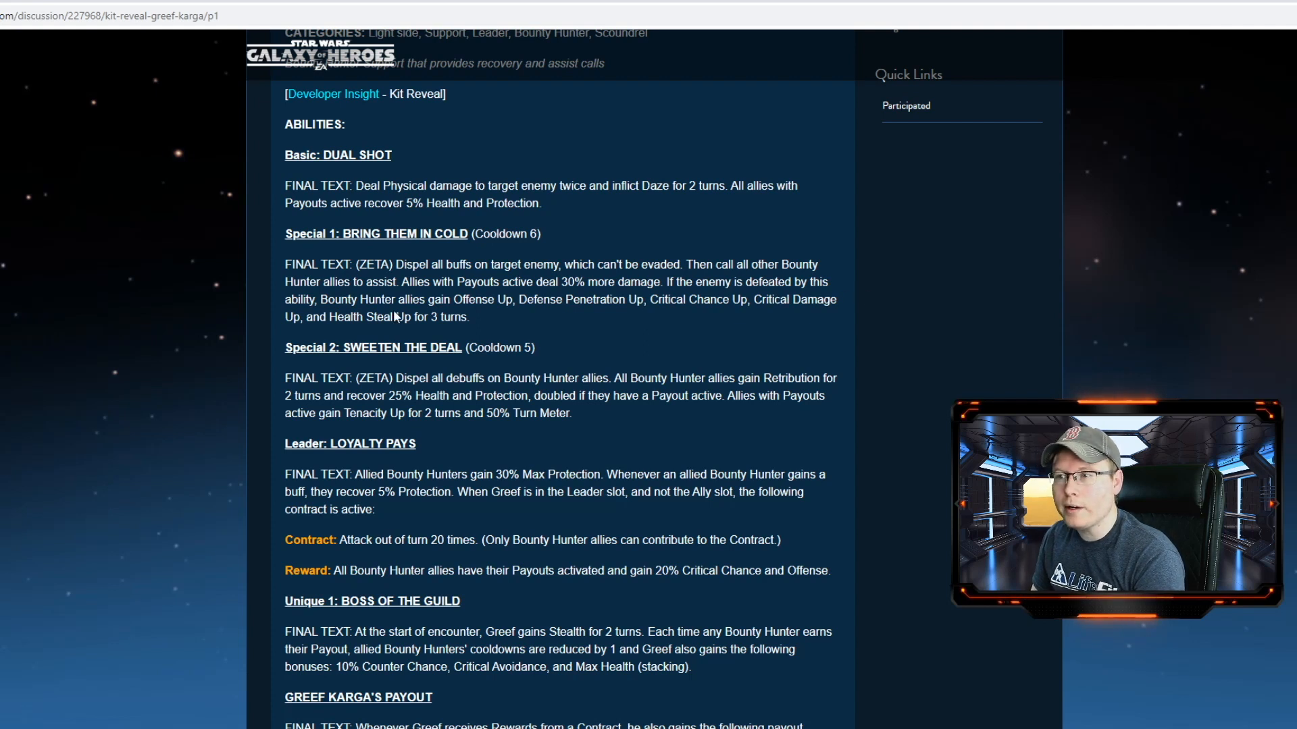
mouse_move(810, 319)
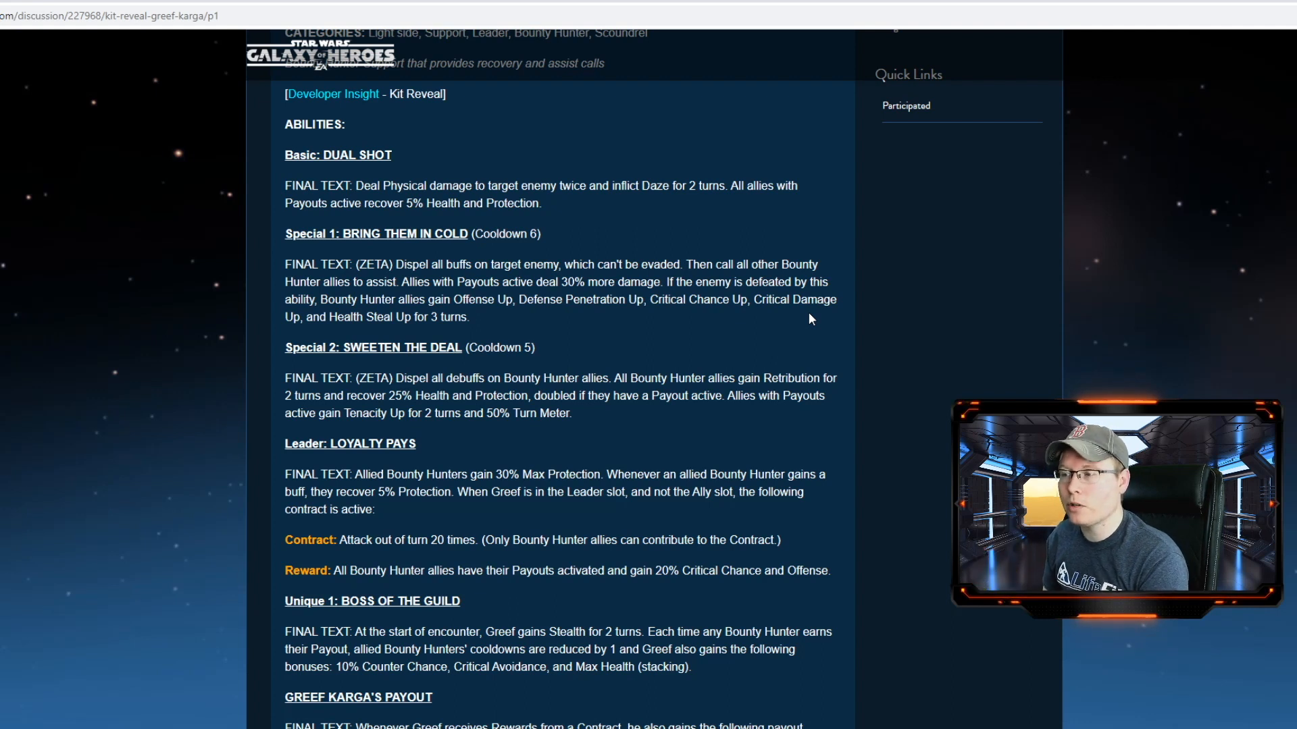
mouse_move(811, 341)
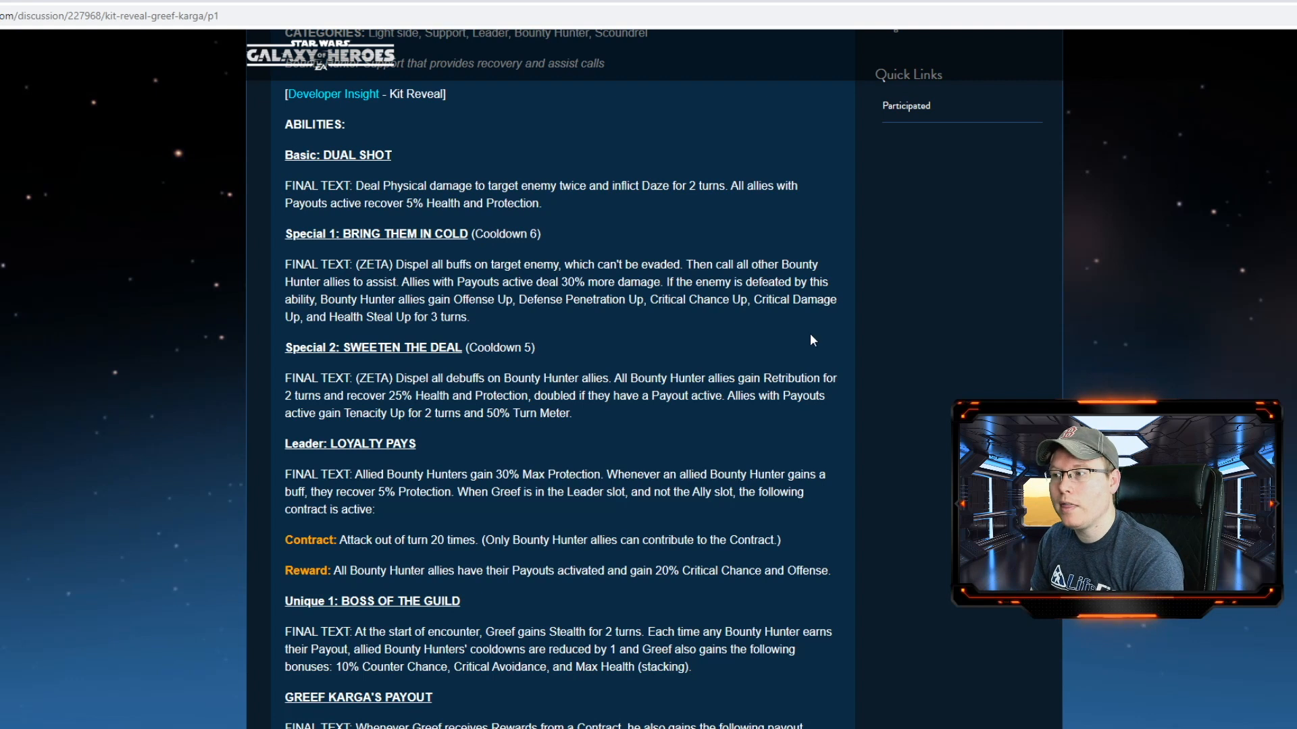
mouse_move(547, 330)
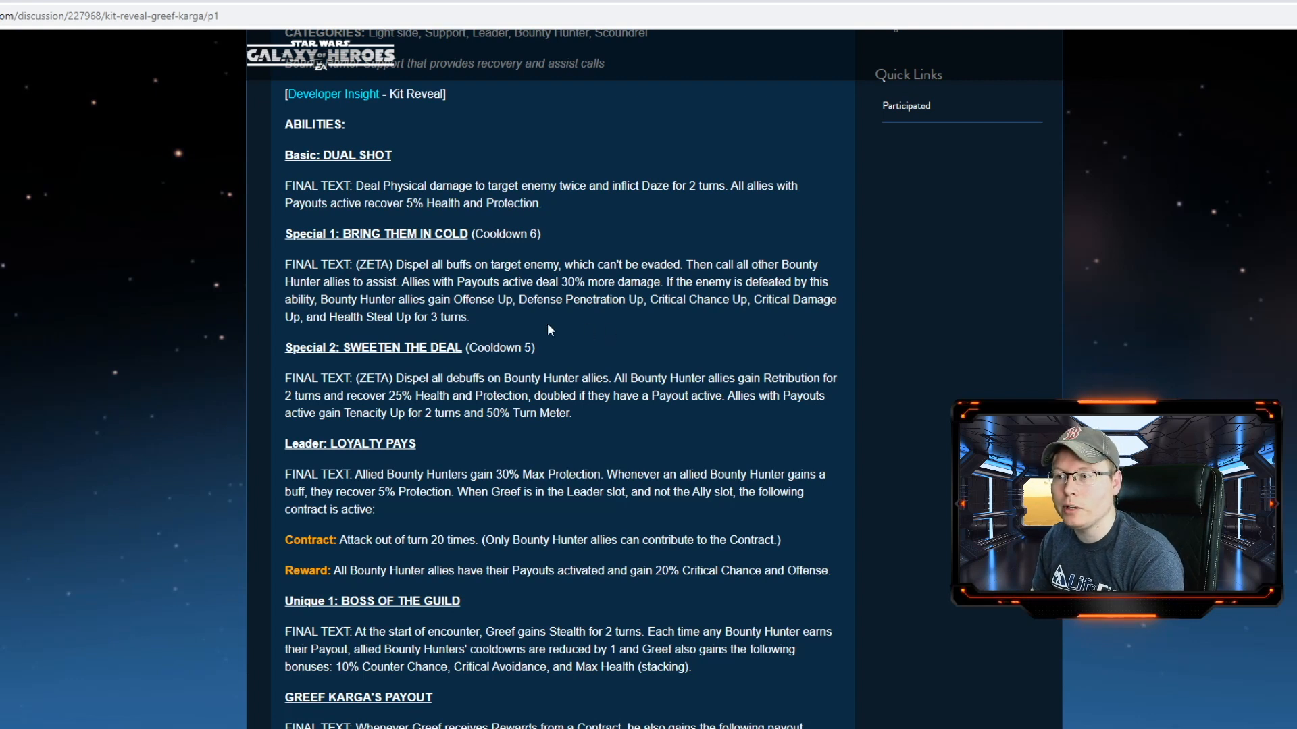
mouse_move(641, 317)
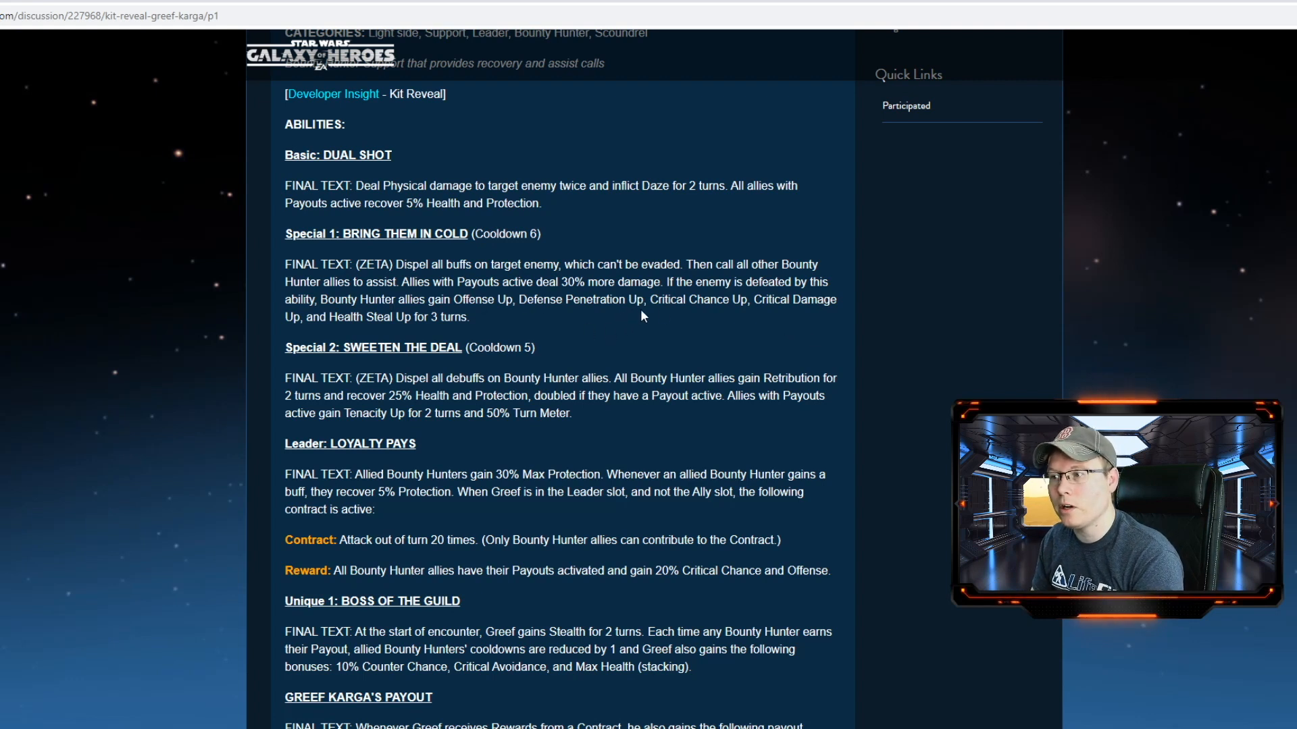
mouse_move(811, 316)
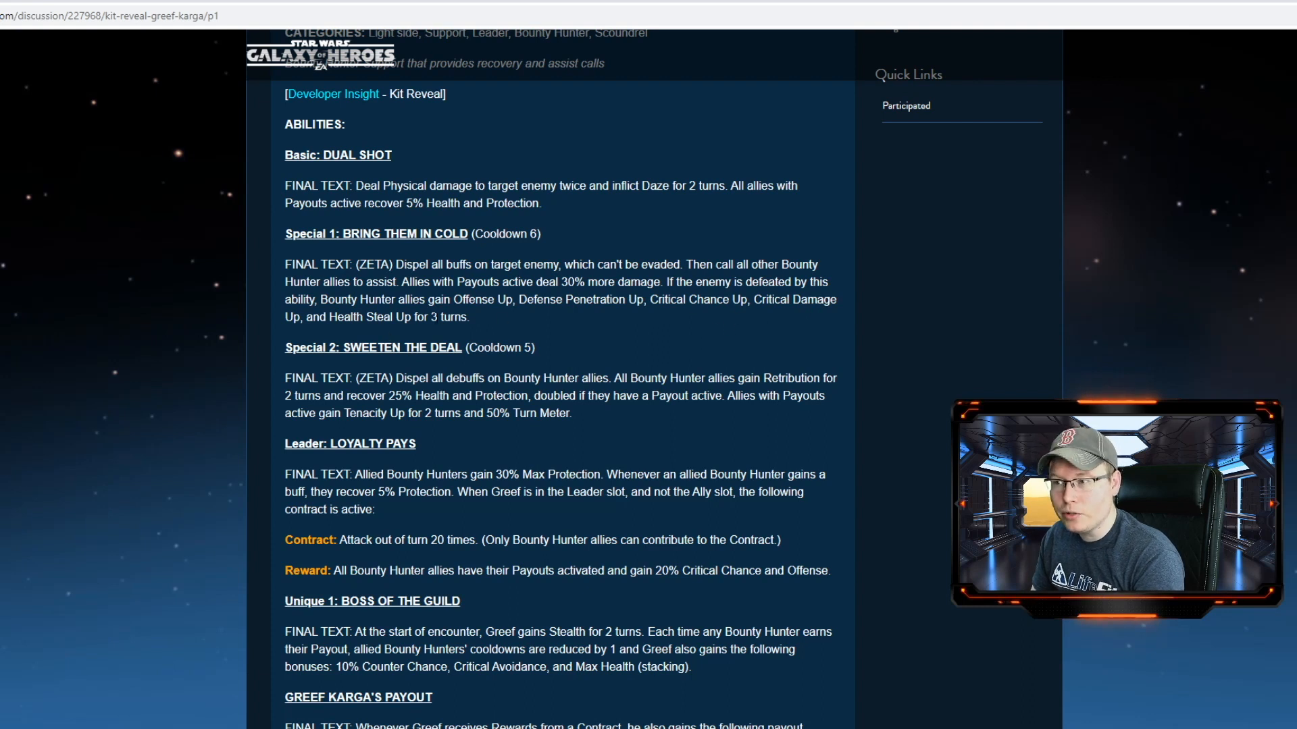
mouse_move(776, 339)
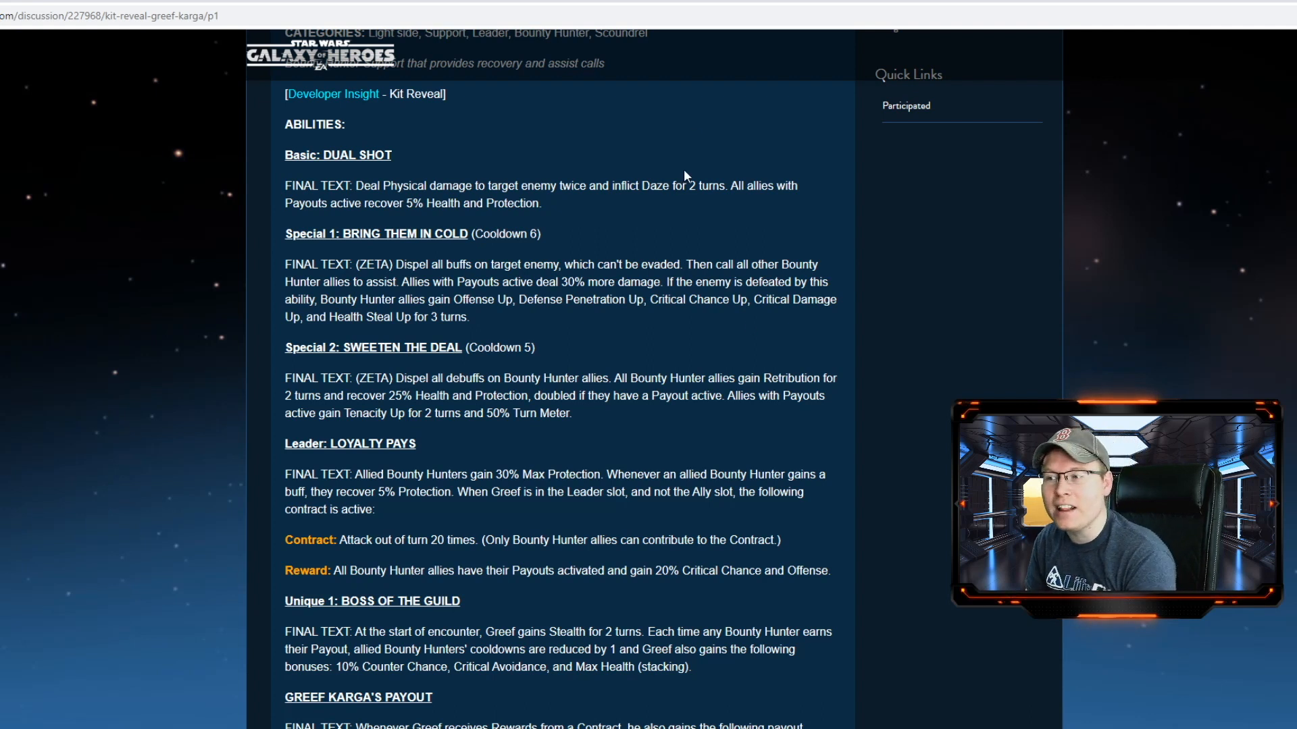
scroll(up, 3)
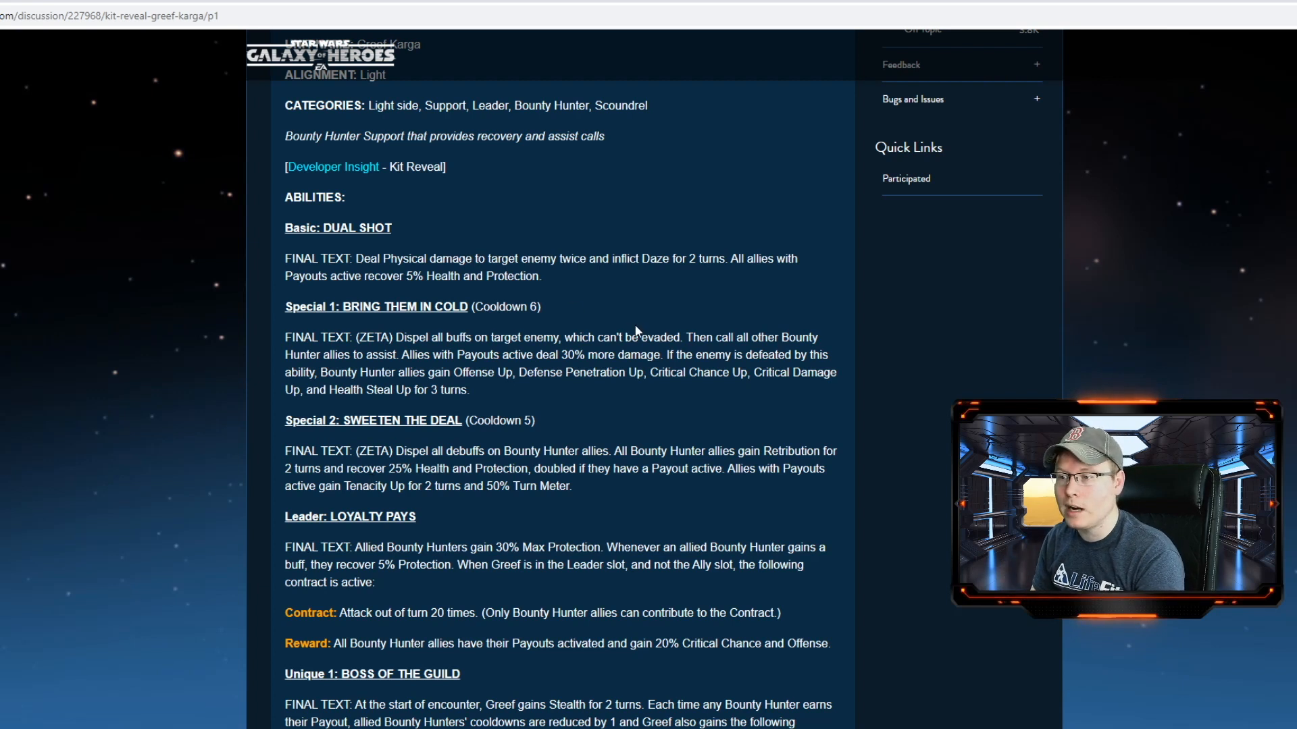
Scroll through Greef Karga's abilities past the Payout section to the first member reply
scroll(down, 3)
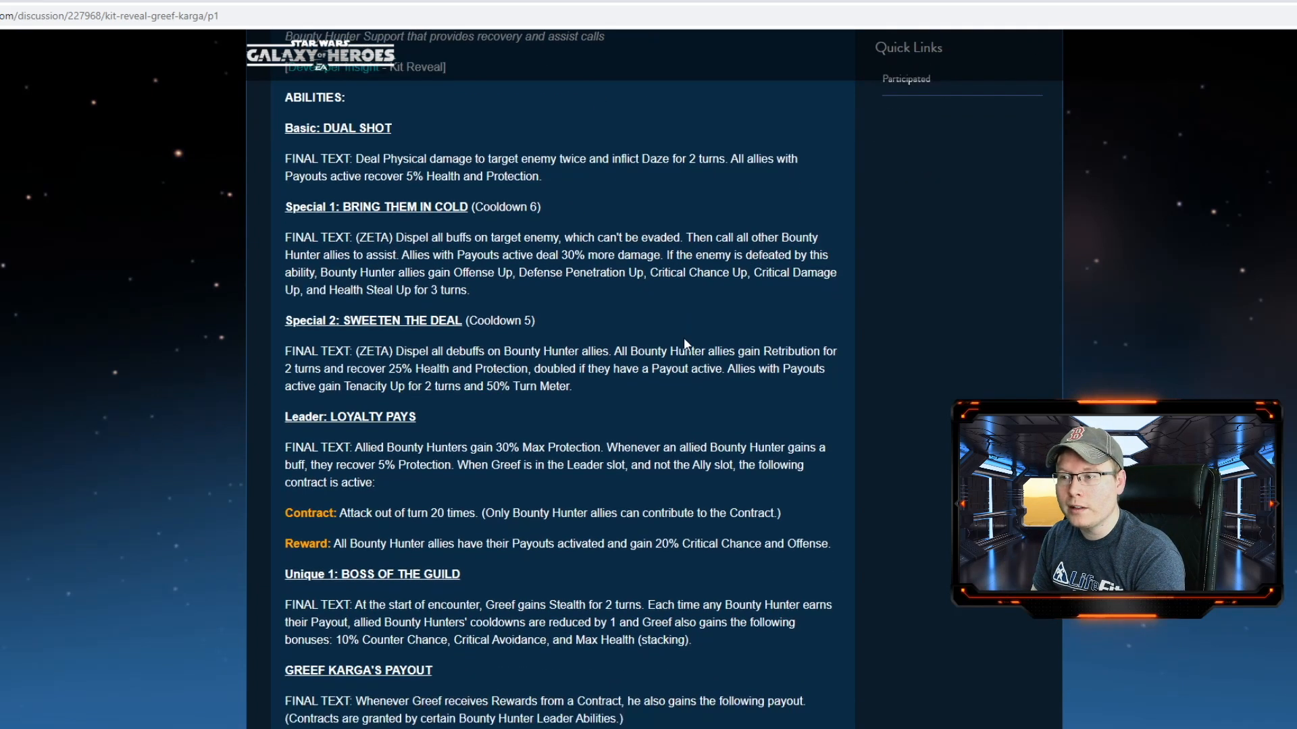
scroll(down, 3)
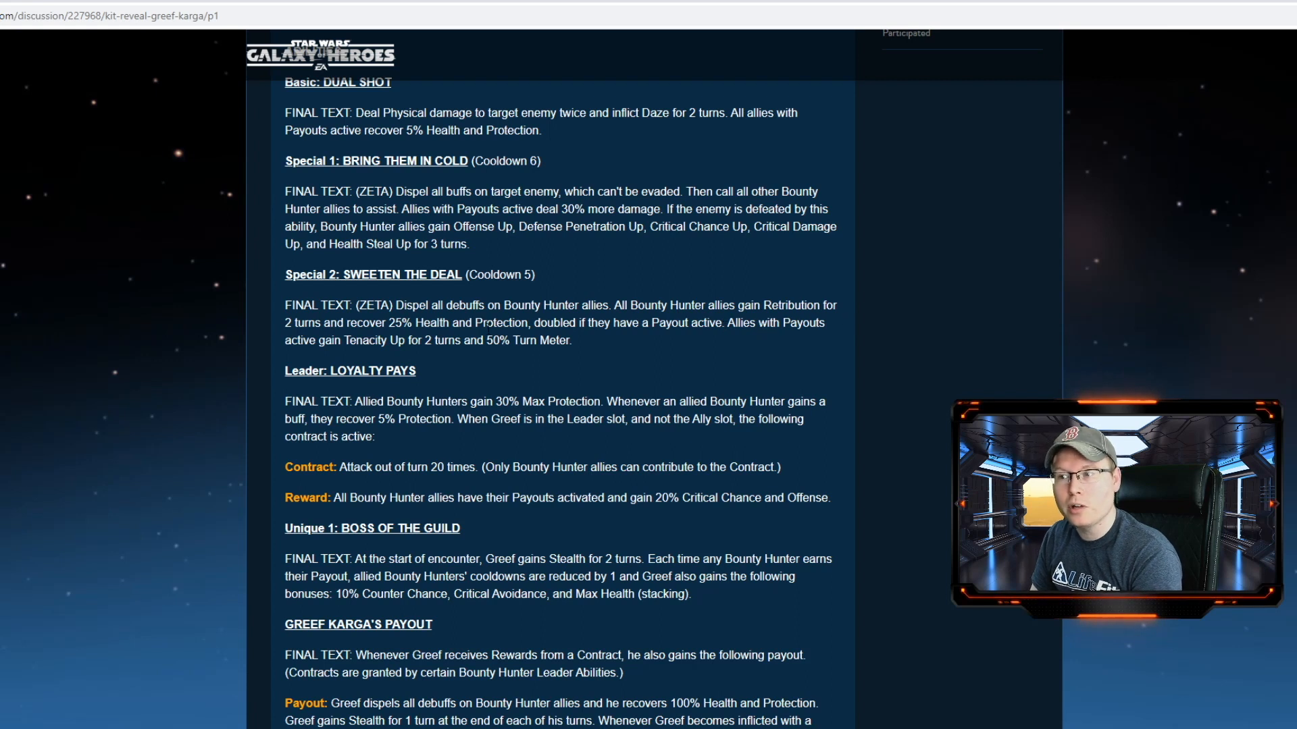
mouse_move(652, 357)
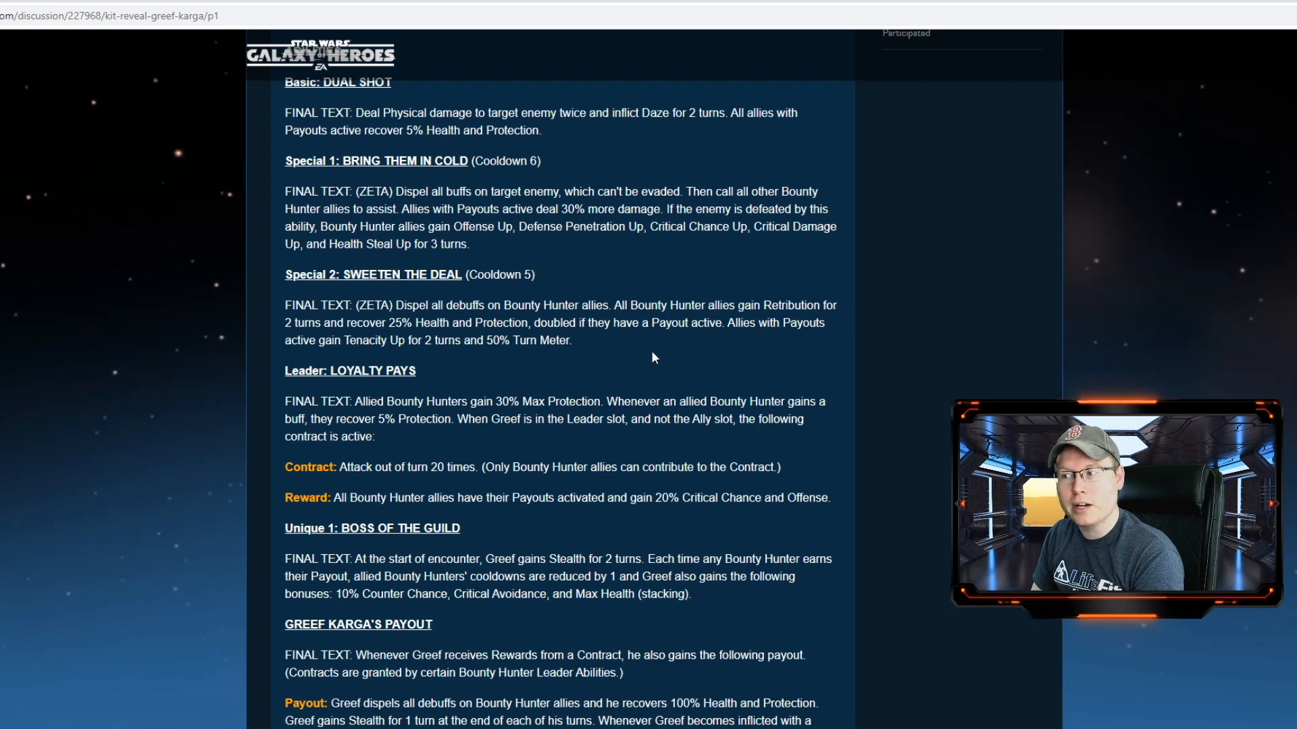
mouse_move(779, 341)
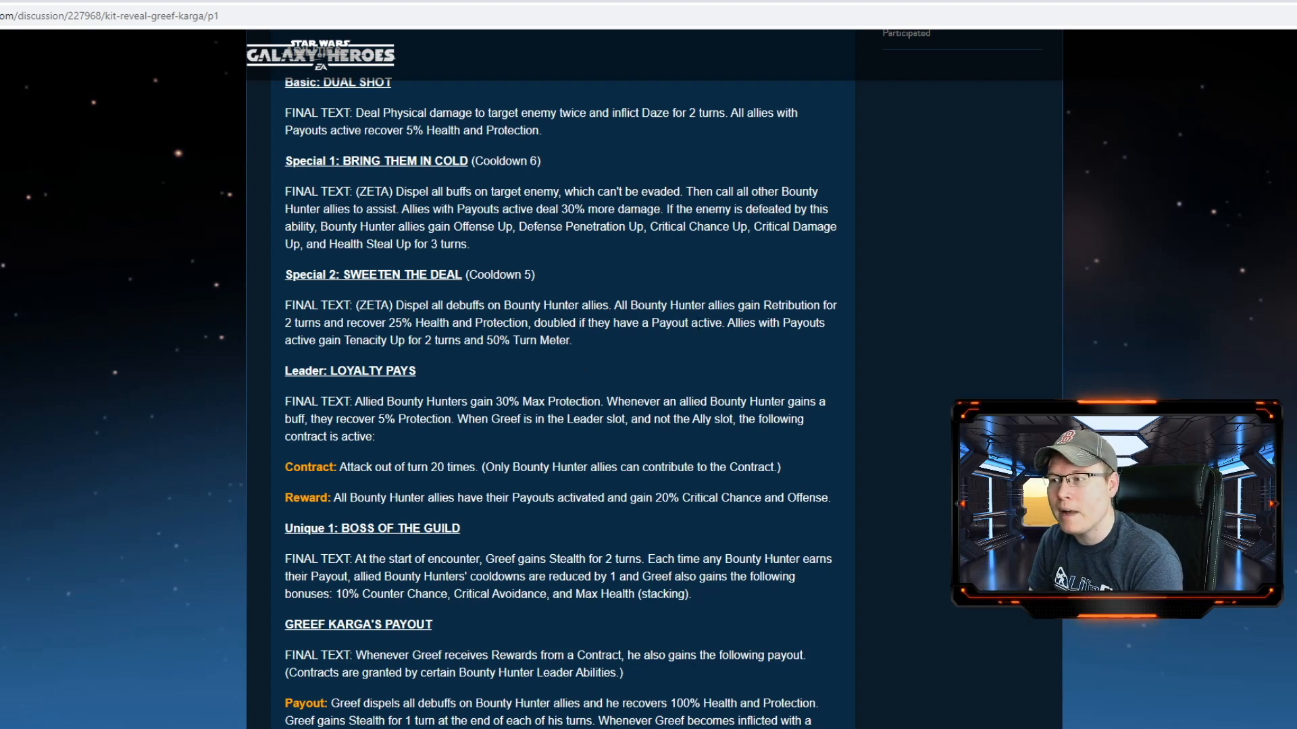
mouse_move(939, 327)
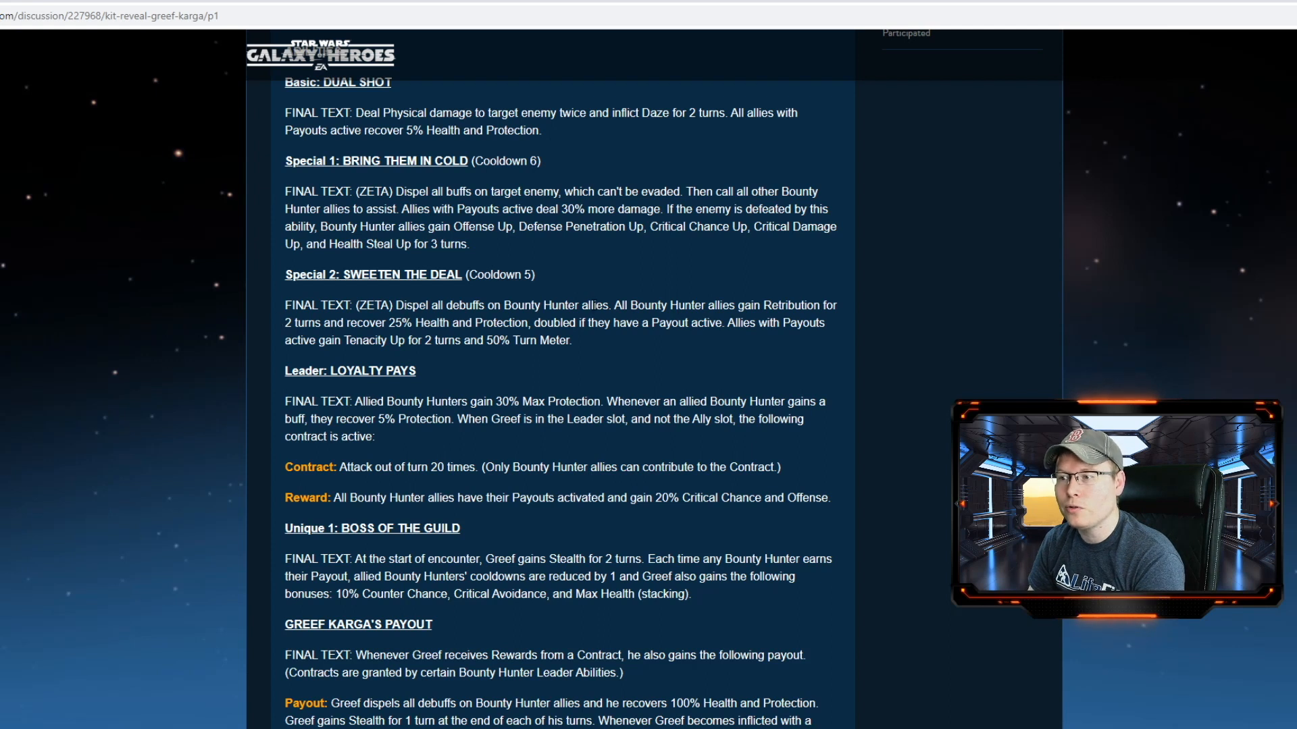
mouse_move(639, 338)
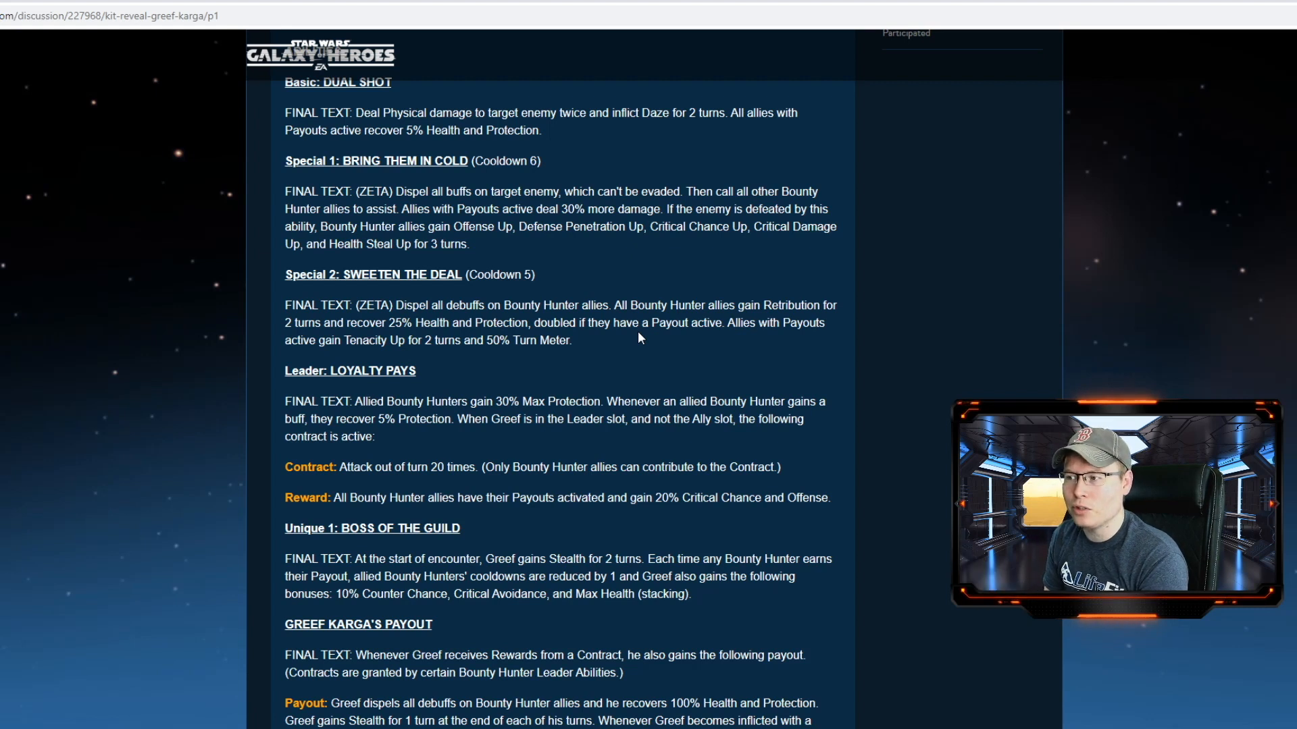
scroll(down, 3)
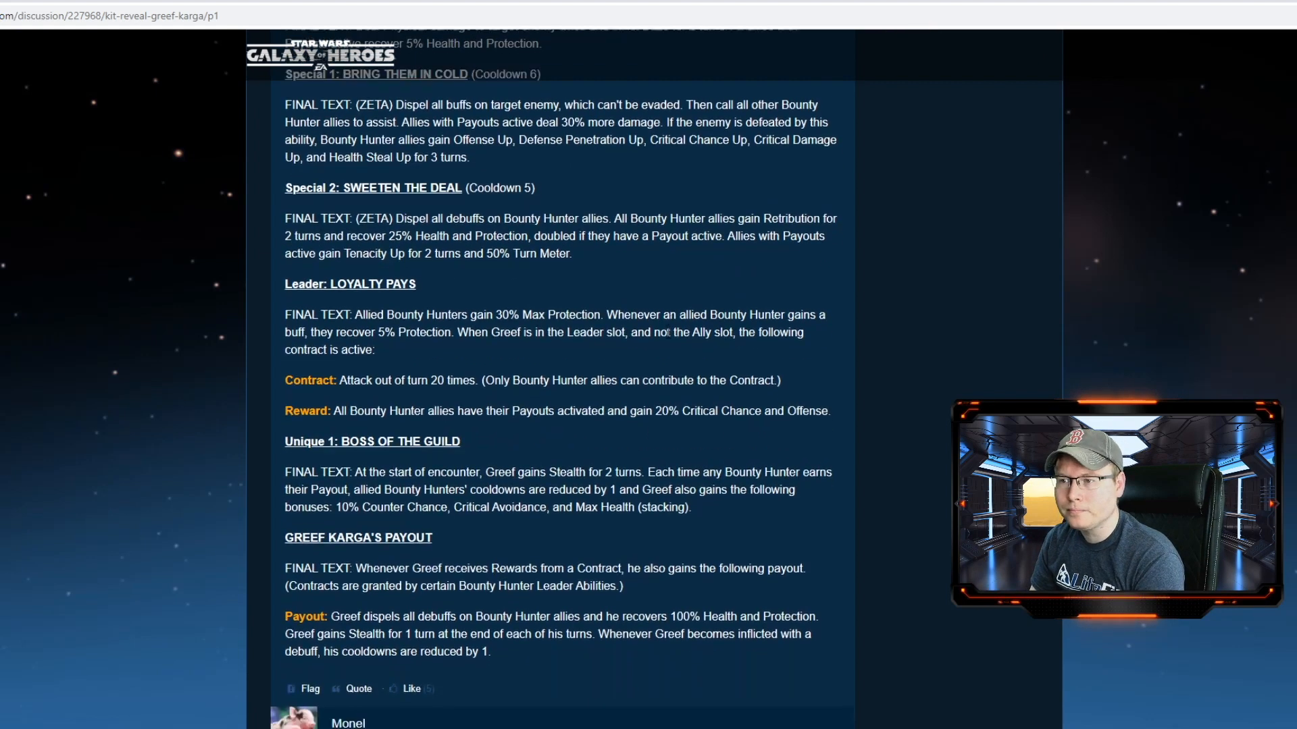
scroll(down, 3)
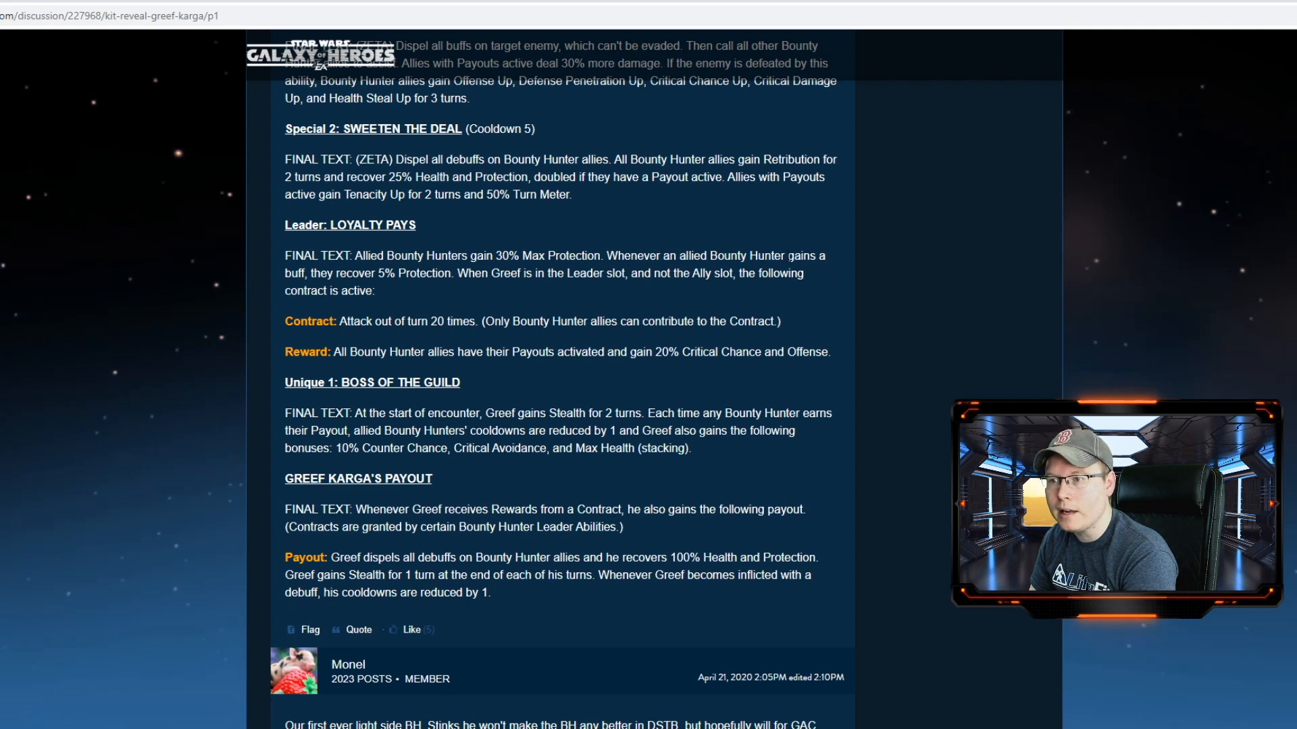
mouse_move(459, 296)
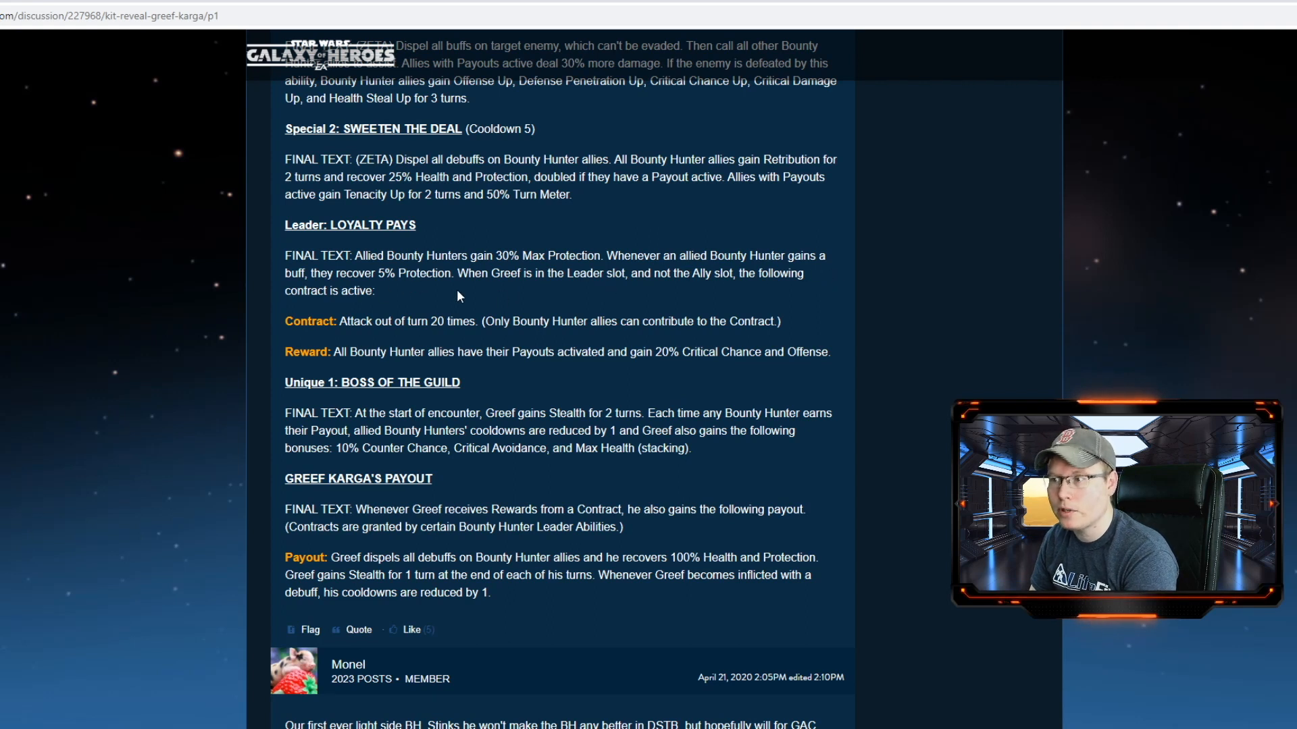
mouse_move(741, 287)
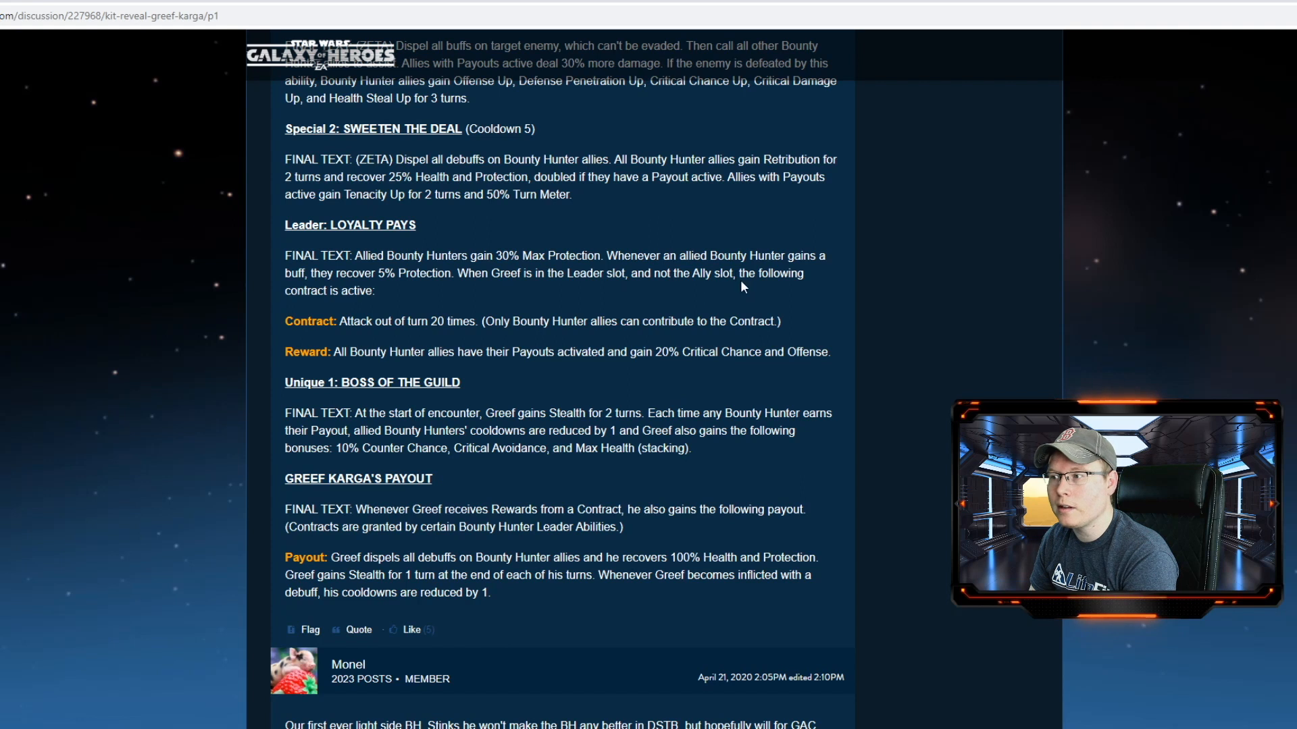
mouse_move(484, 300)
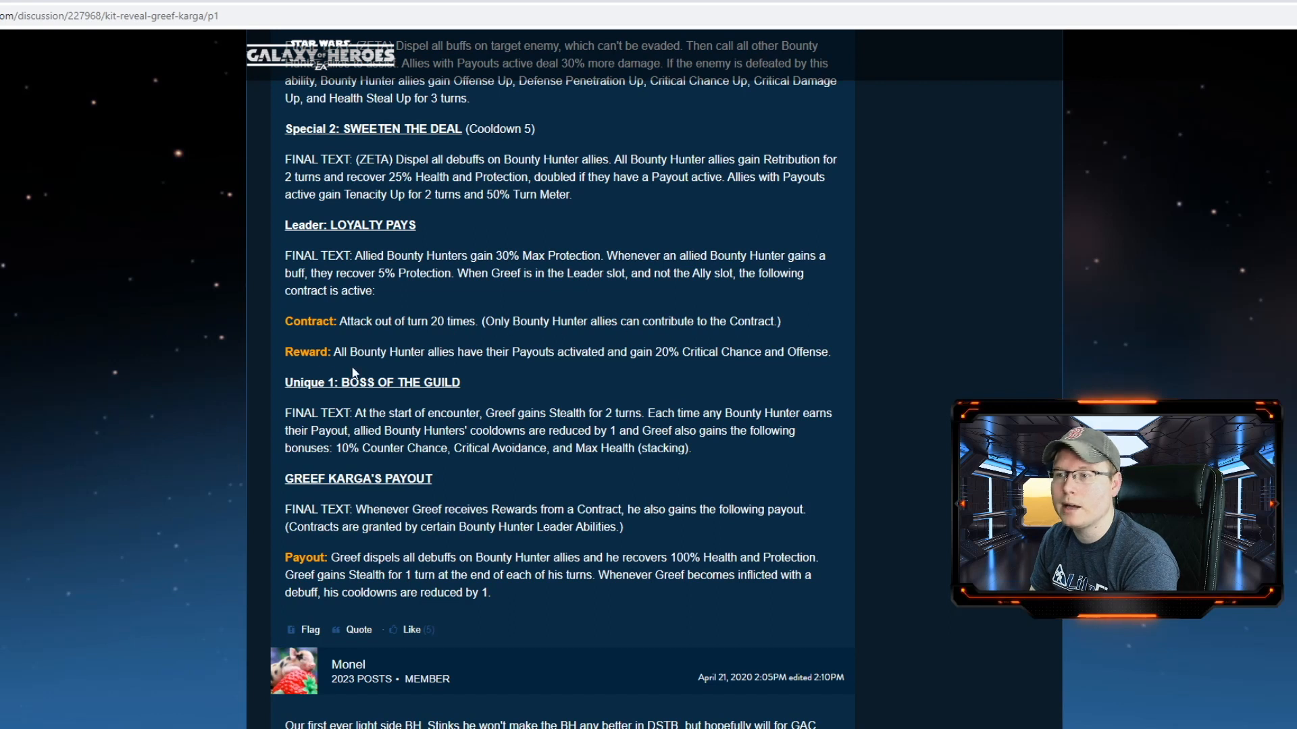
mouse_move(474, 366)
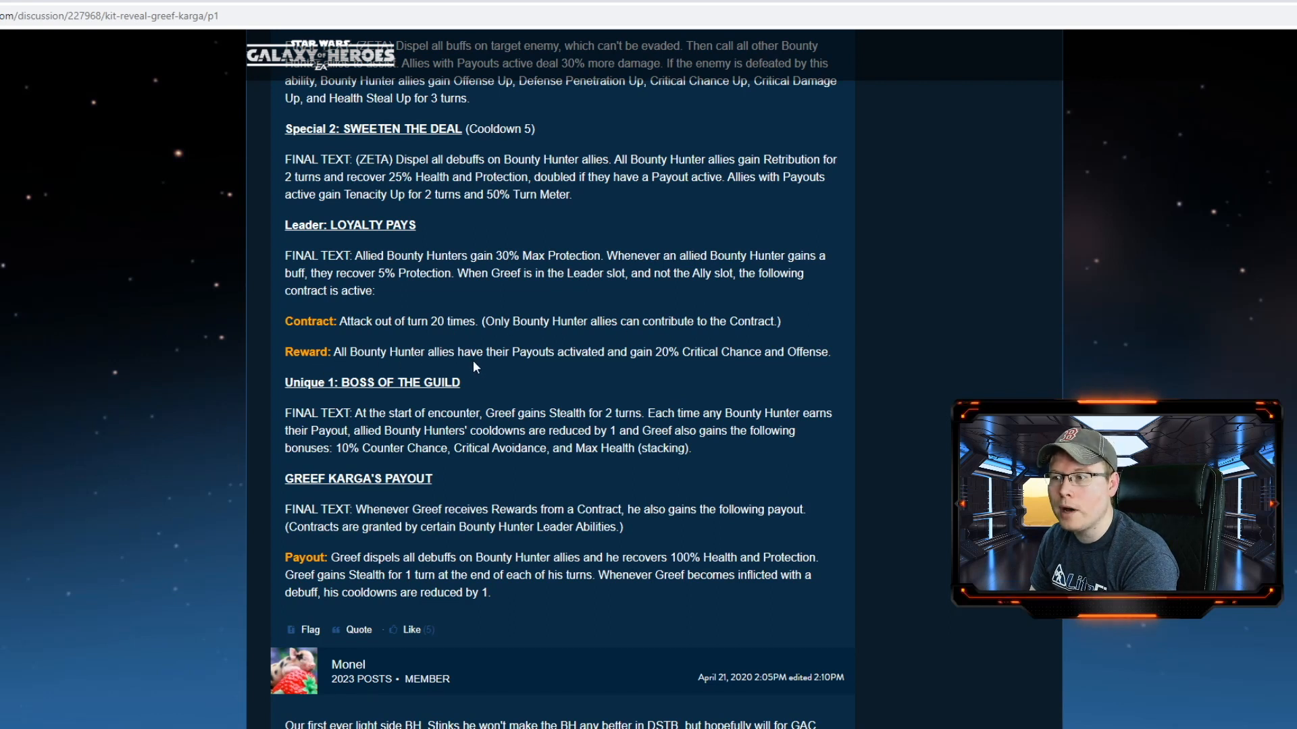
mouse_move(654, 366)
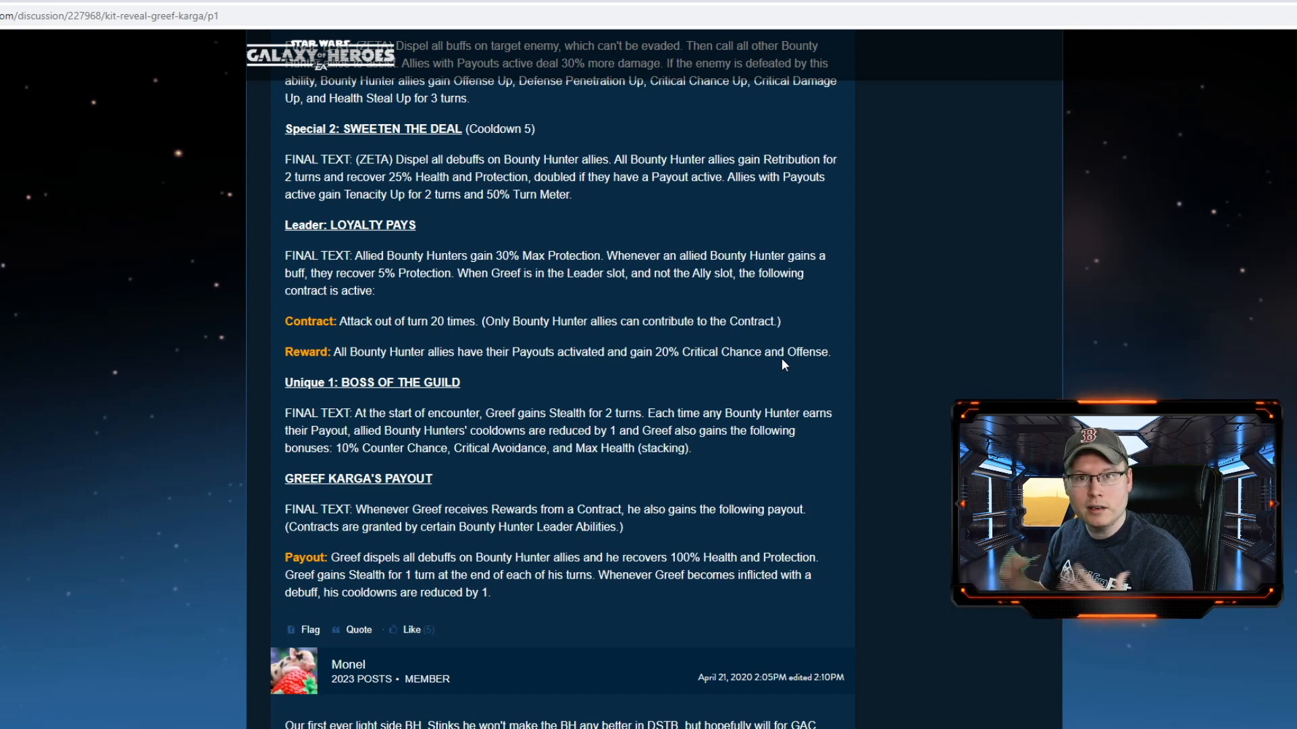
scroll(down, 3)
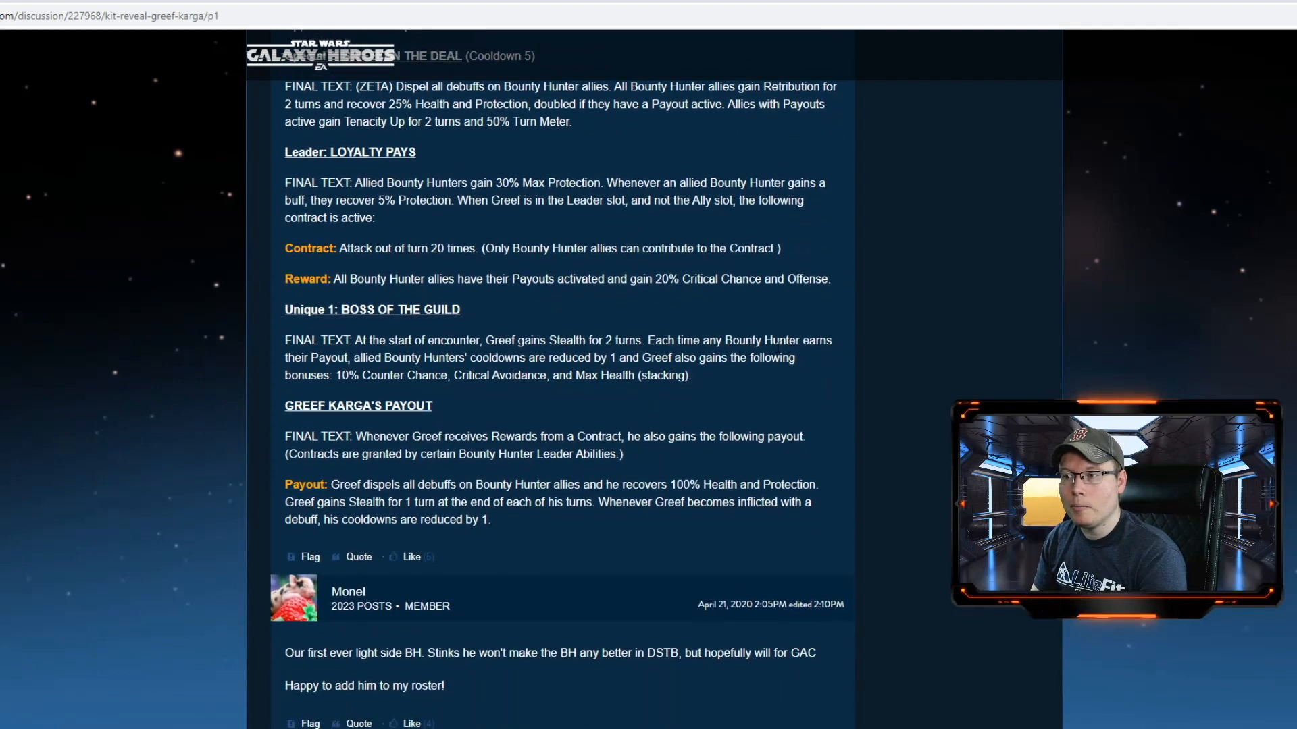
scroll(up, 3)
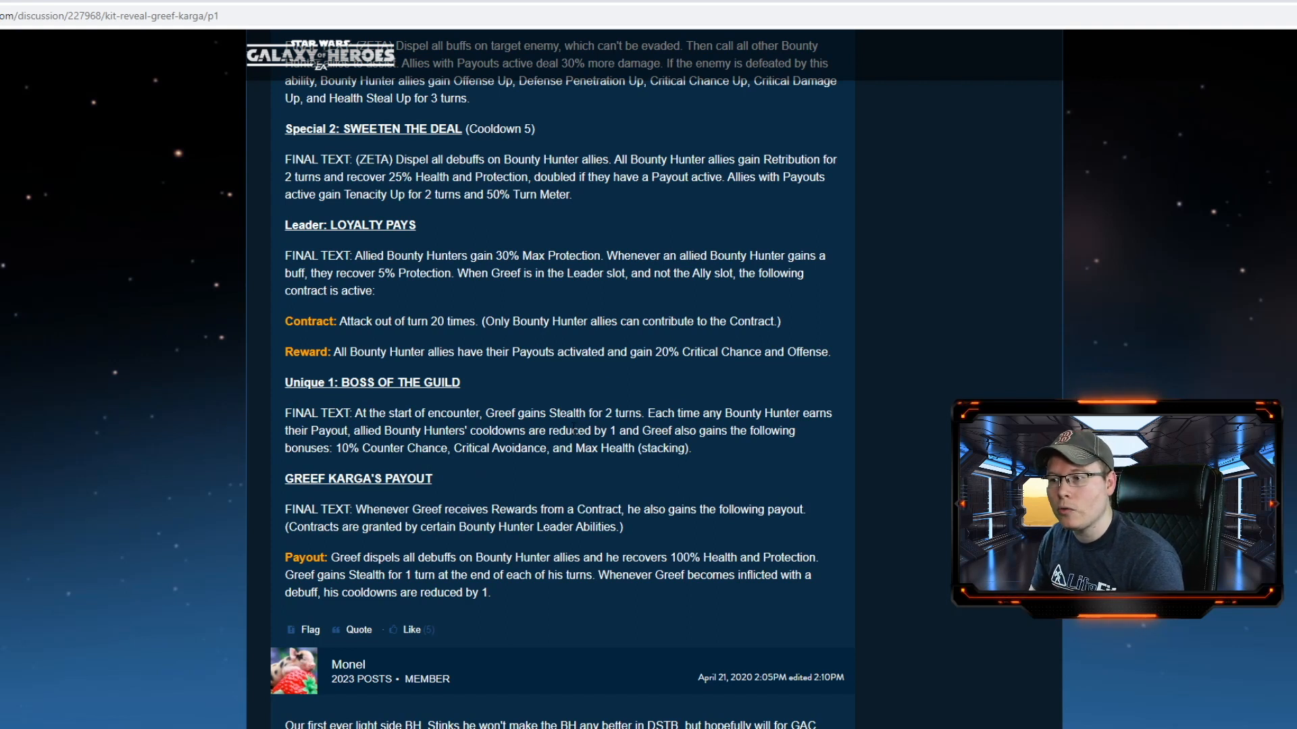
mouse_move(731, 448)
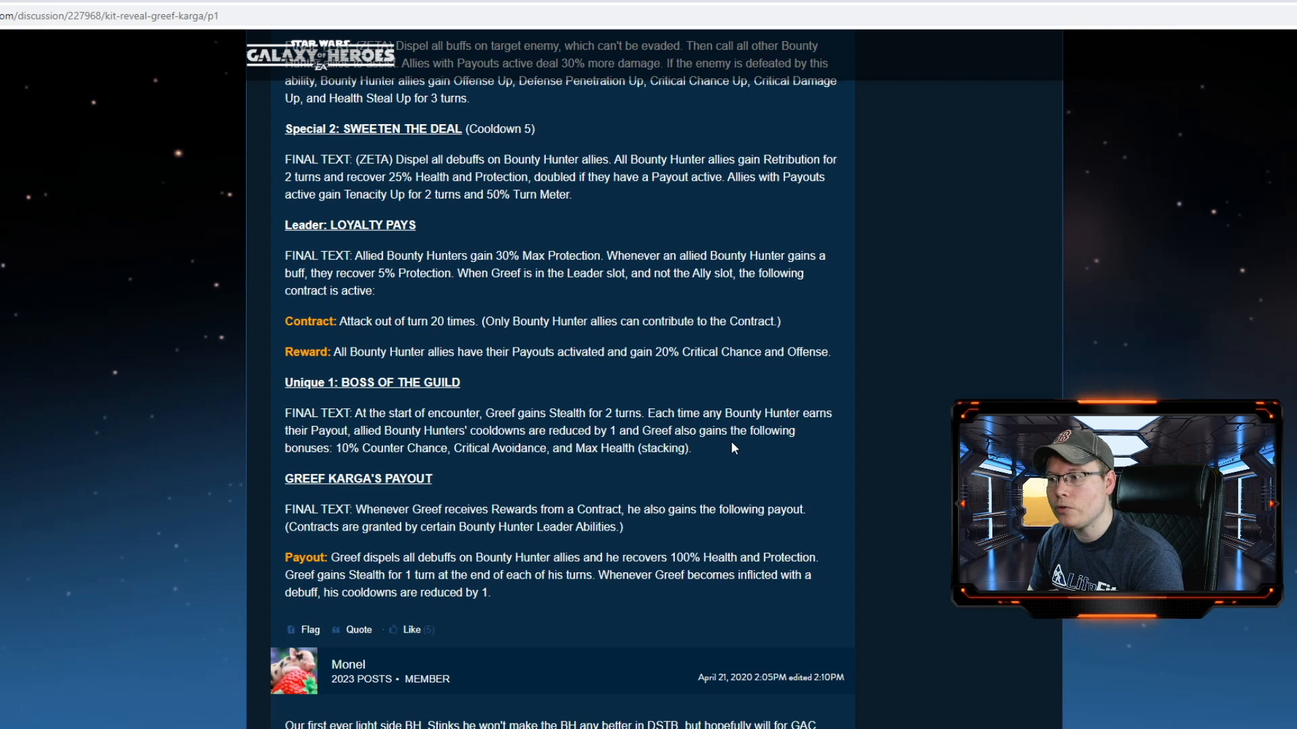
mouse_move(471, 443)
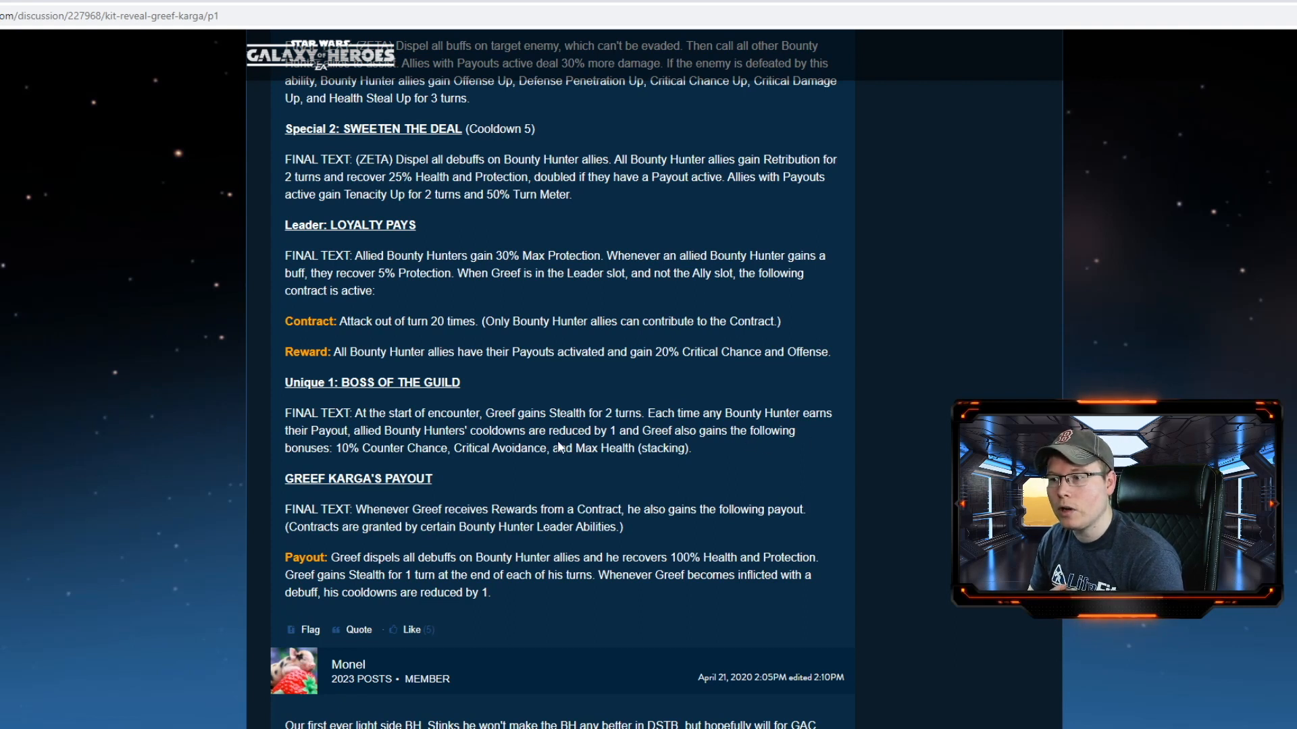
mouse_move(709, 458)
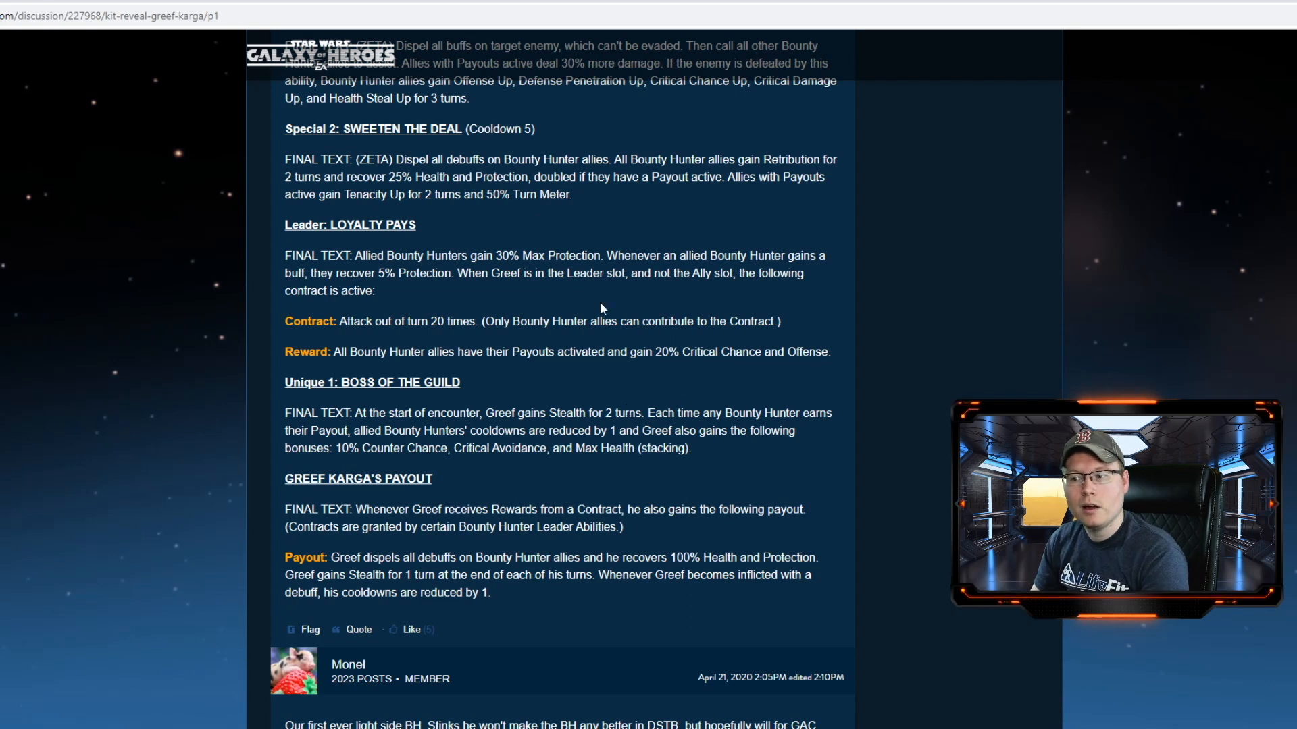
Scroll past the reply briefly, then back up to Special 1: Bring Them In Cold
scroll(down, 3)
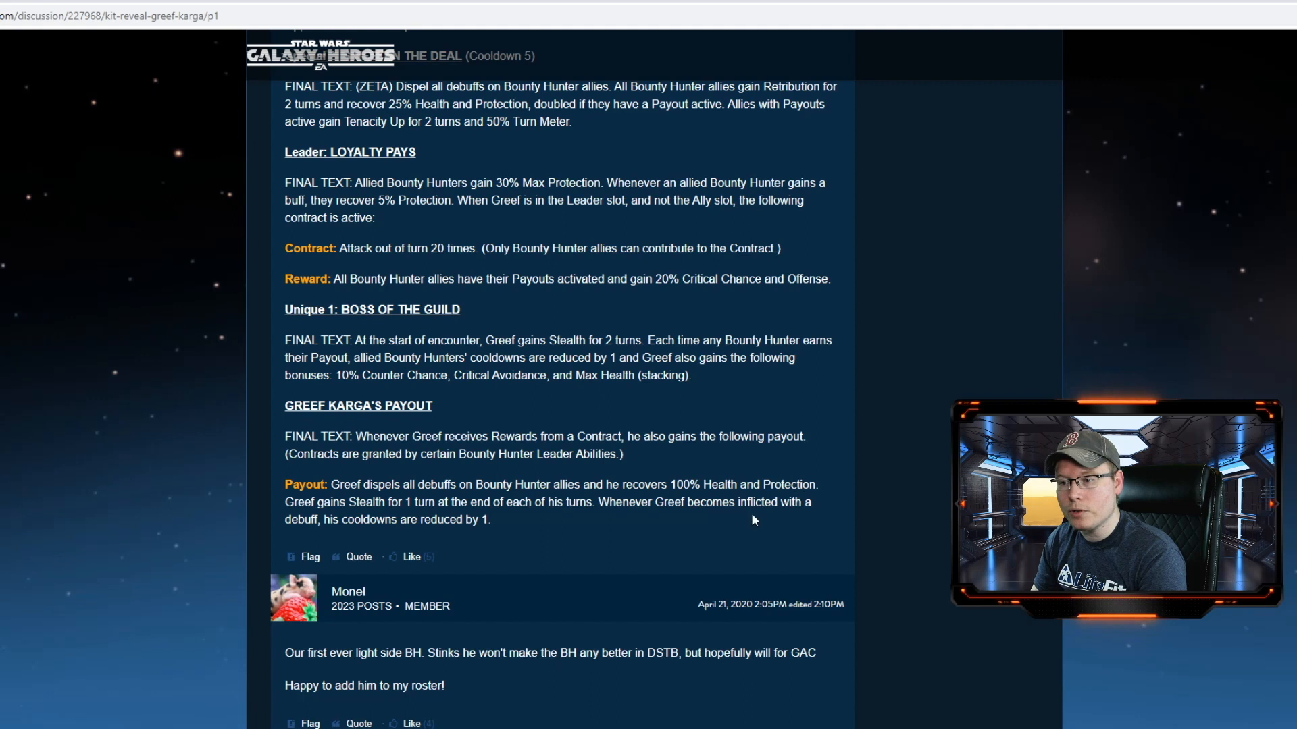
mouse_move(553, 521)
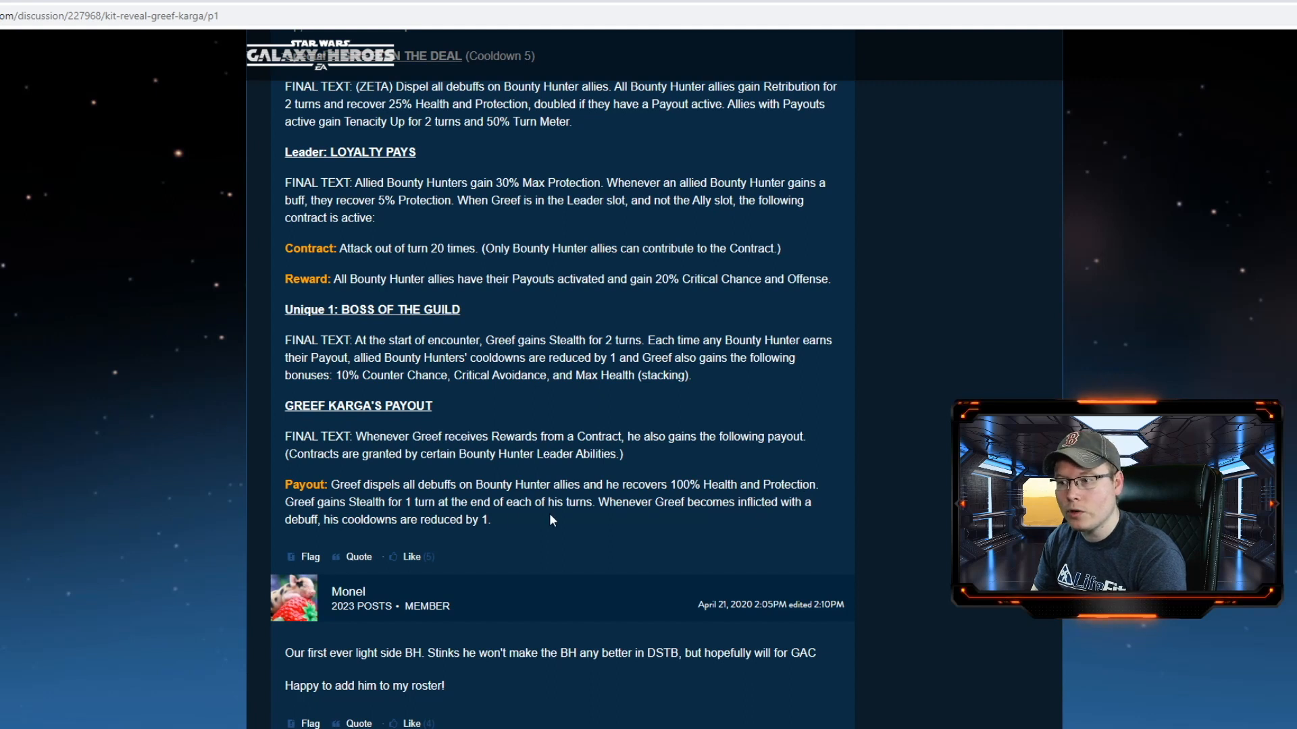
mouse_move(666, 517)
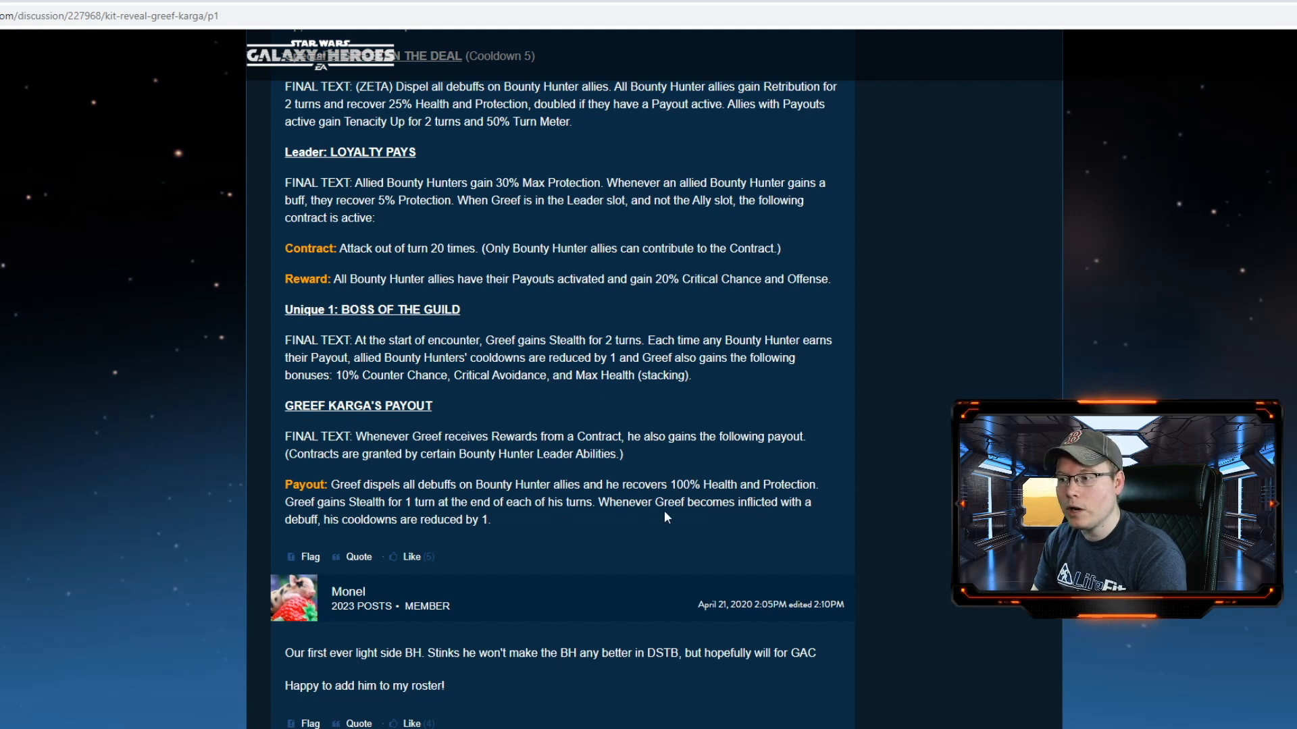
mouse_move(443, 518)
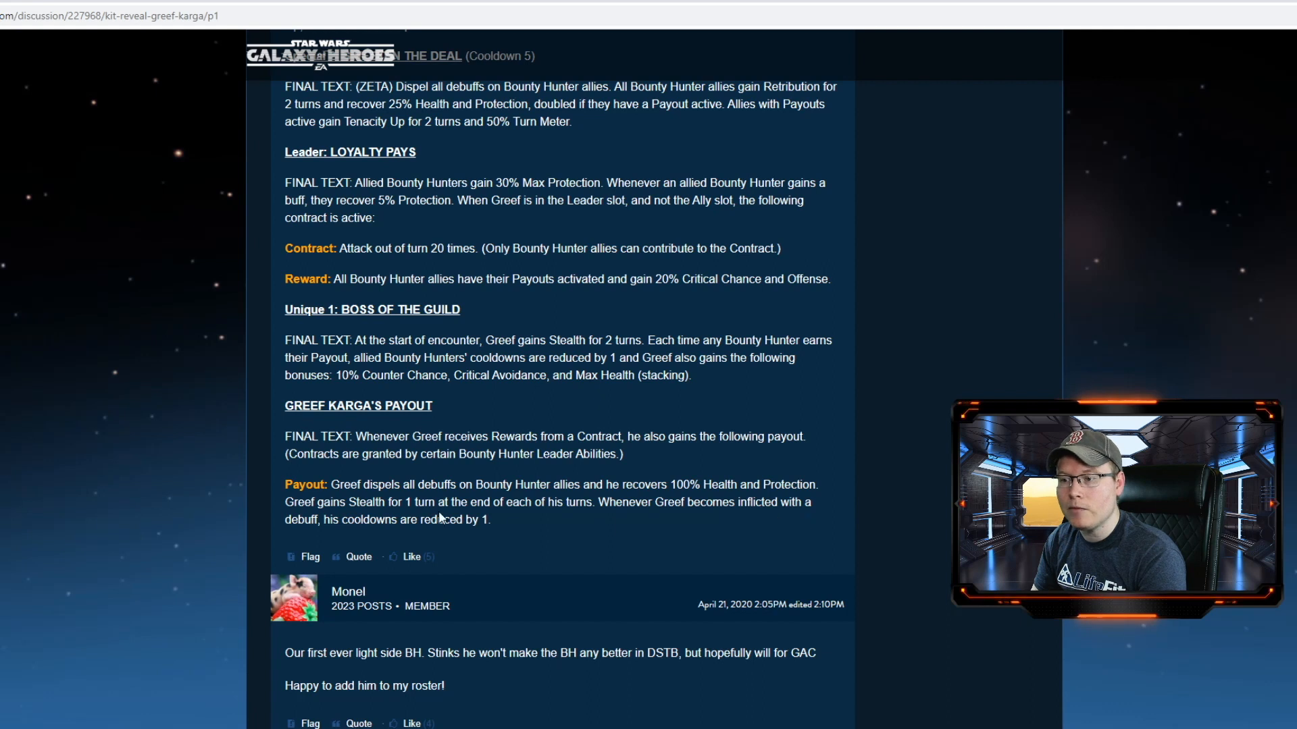
scroll(up, 3)
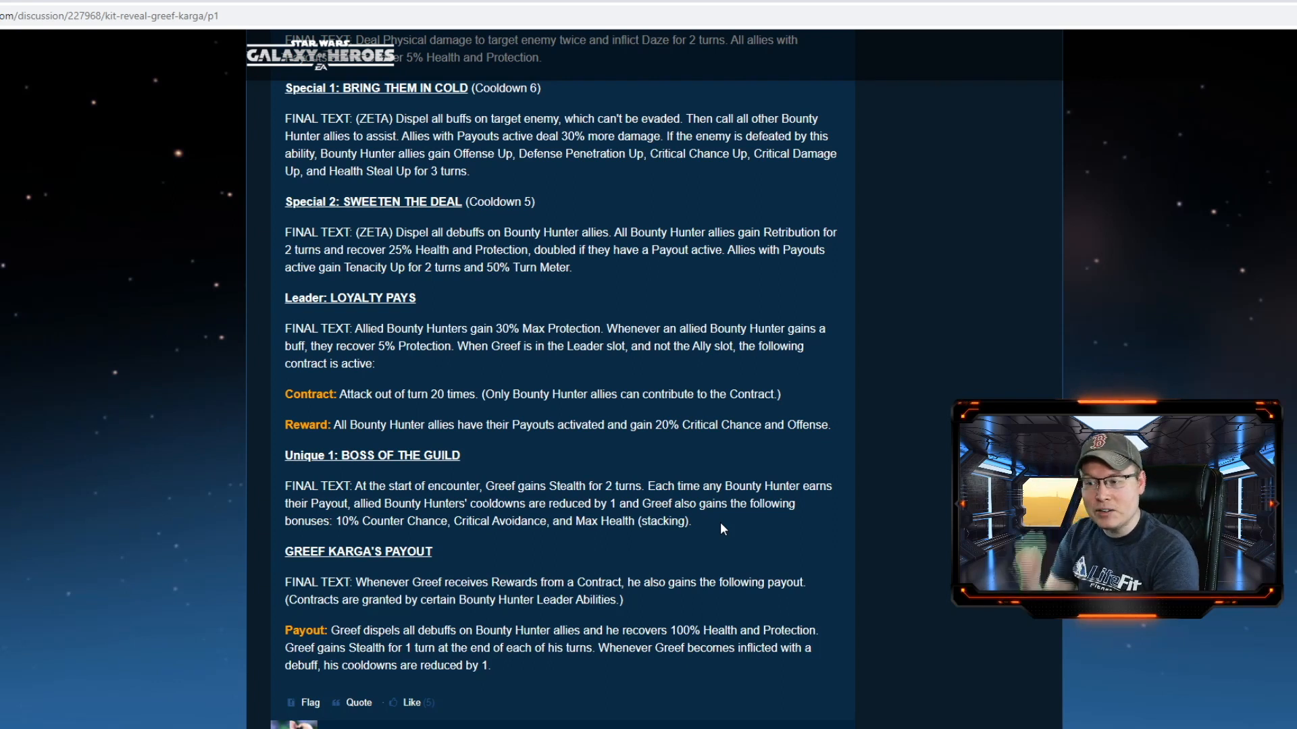
mouse_move(705, 521)
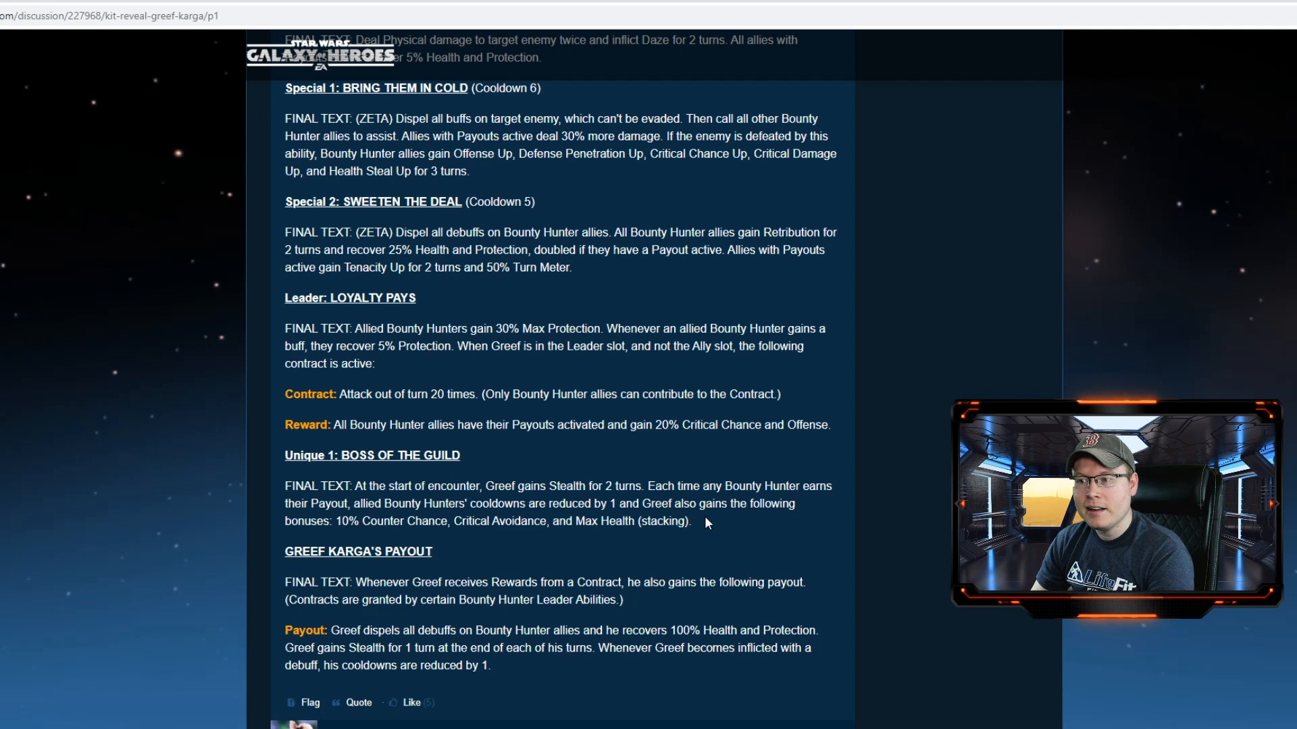
scroll(up, 3)
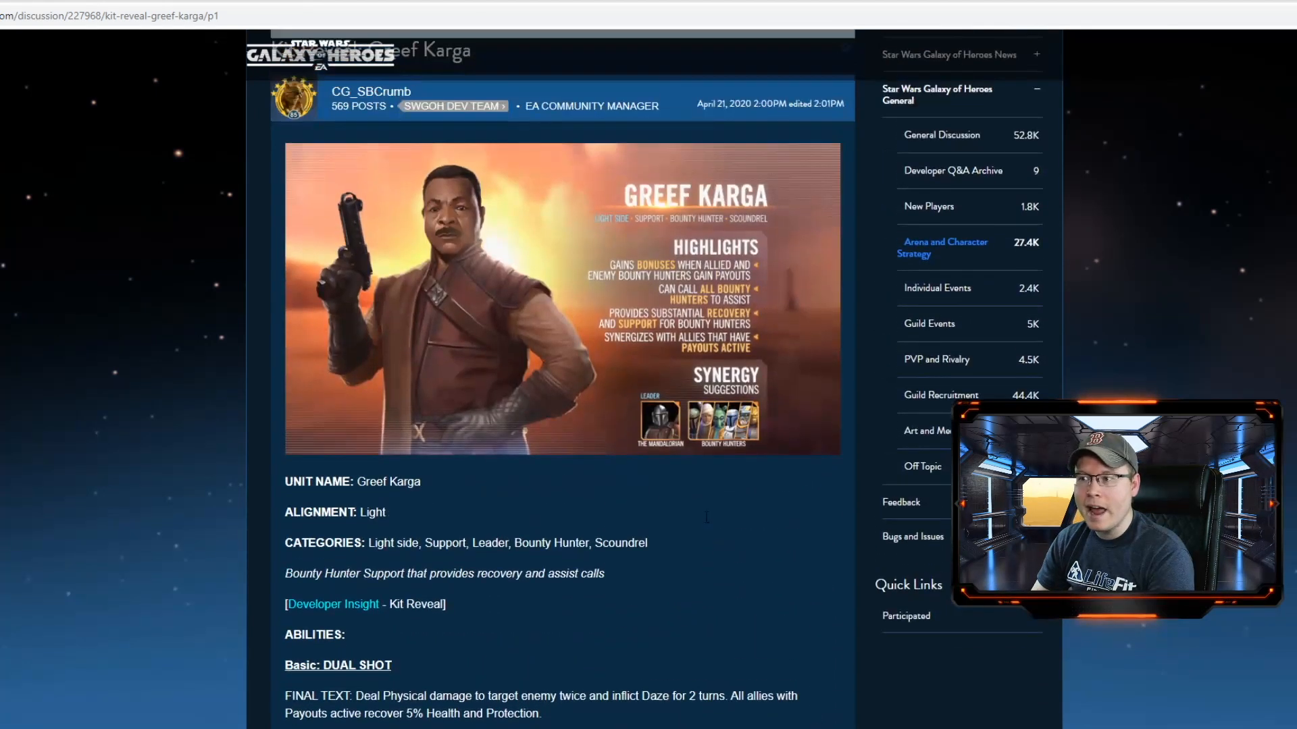
scroll(up, 3)
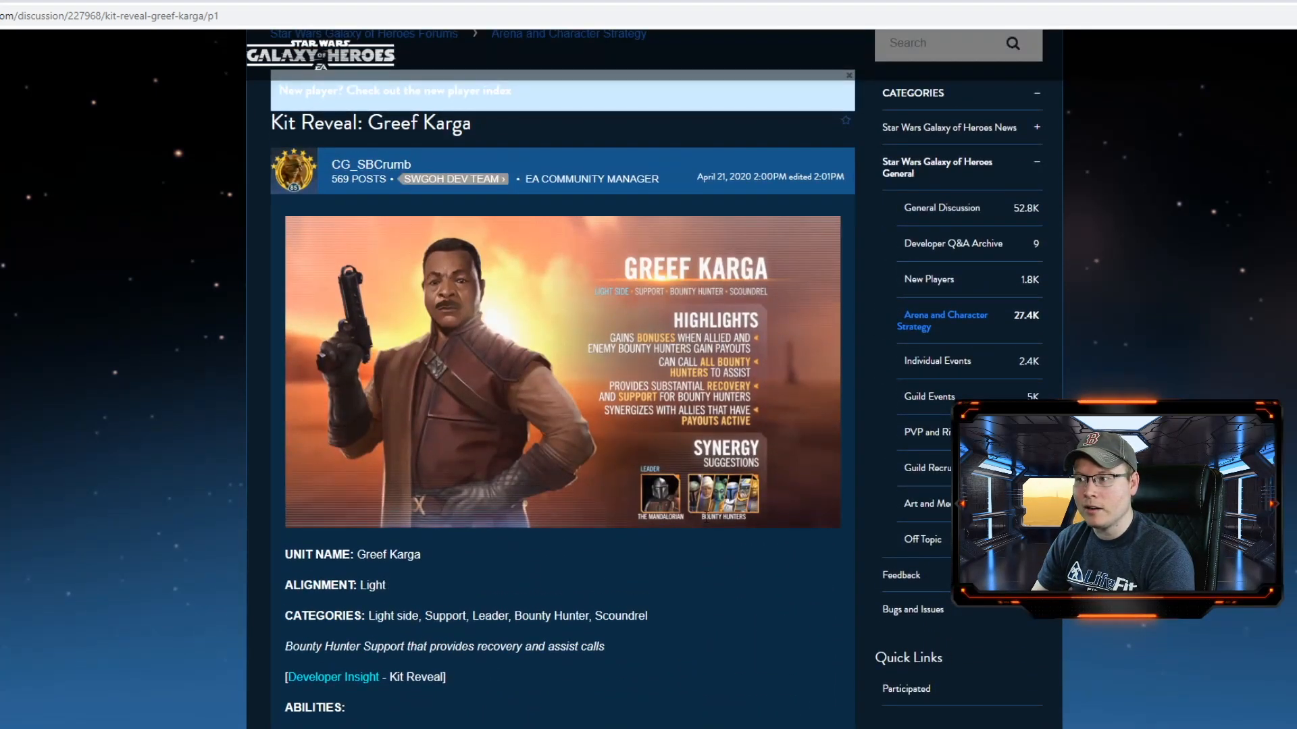
scroll(down, 3)
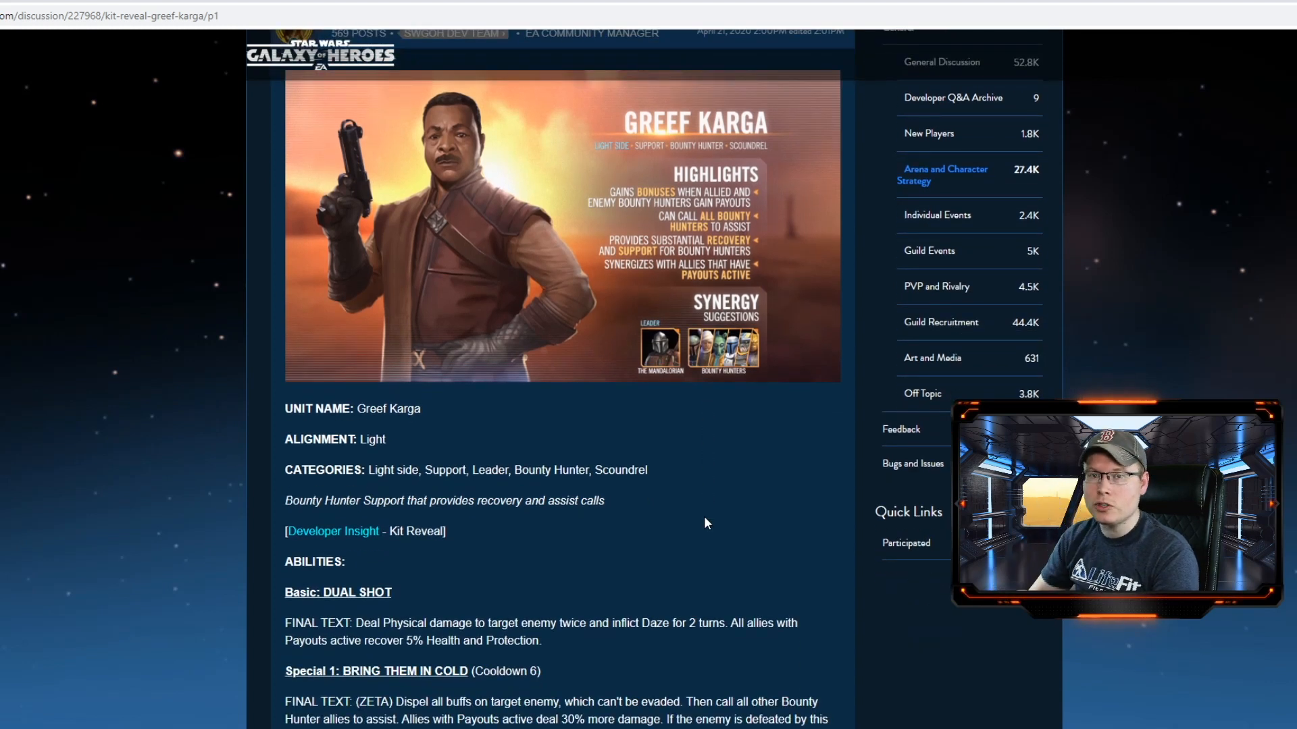
scroll(down, 3)
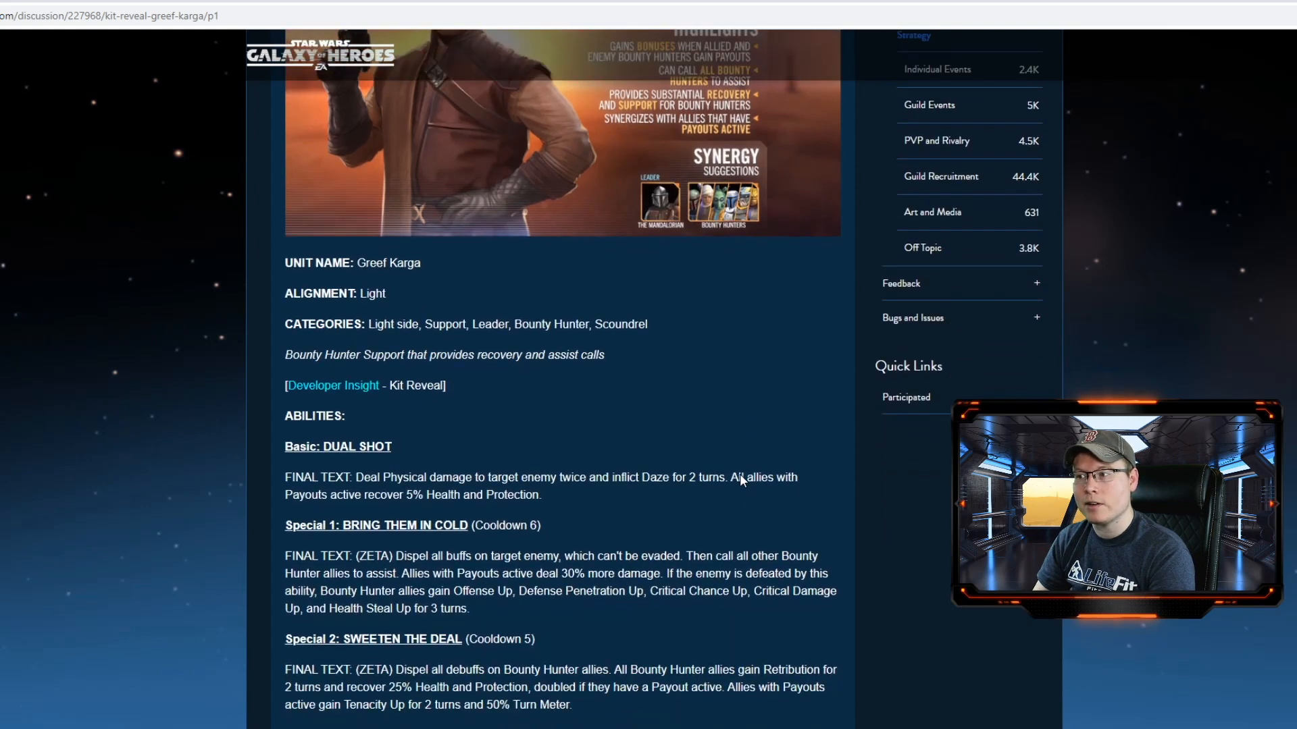
scroll(down, 3)
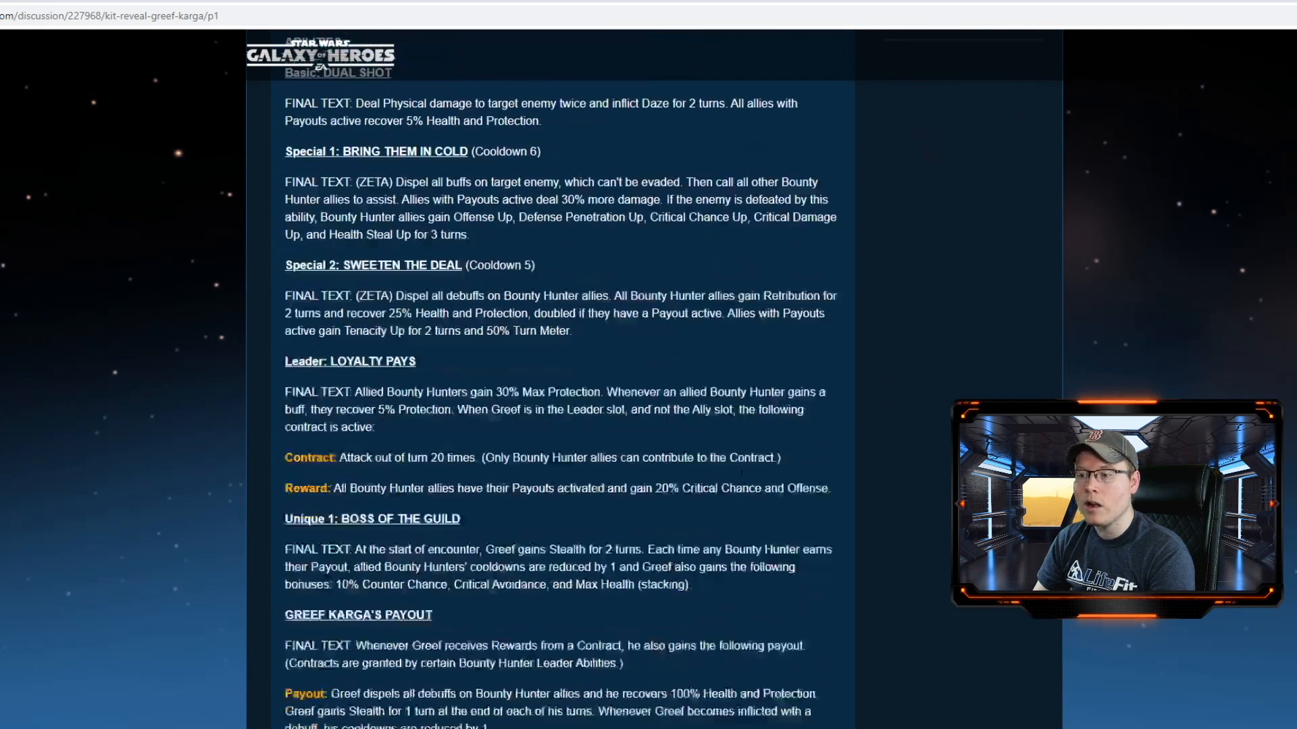
scroll(down, 3)
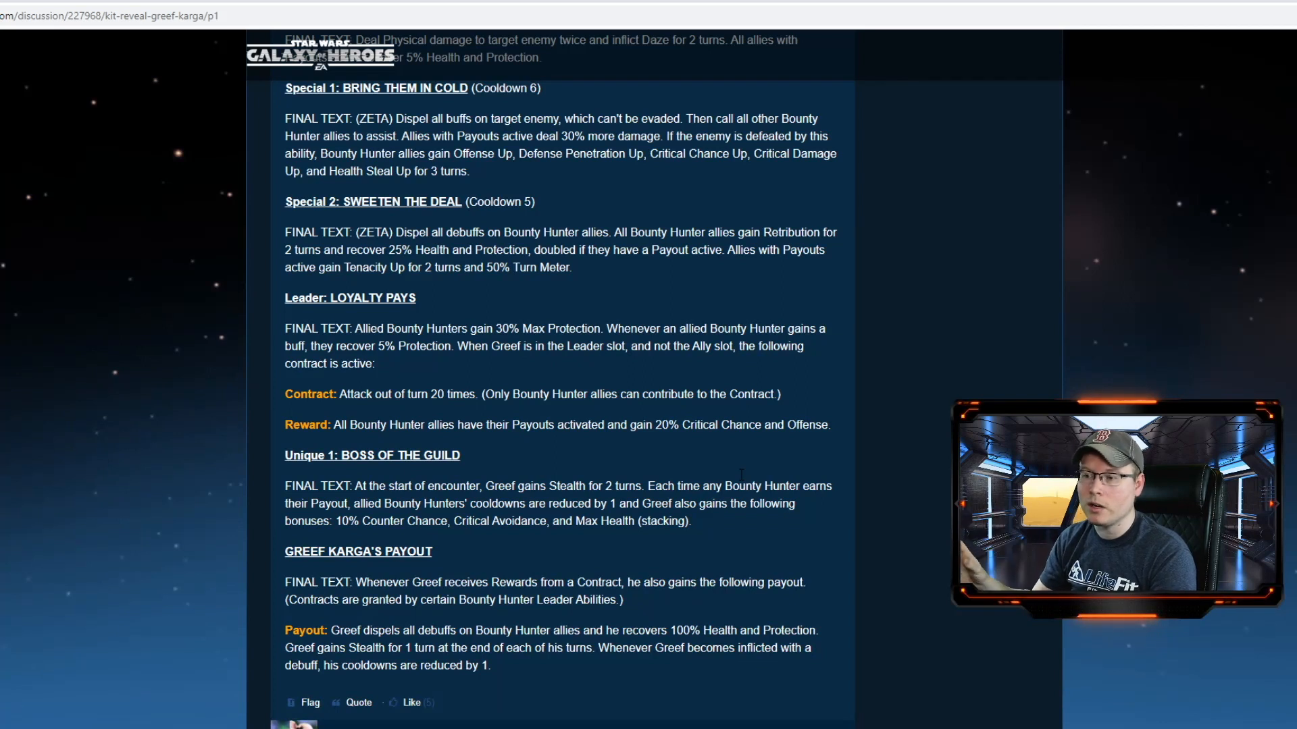
scroll(up, 3)
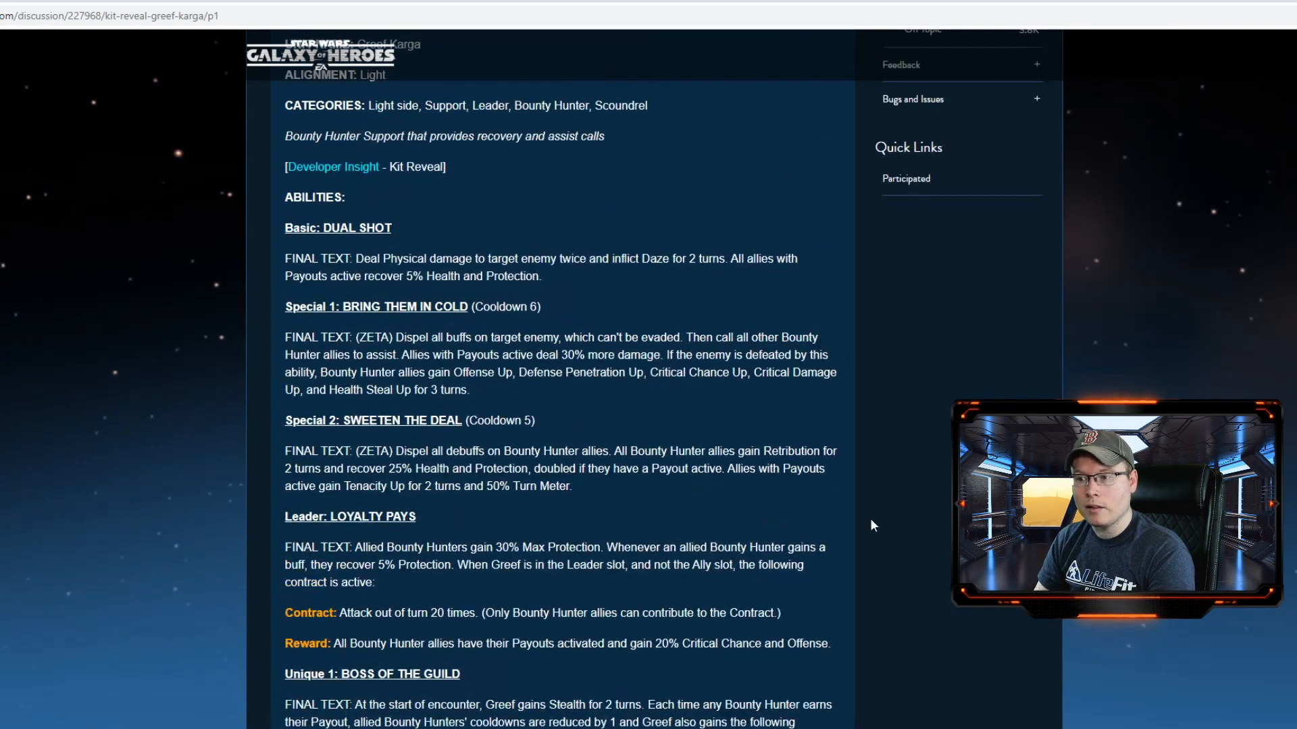
scroll(down, 3)
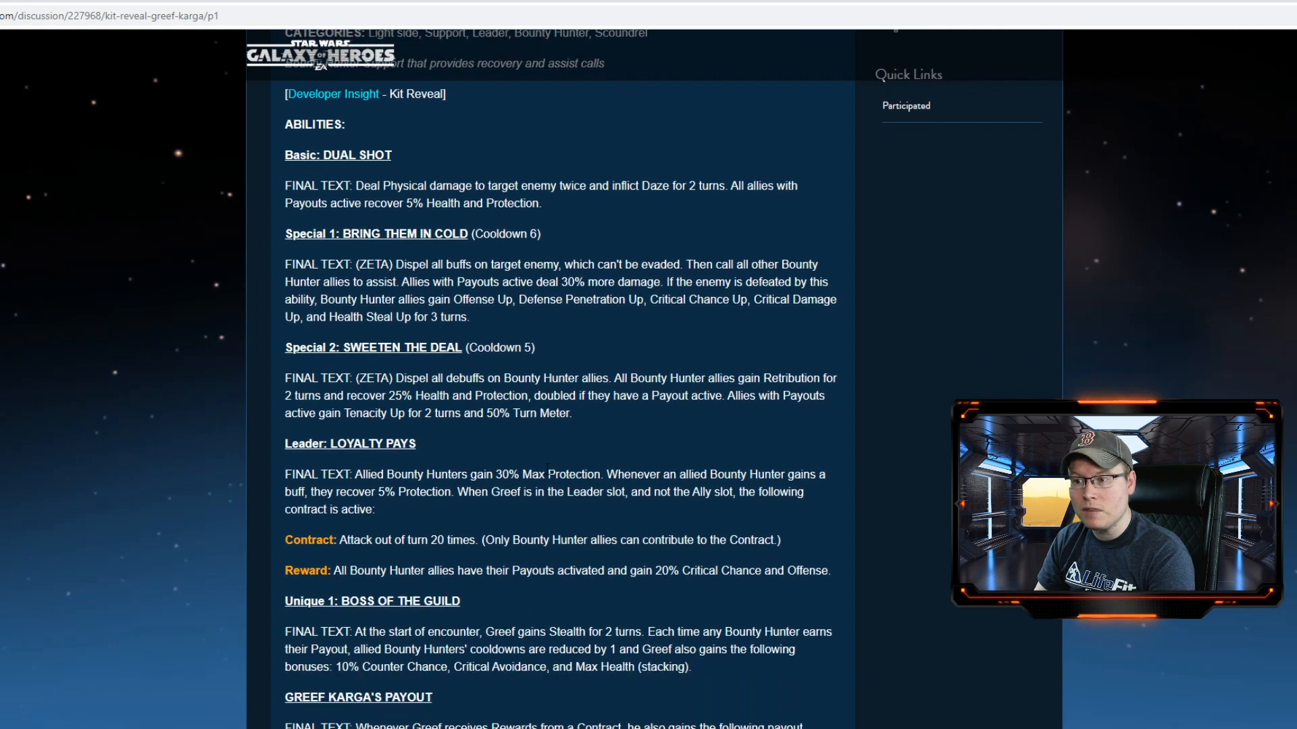
scroll(down, 3)
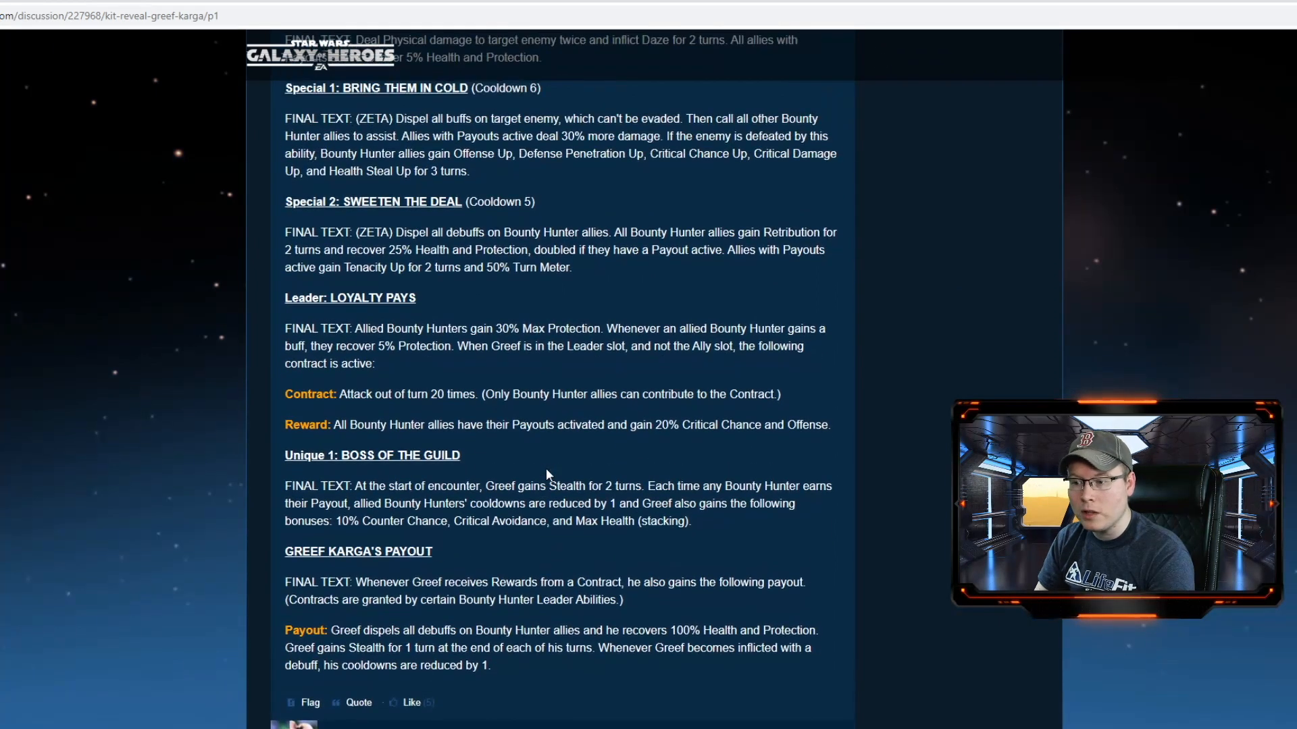
scroll(up, 3)
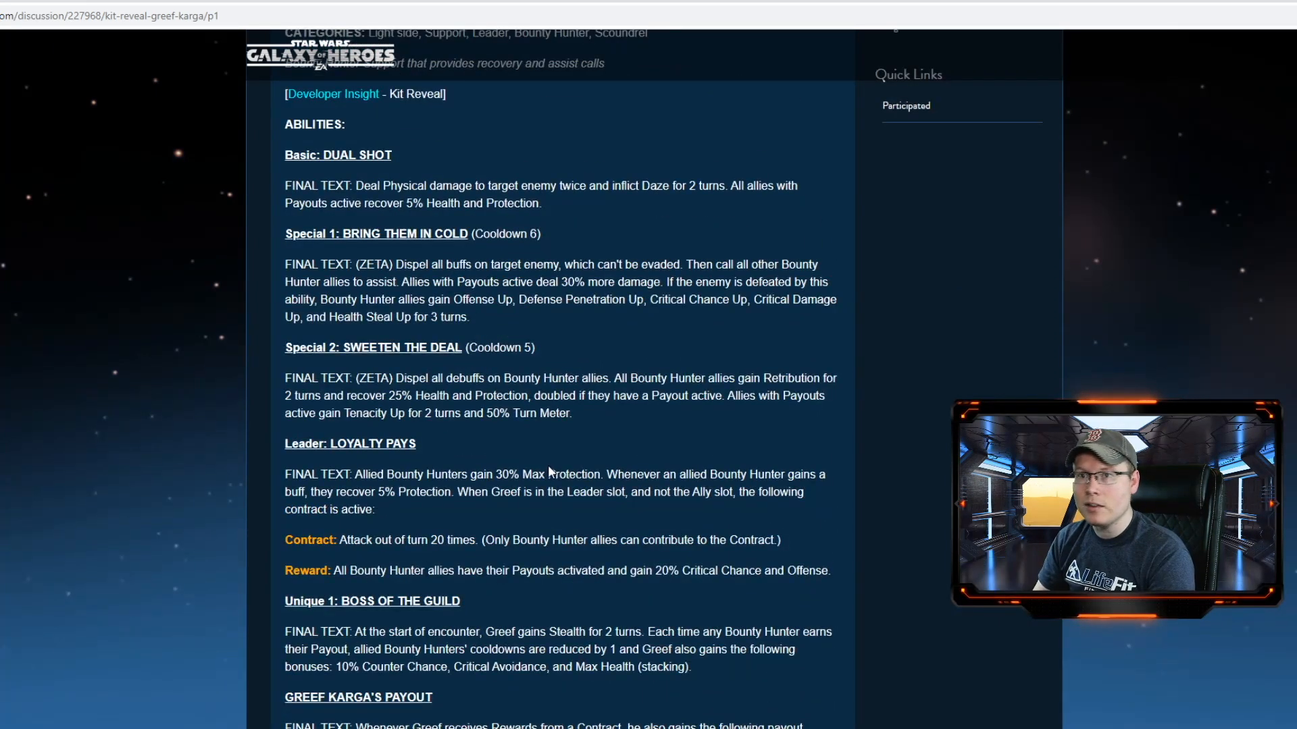
scroll(up, 3)
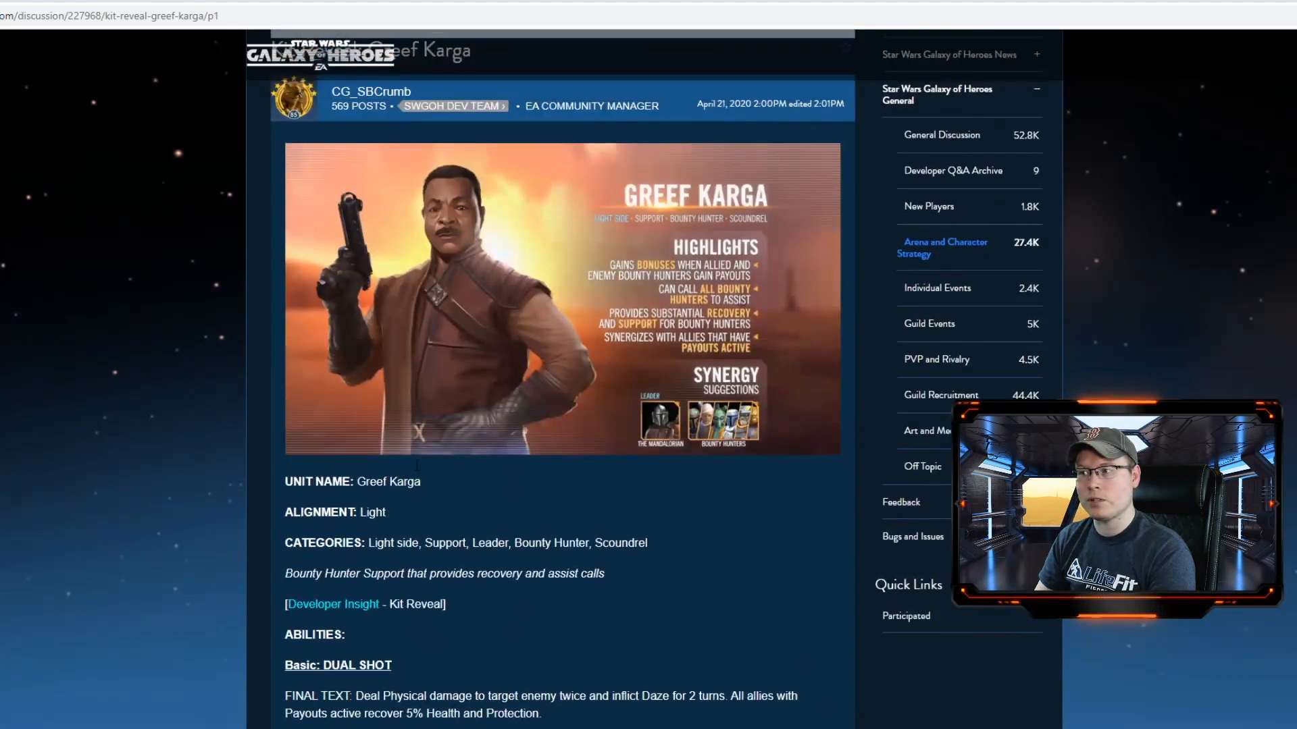
scroll(up, 3)
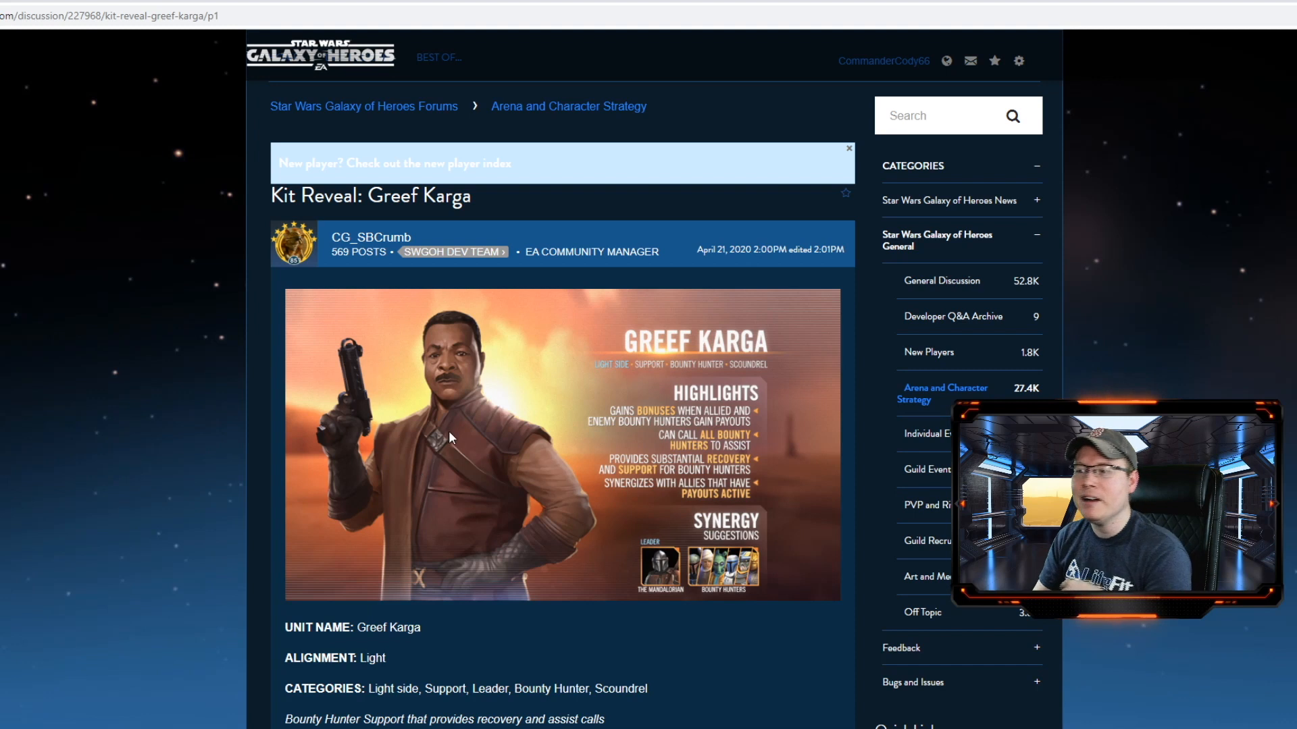
mouse_move(464, 425)
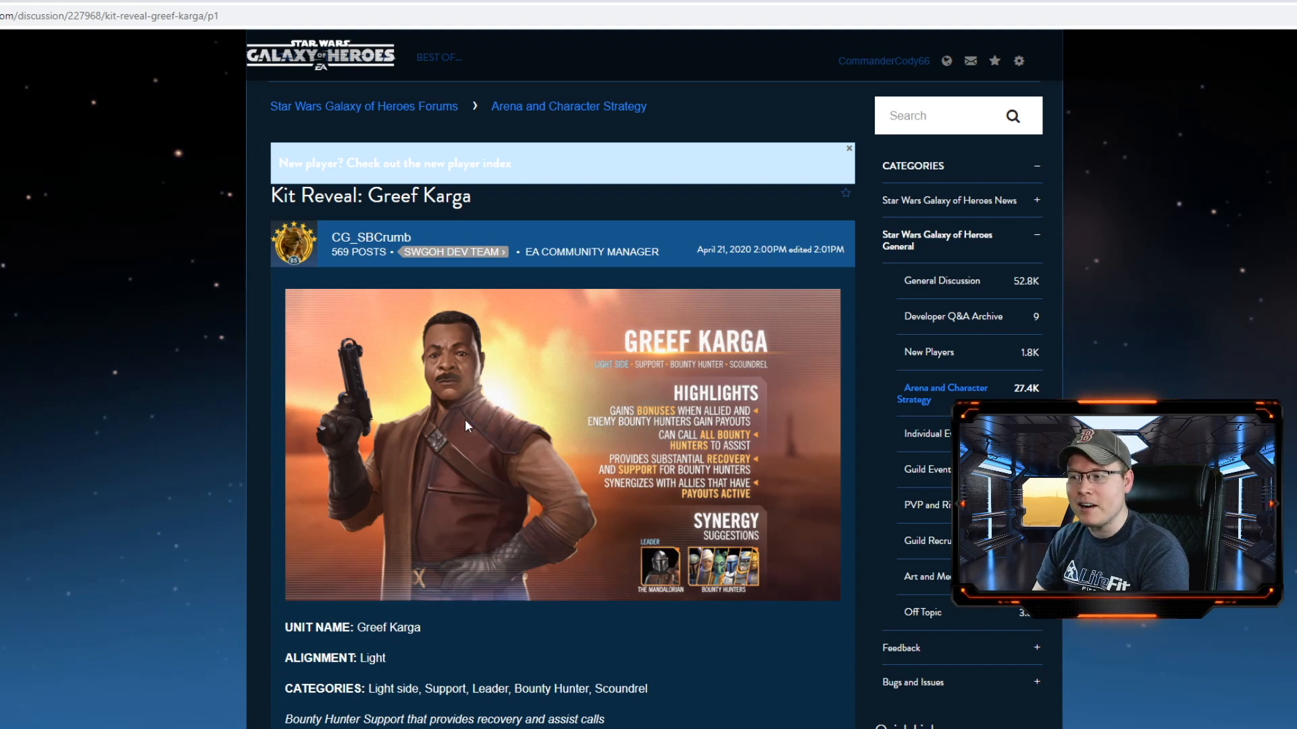
mouse_move(657, 405)
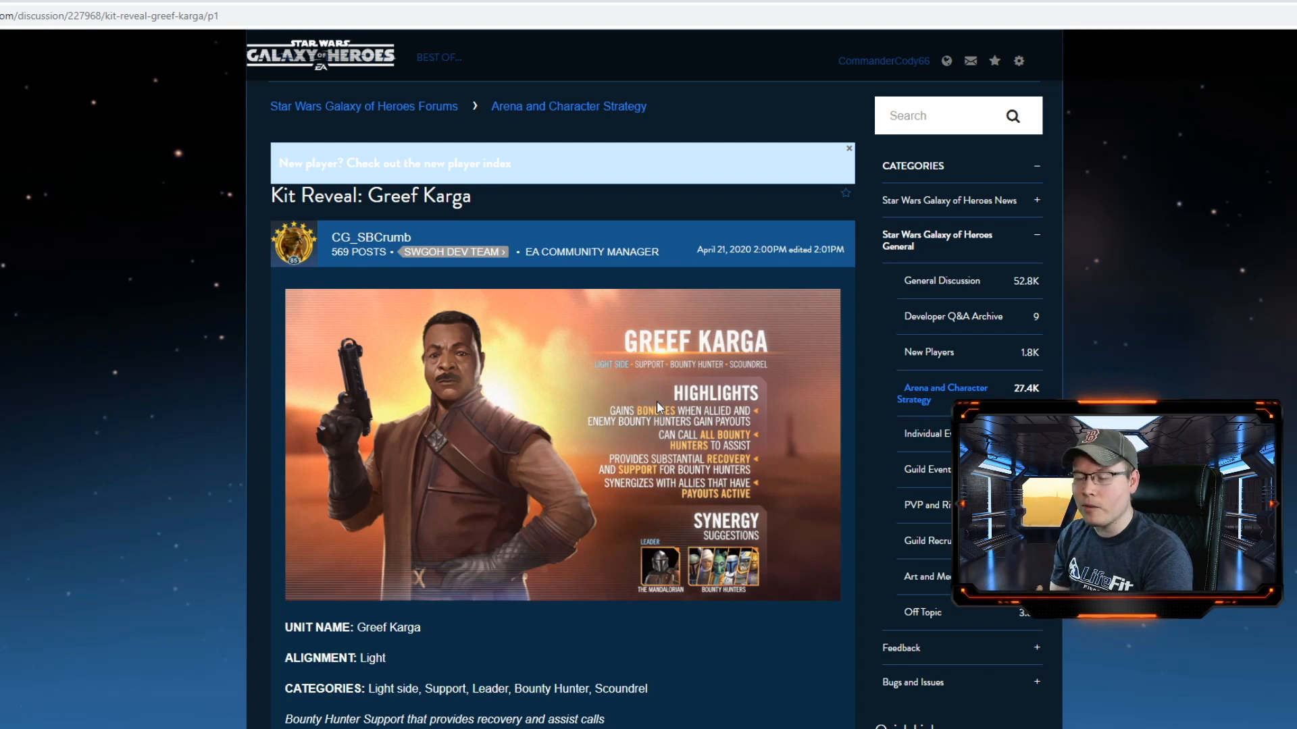
mouse_move(722, 276)
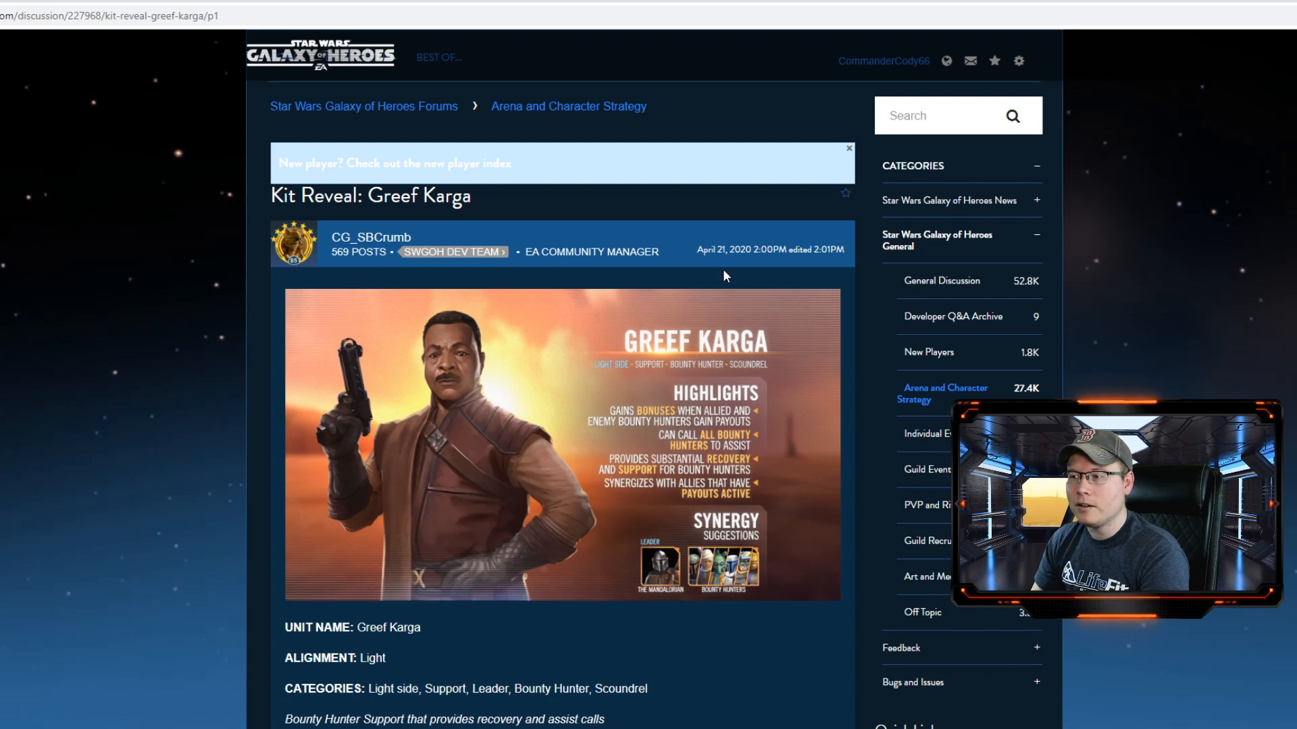
mouse_move(661, 369)
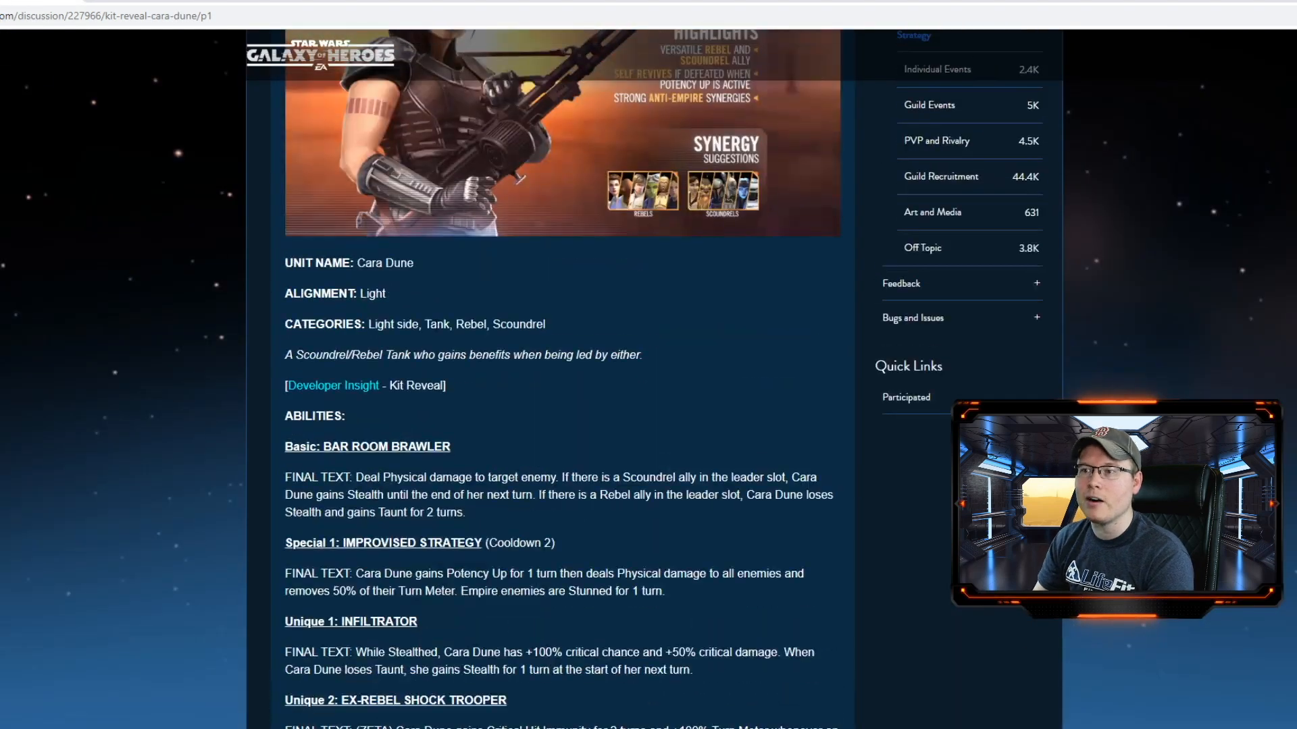
scroll(up, 3)
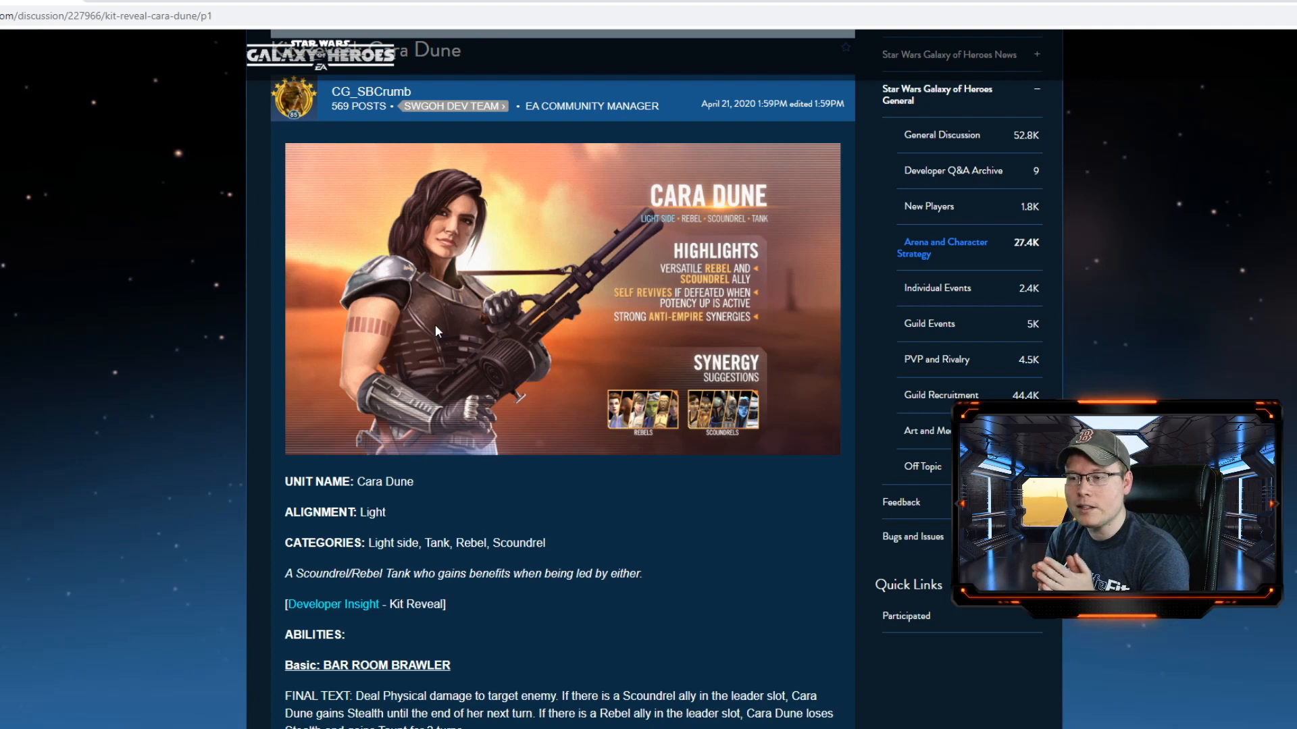
mouse_move(762, 349)
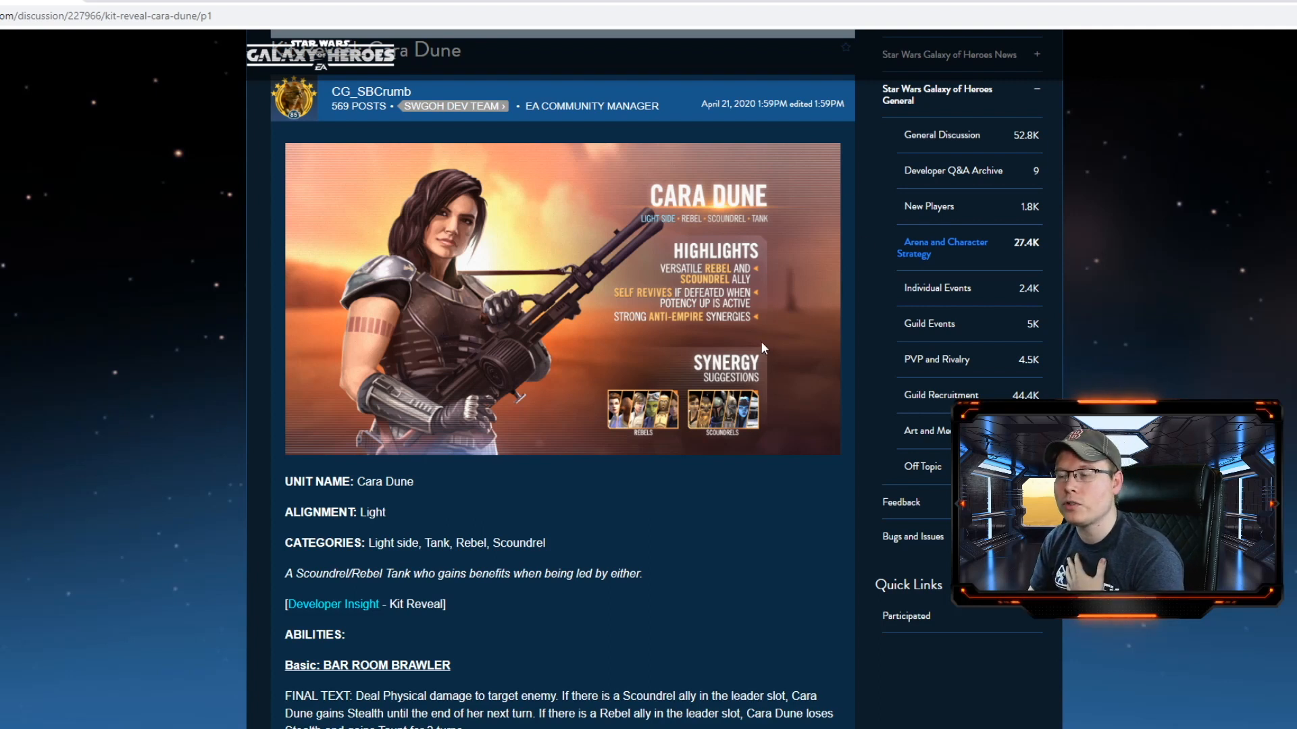
scroll(down, 3)
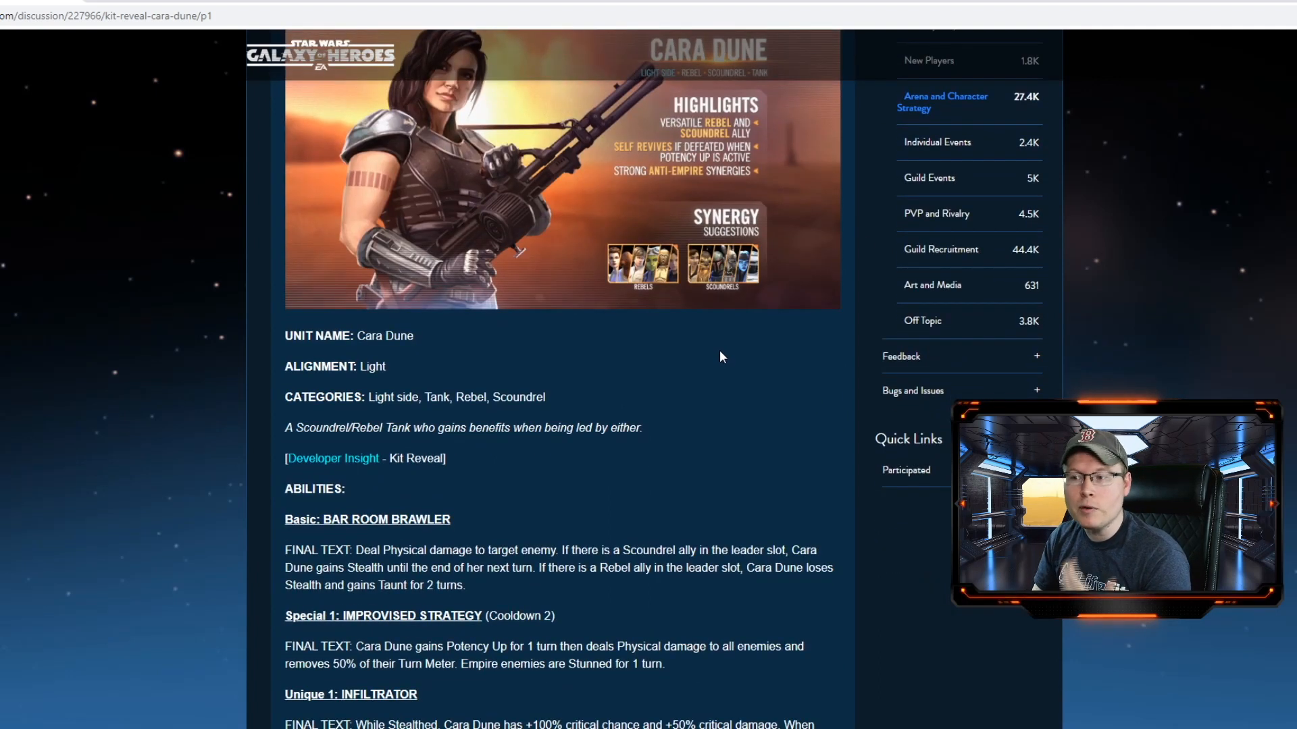
scroll(down, 3)
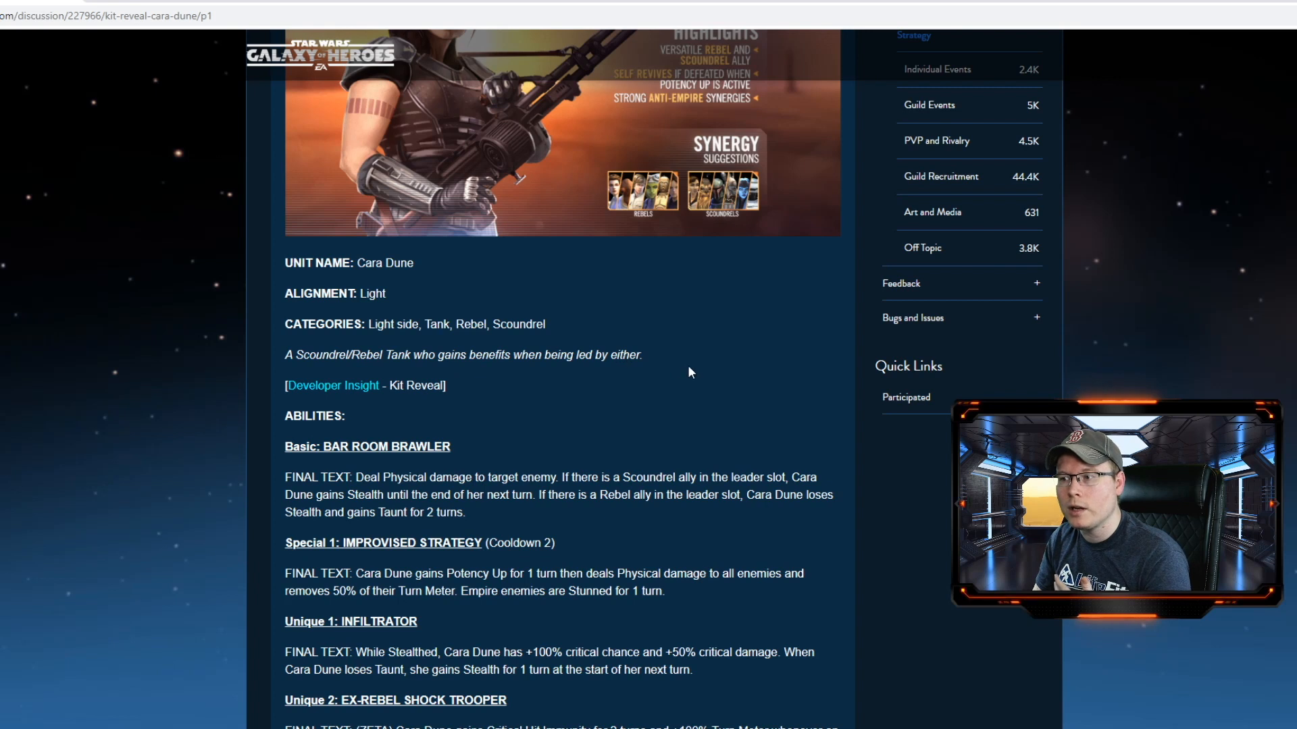
scroll(down, 3)
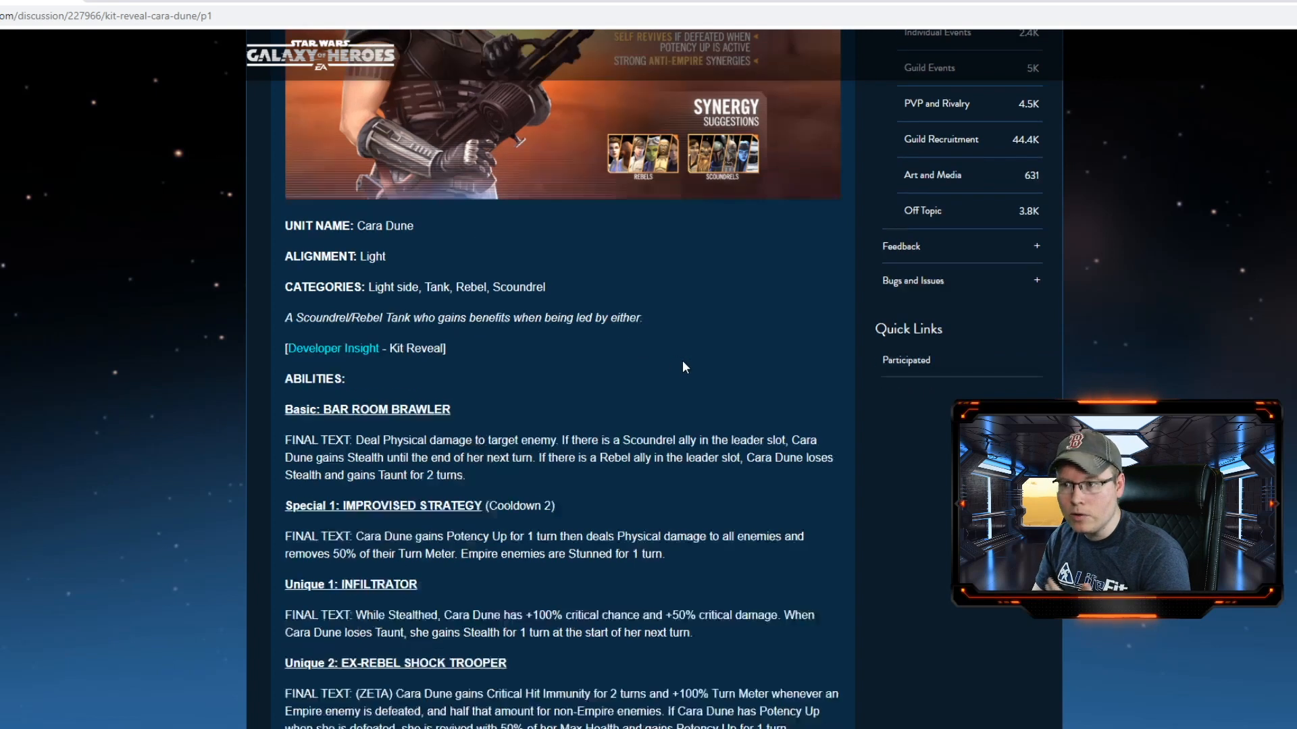
scroll(down, 3)
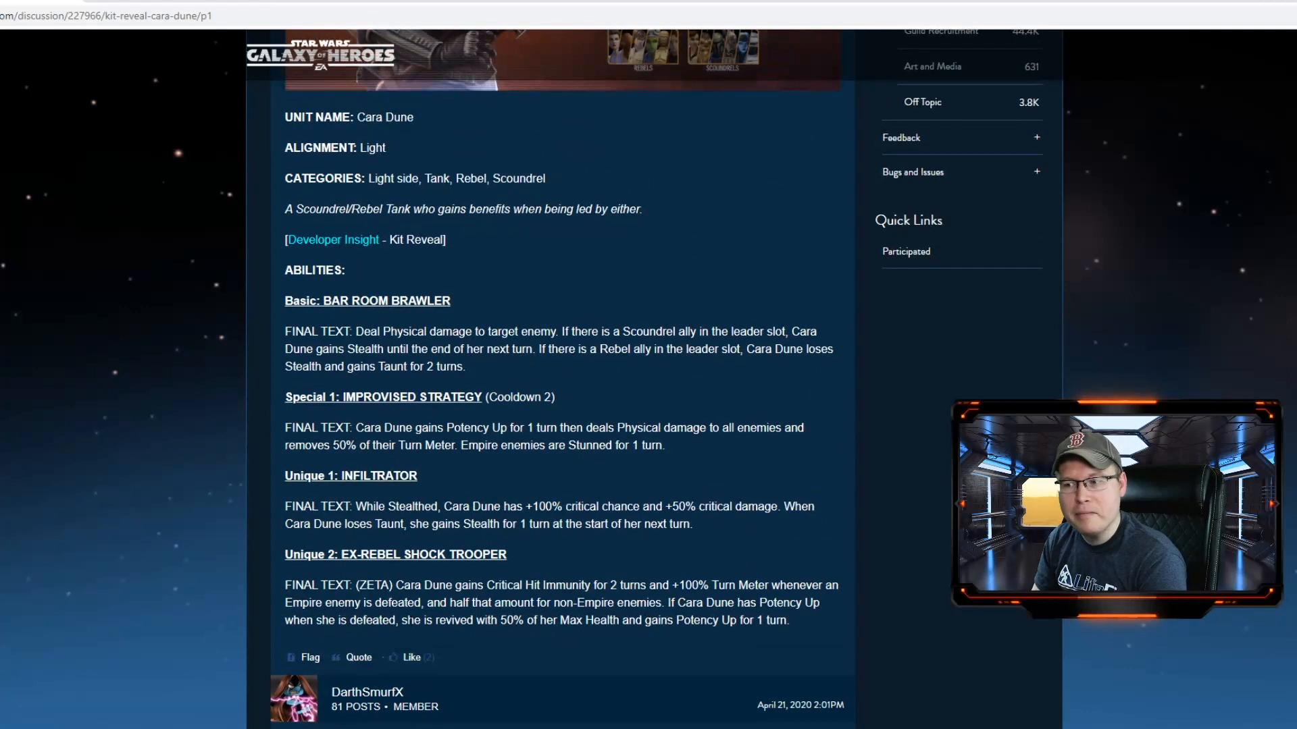
mouse_move(605, 541)
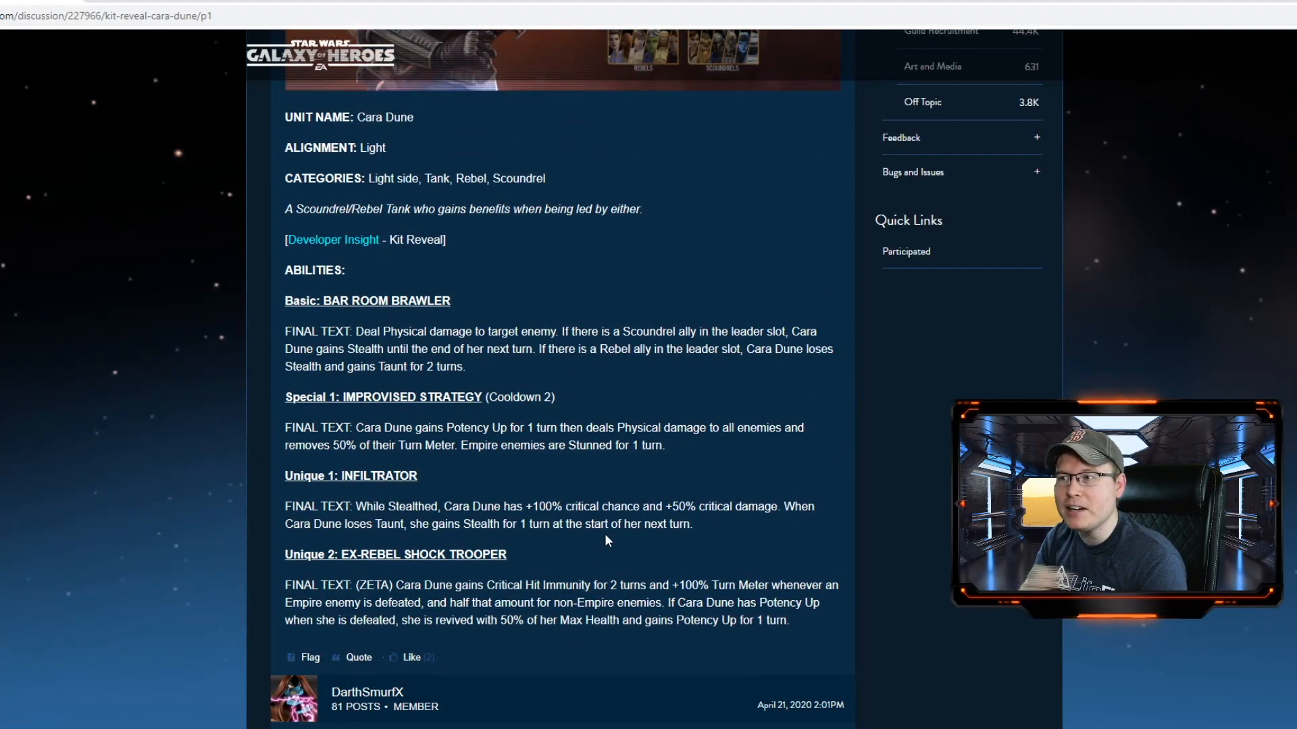
scroll(up, 3)
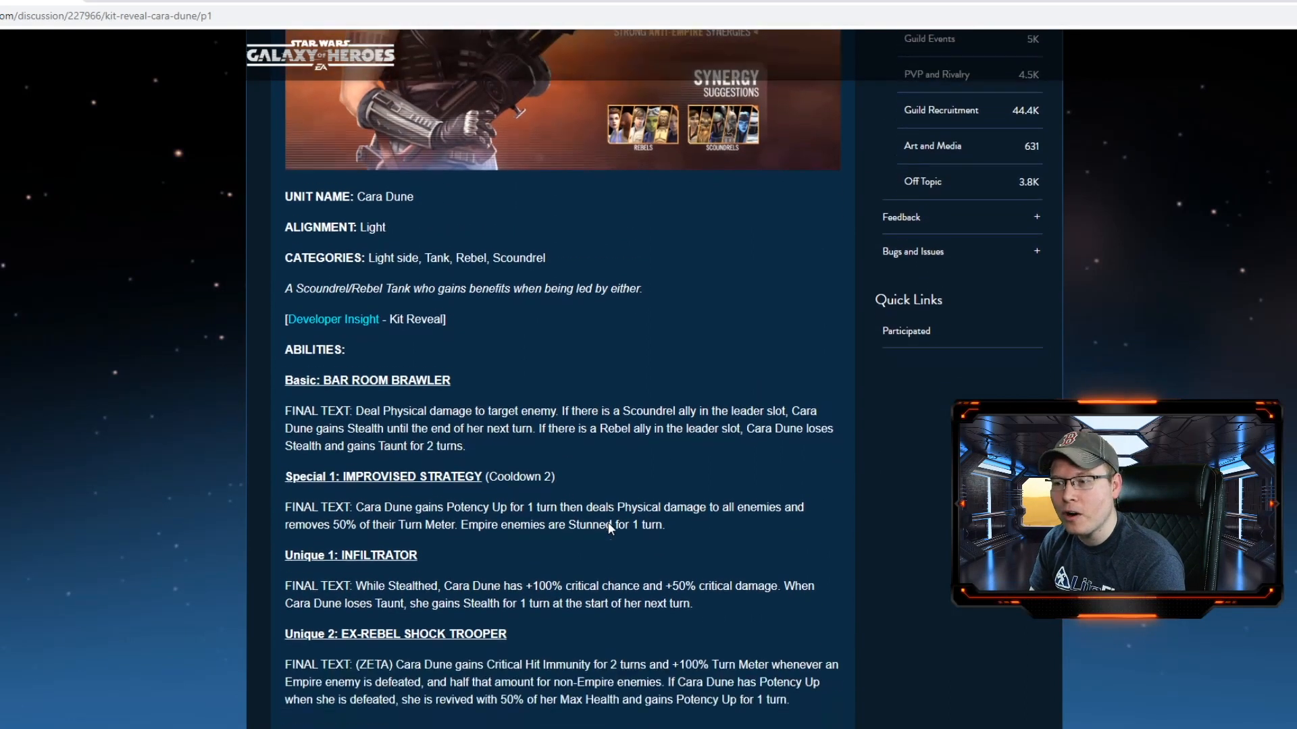
scroll(down, 3)
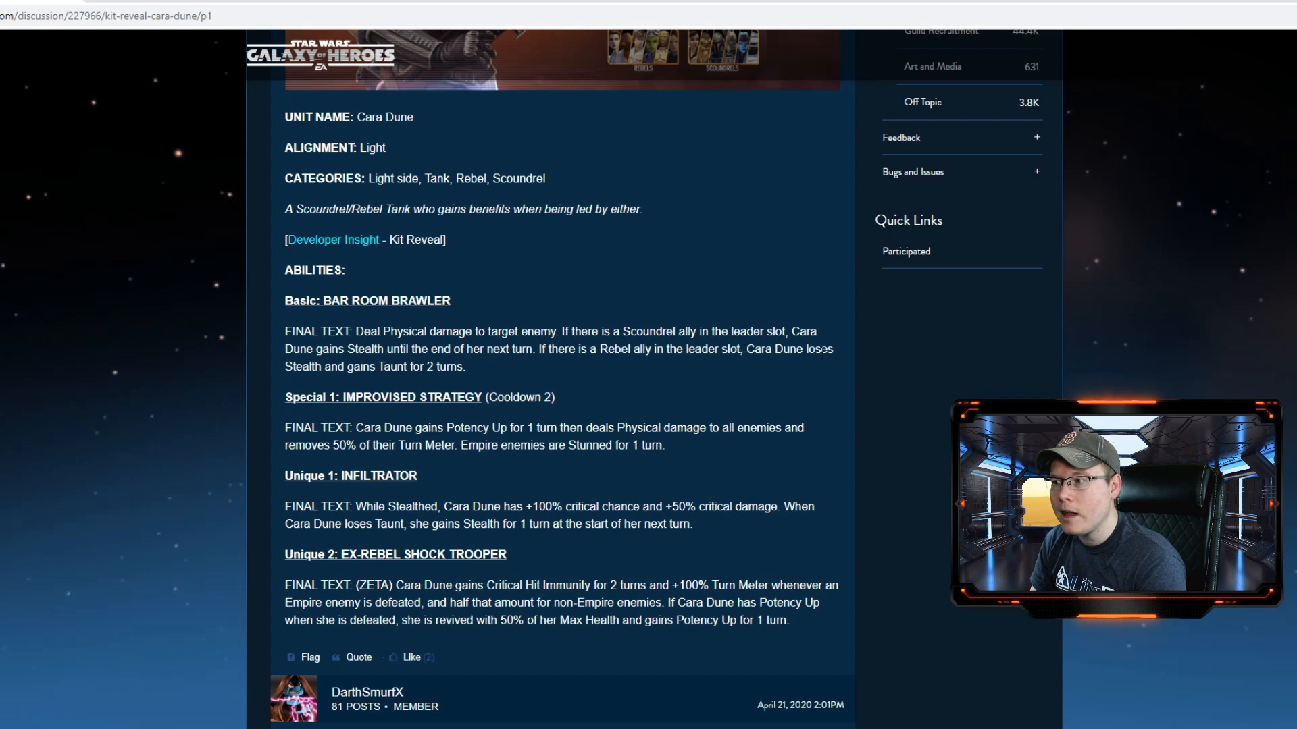
mouse_move(510, 374)
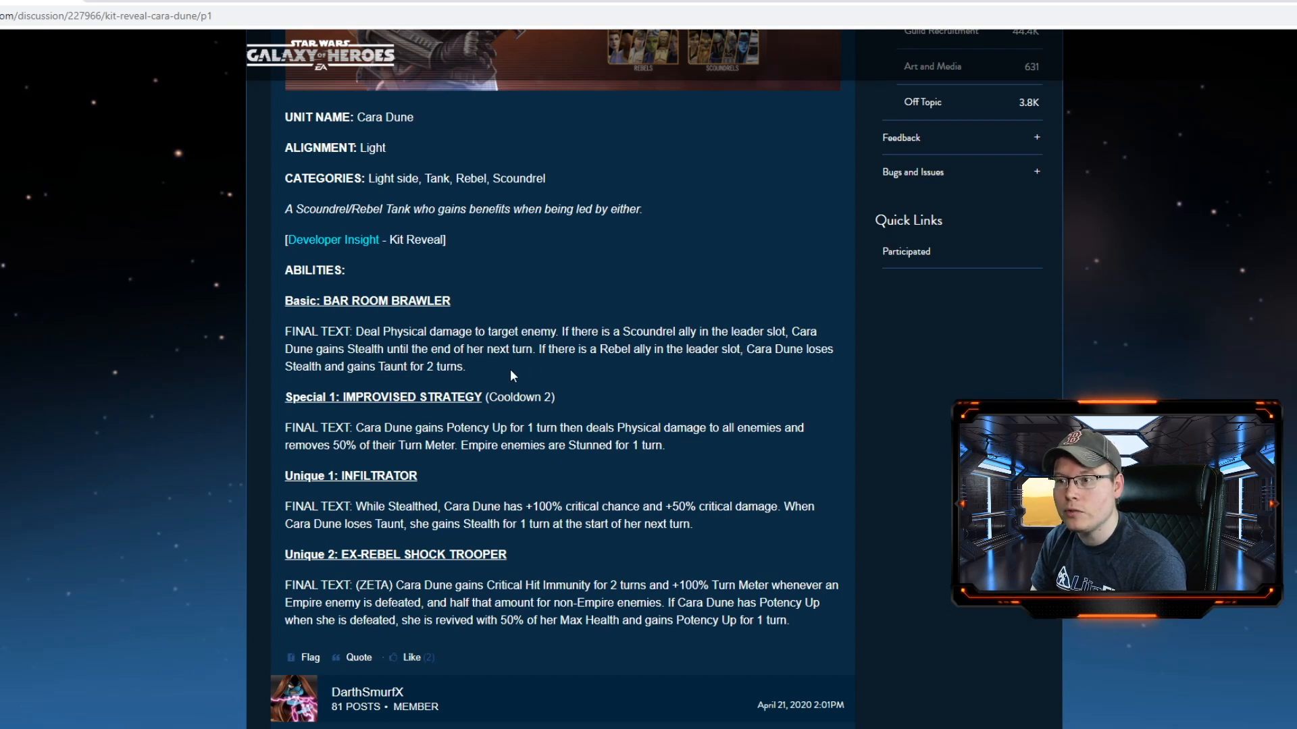
mouse_move(689, 366)
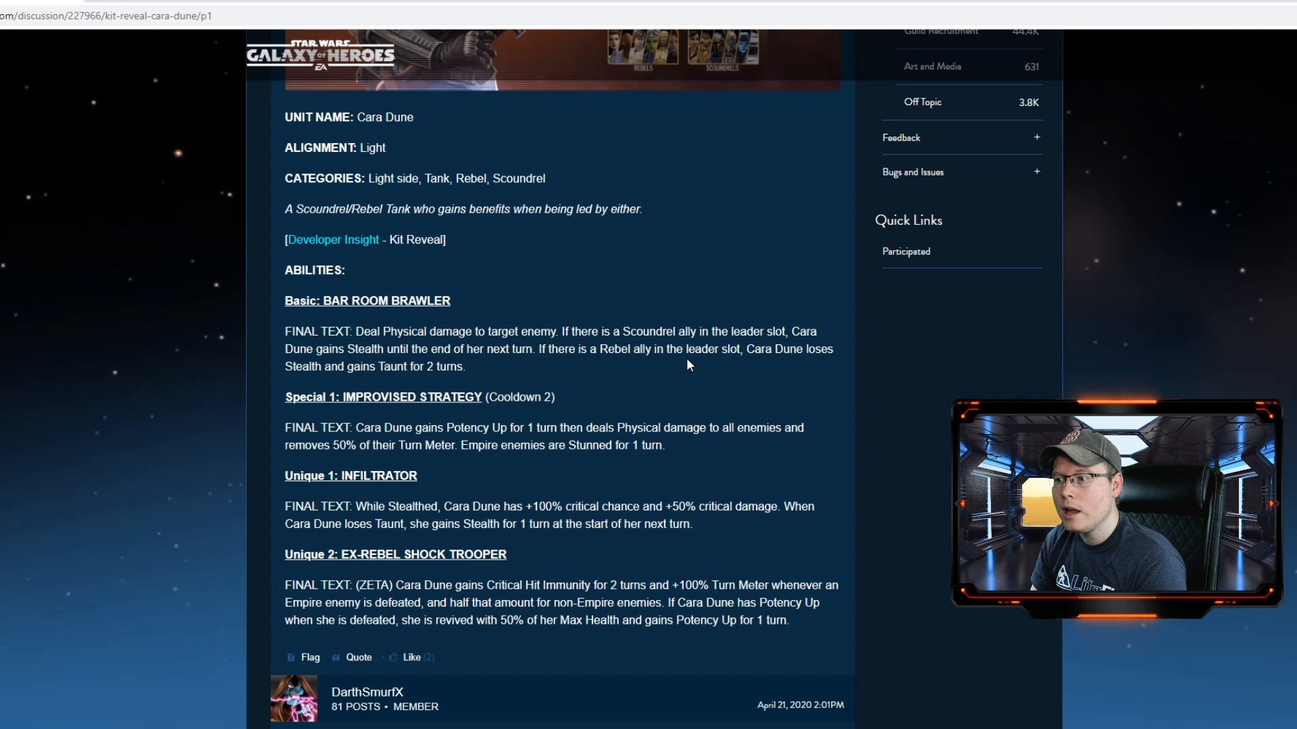
mouse_move(769, 378)
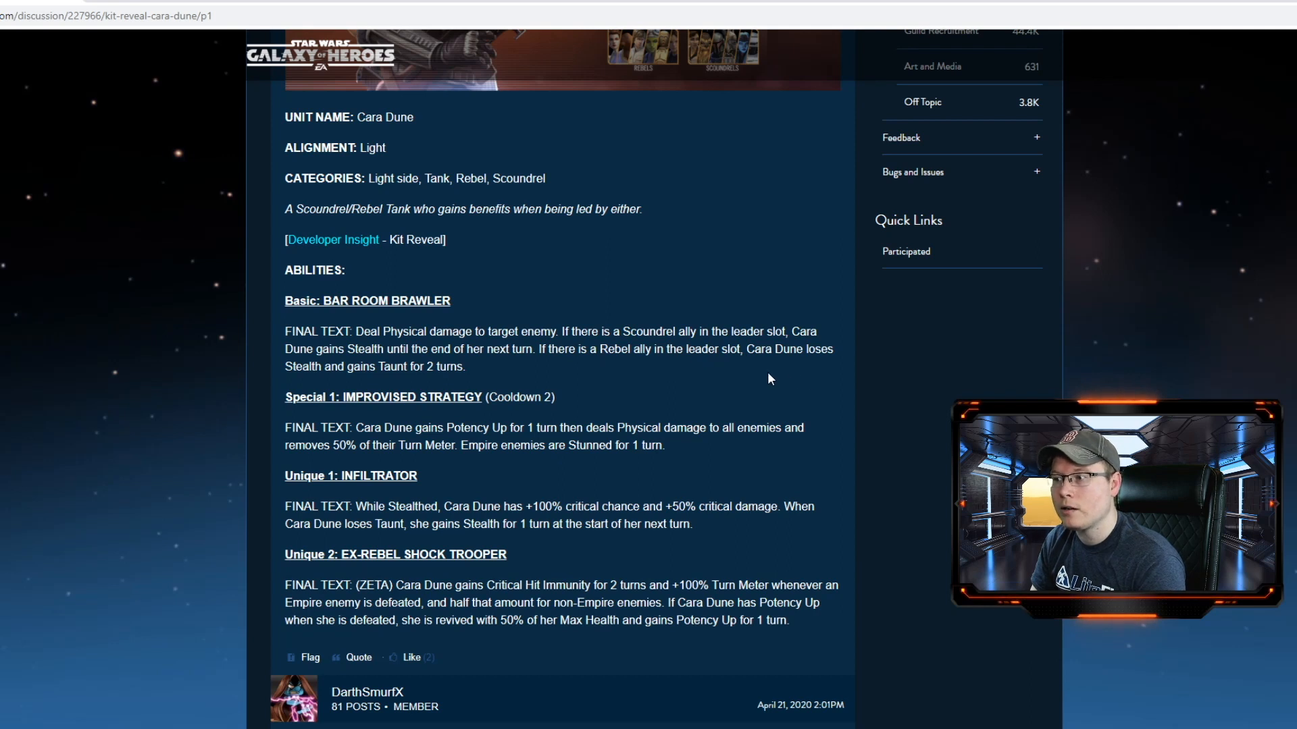
mouse_move(469, 382)
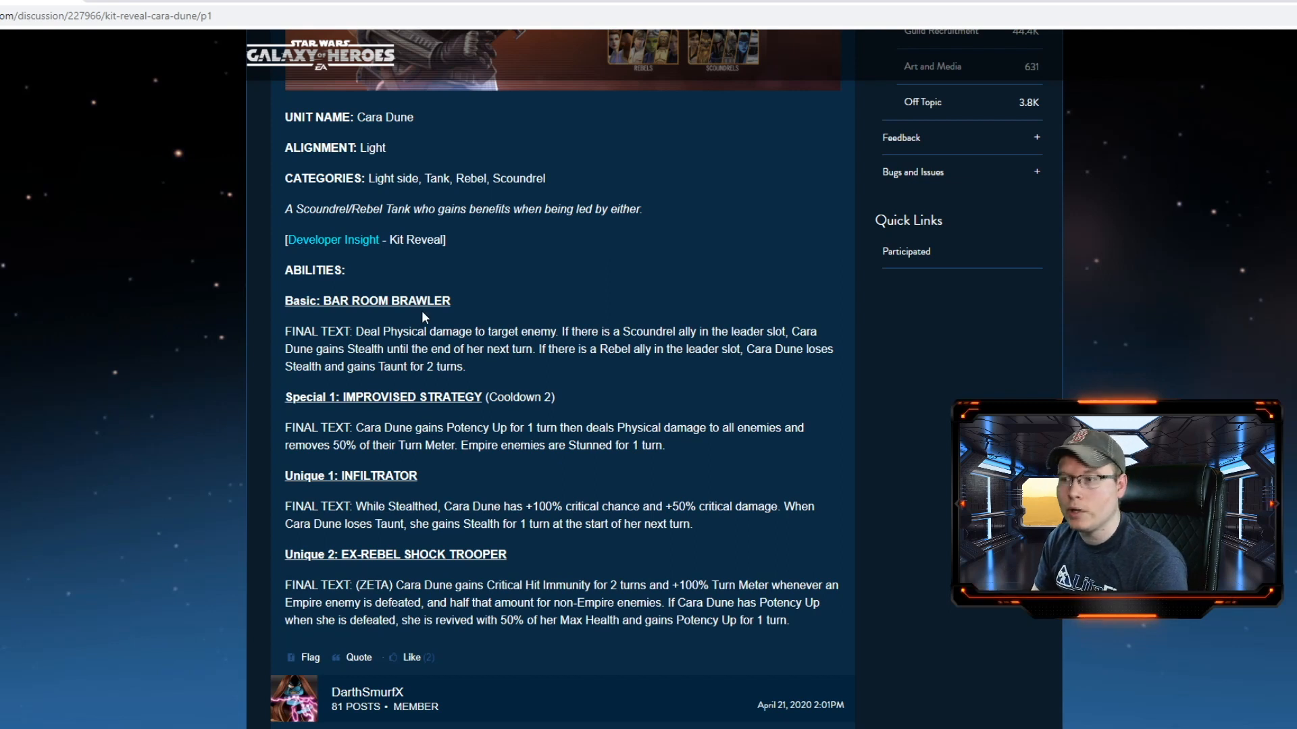
scroll(down, 3)
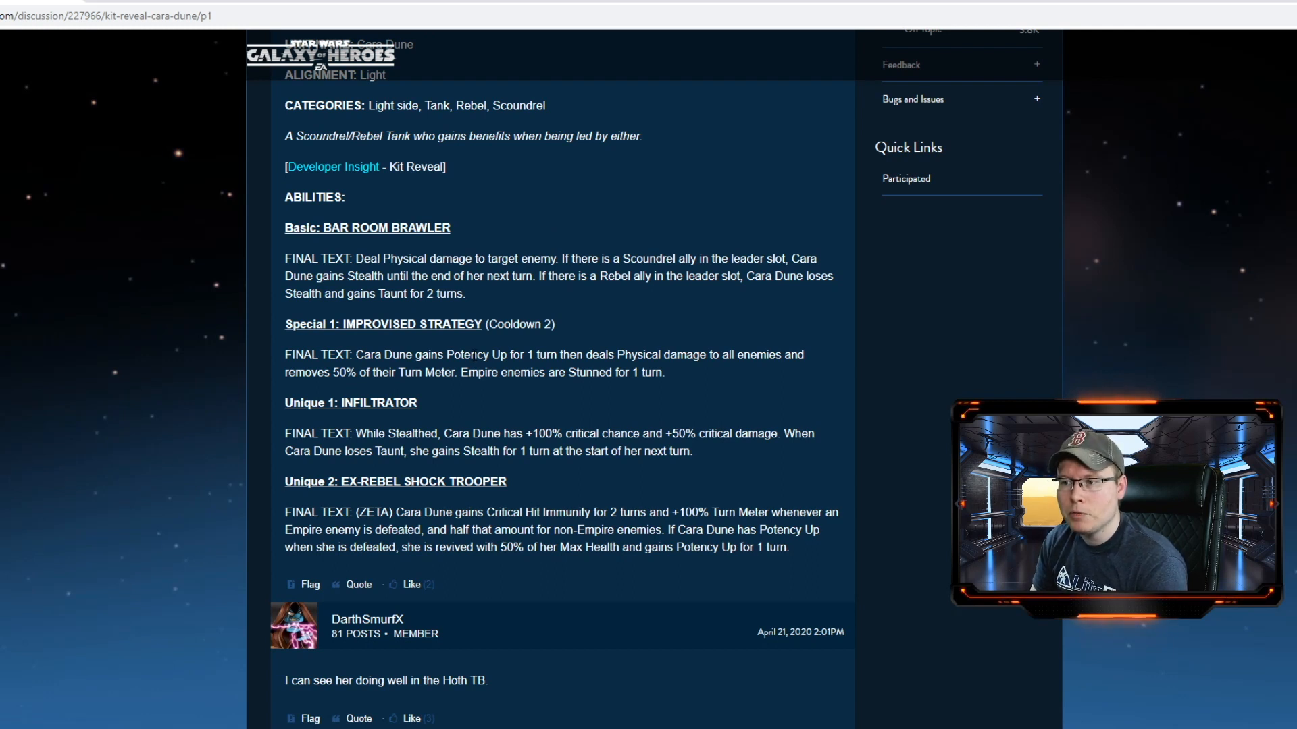
mouse_move(619, 399)
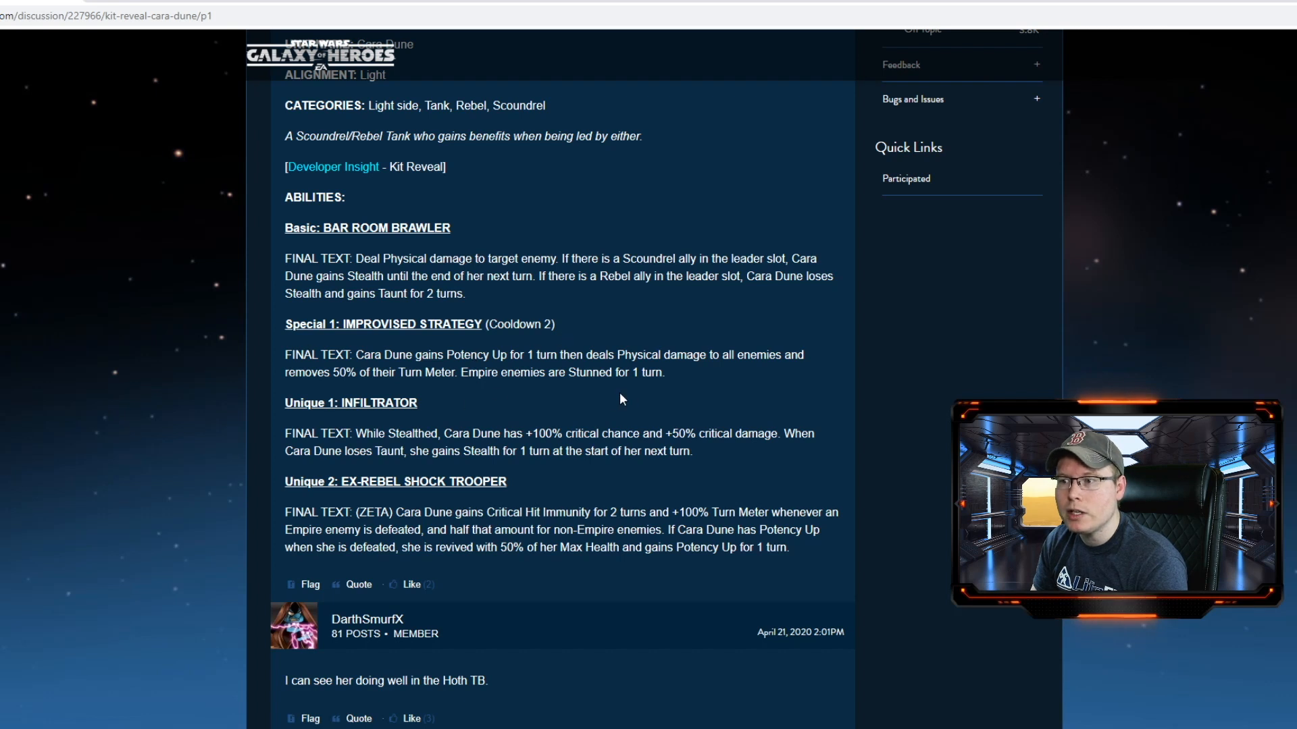
mouse_move(542, 374)
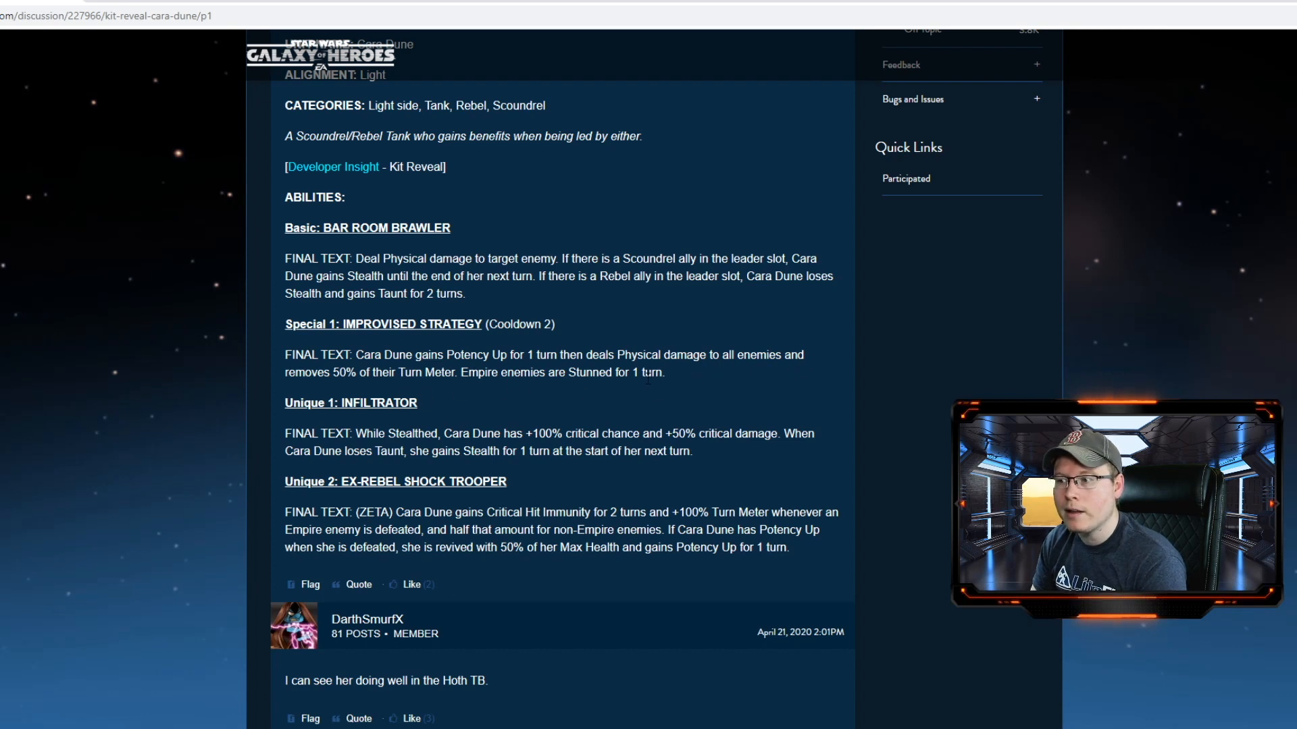
mouse_move(661, 386)
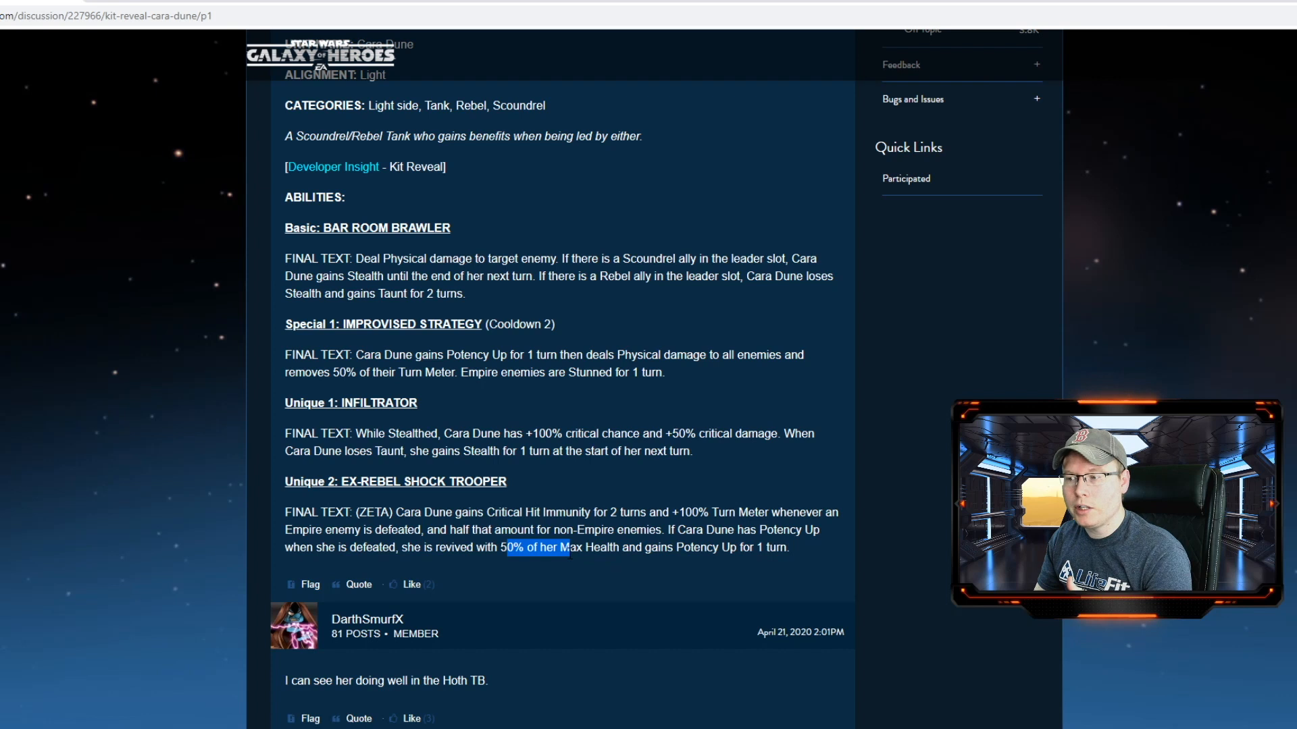
scroll(up, 3)
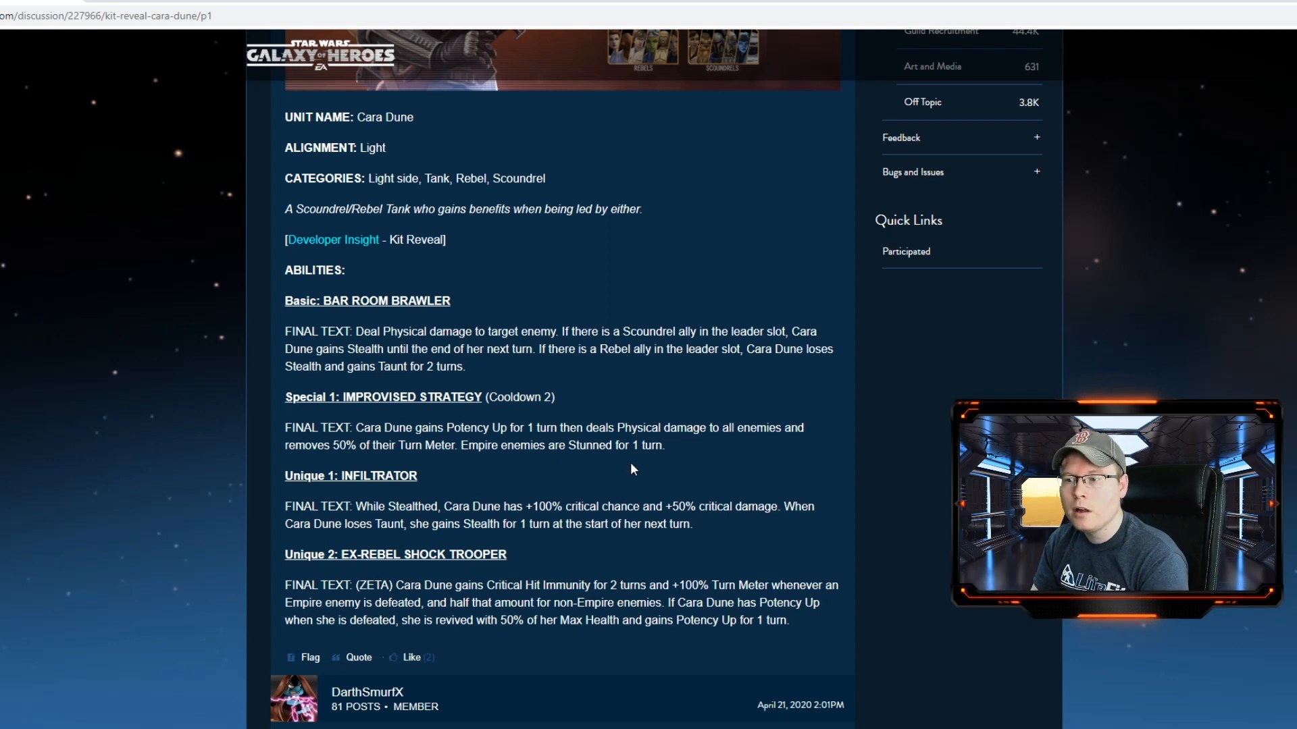
scroll(down, 3)
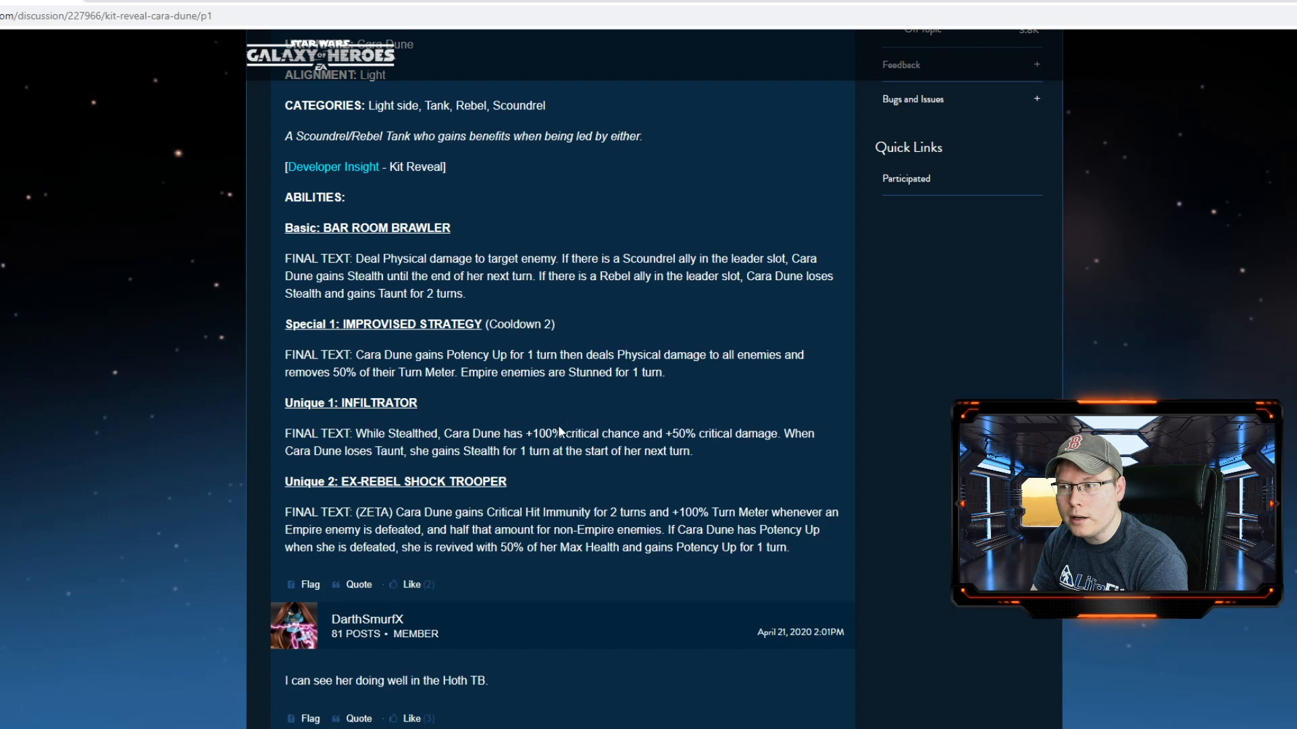
mouse_move(547, 447)
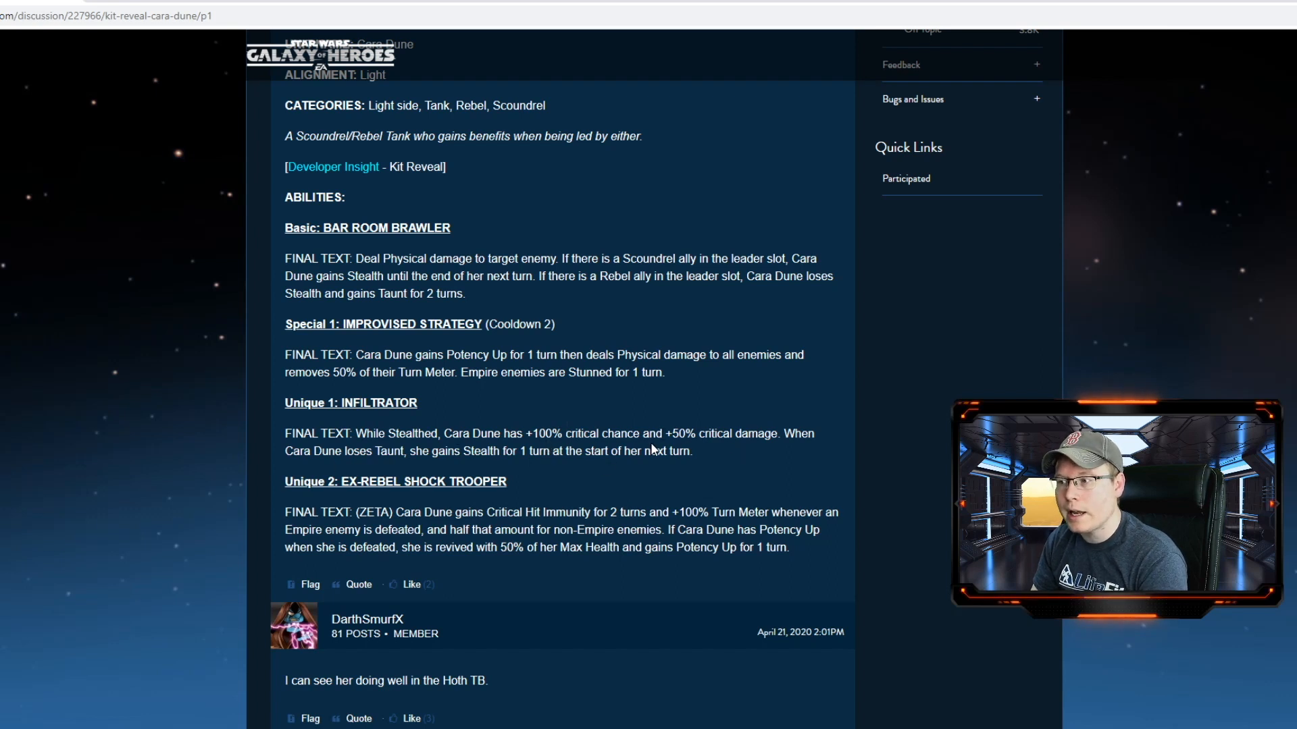
mouse_move(756, 447)
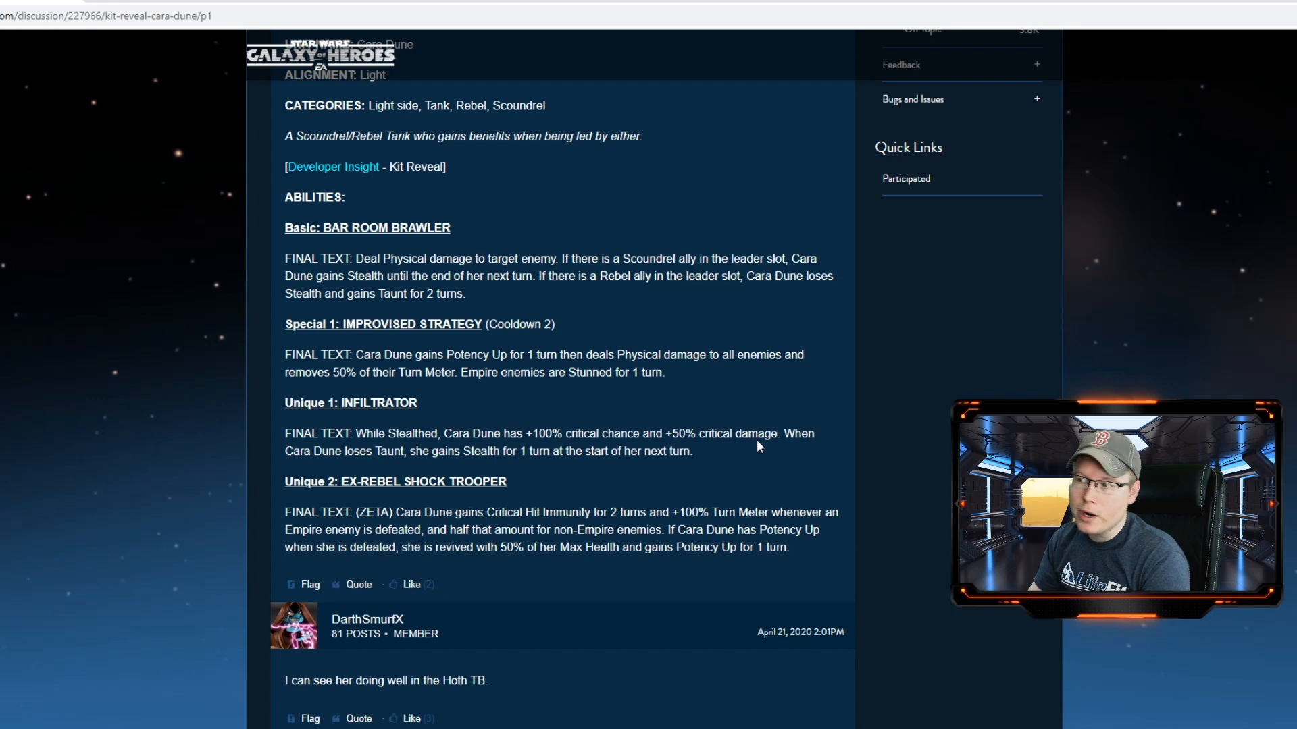
scroll(down, 3)
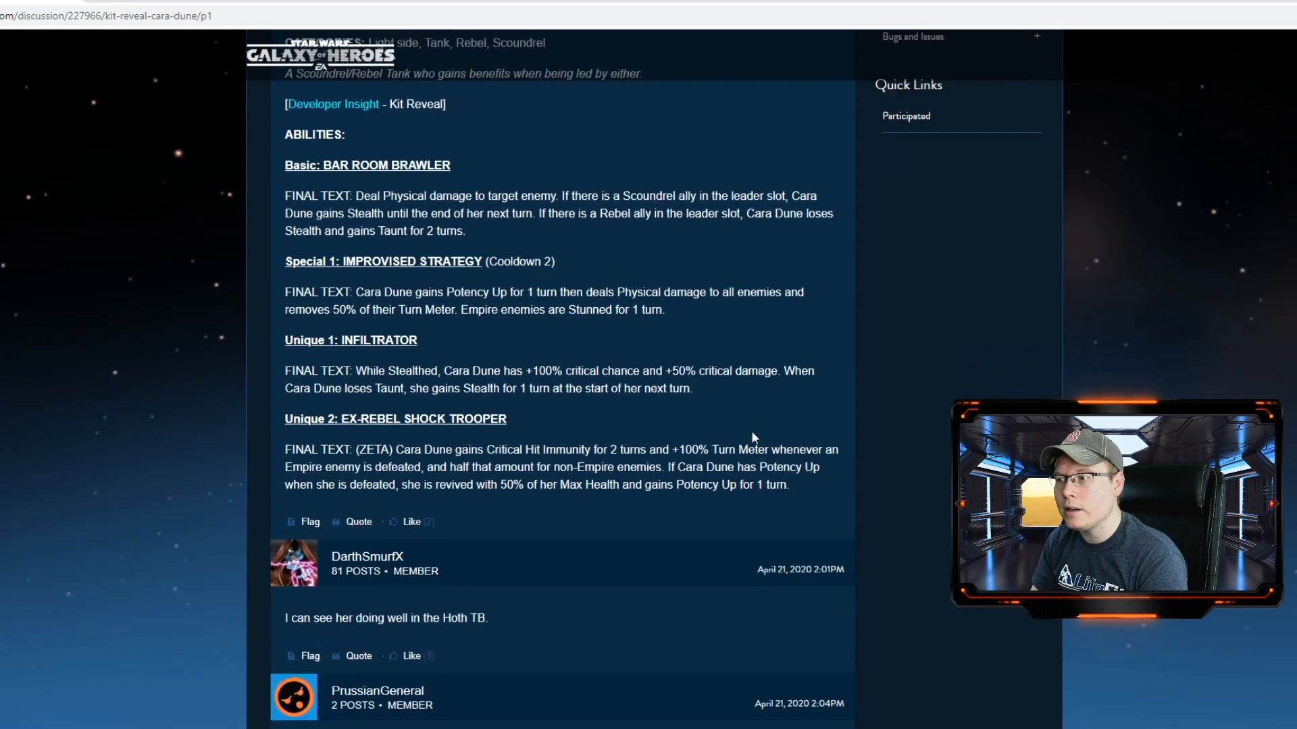
scroll(up, 3)
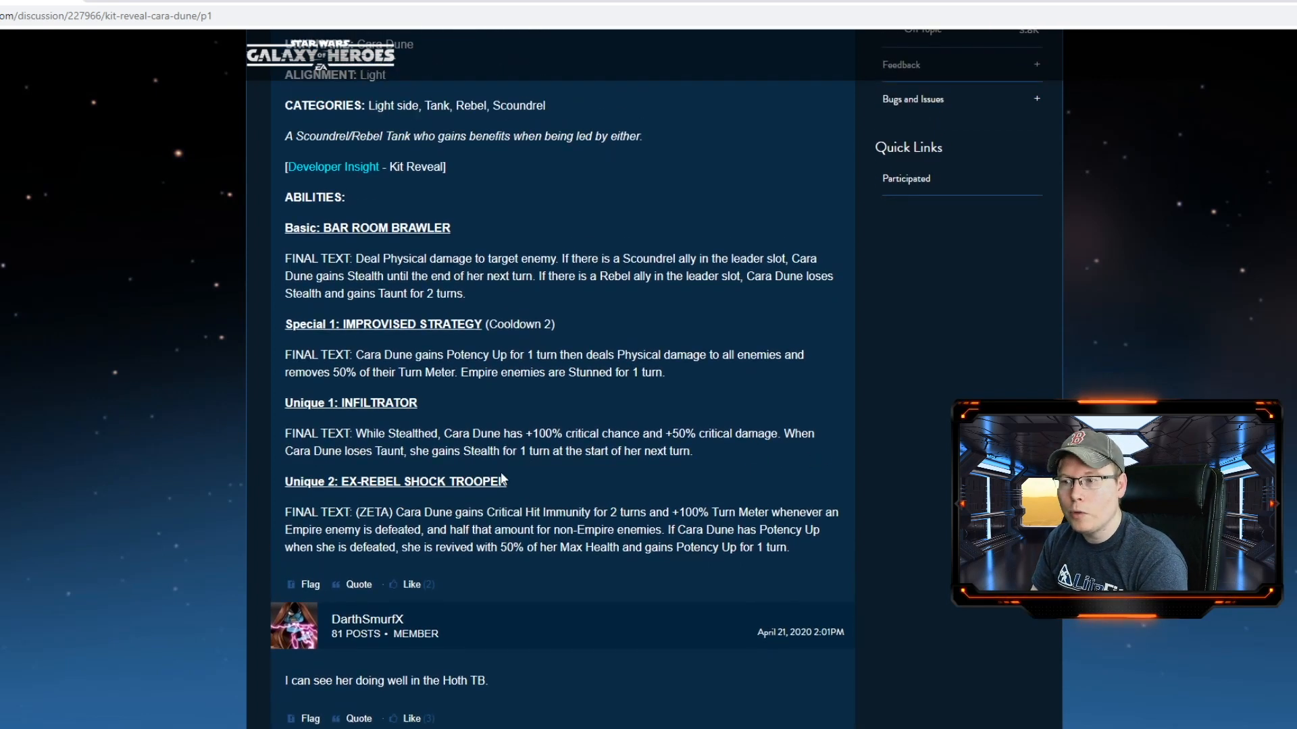
mouse_move(568, 468)
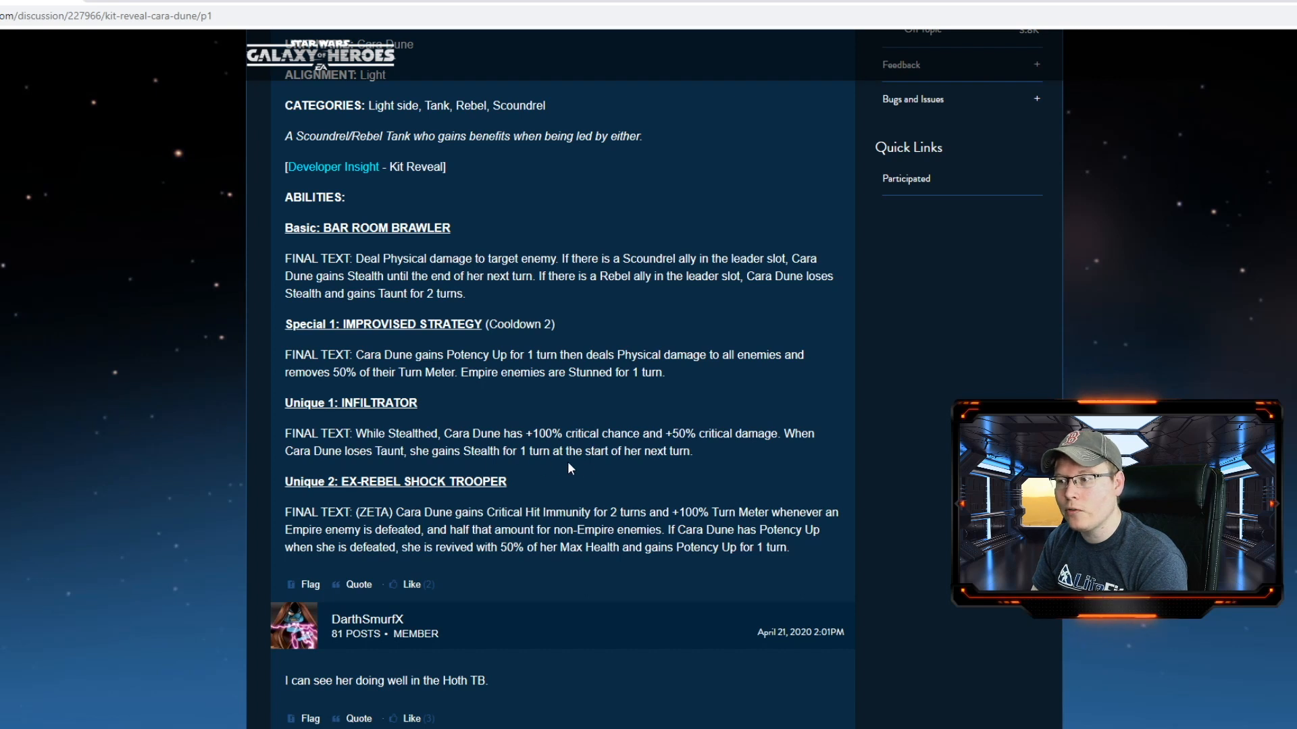
scroll(up, 3)
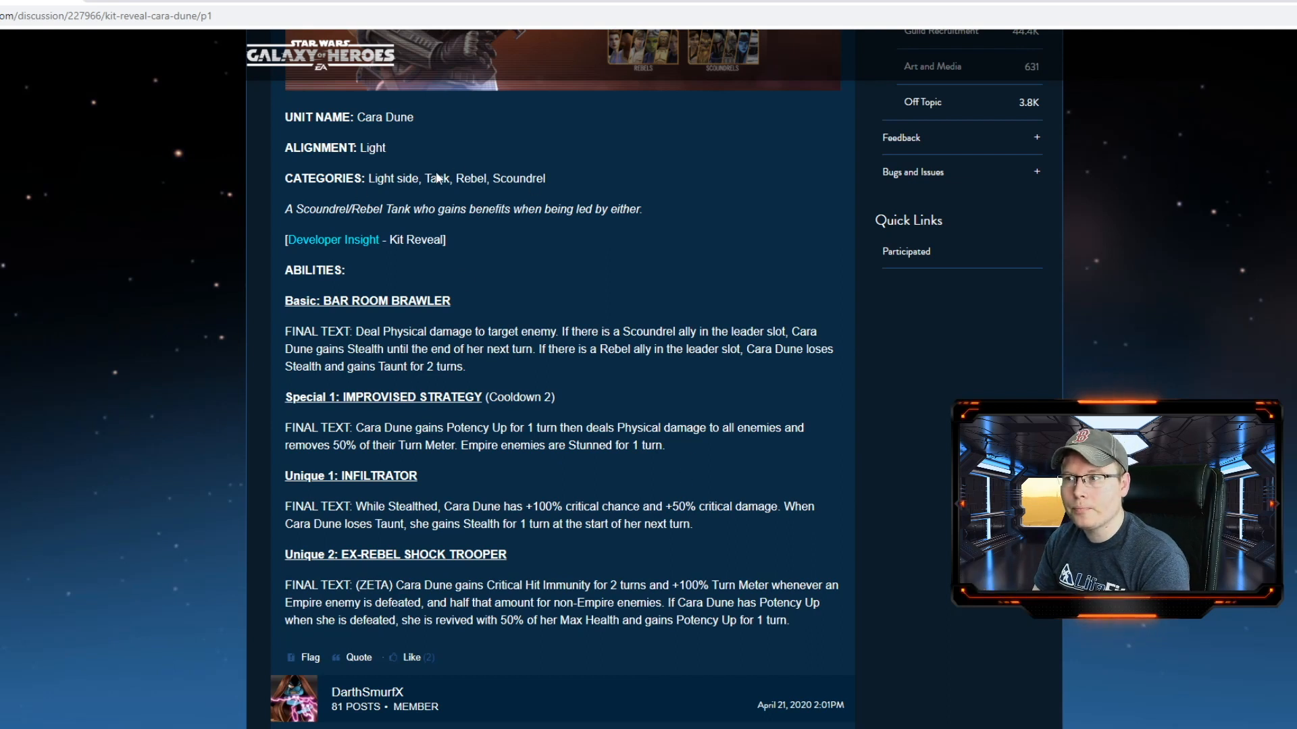
scroll(down, 3)
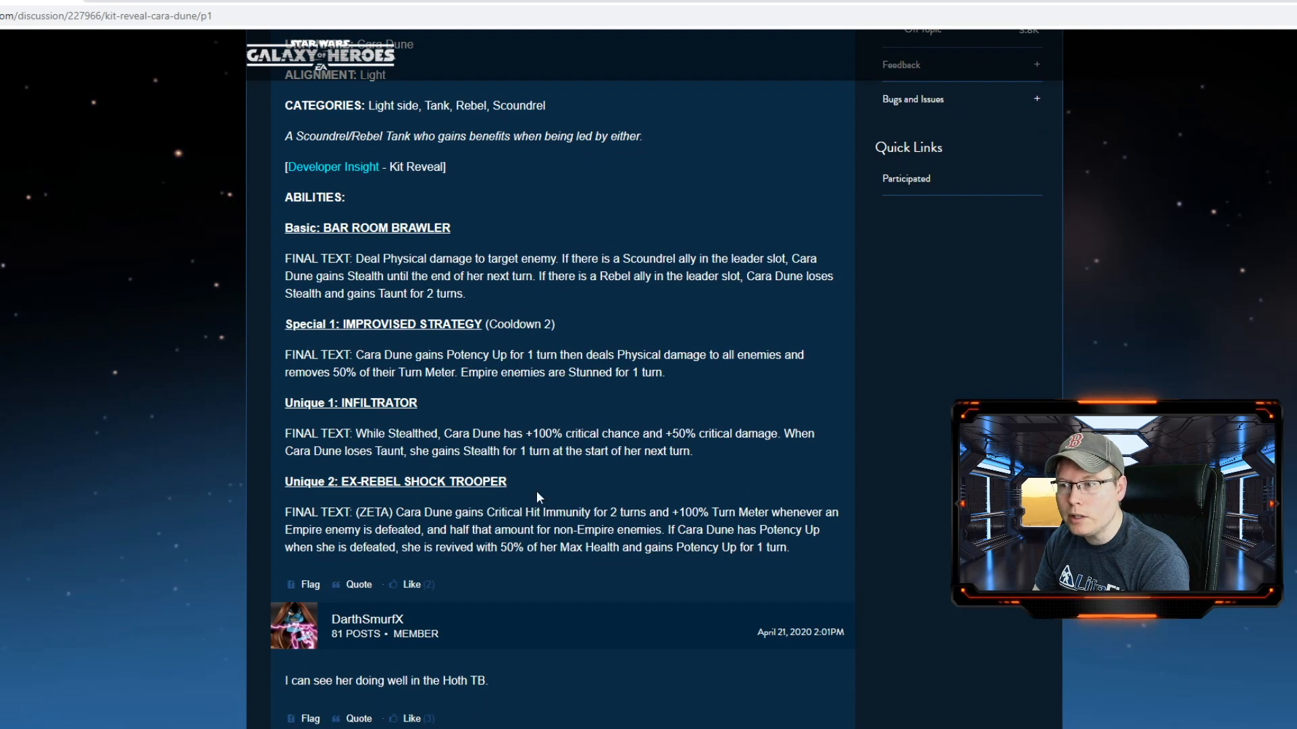
scroll(down, 3)
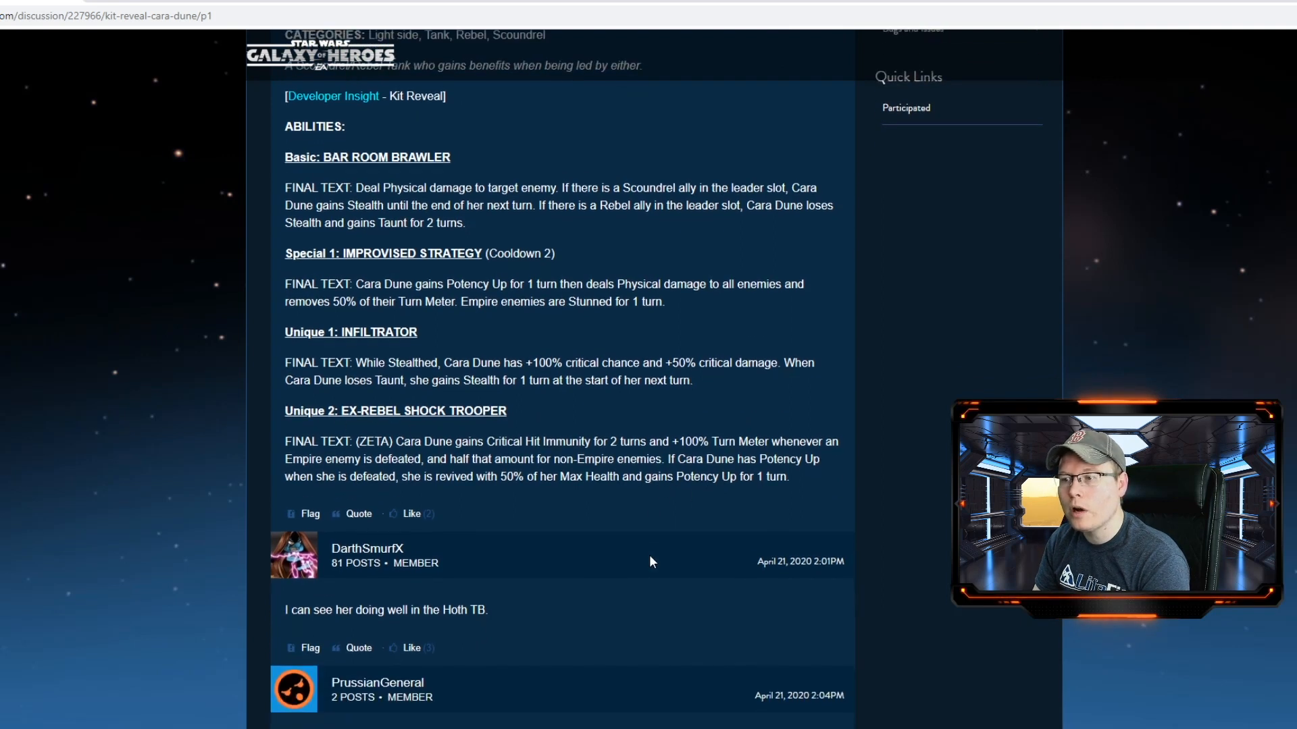
scroll(up, 3)
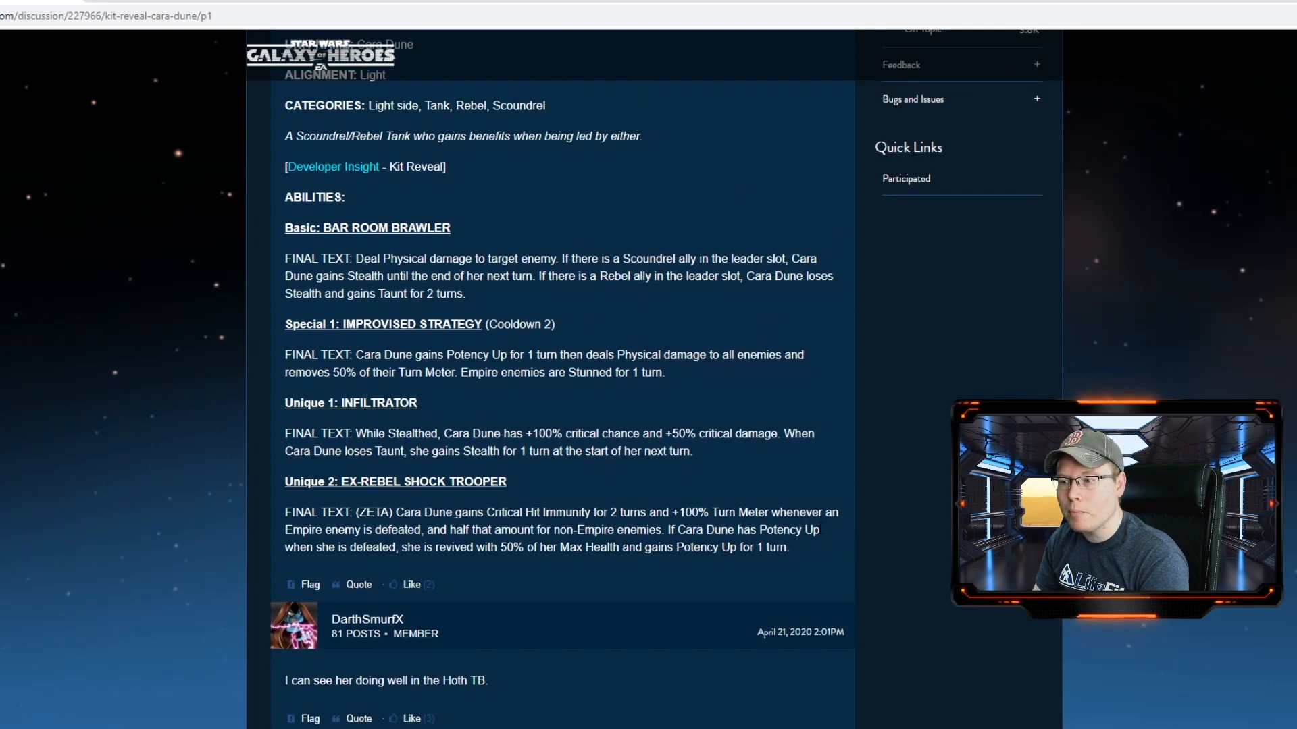
mouse_move(822, 531)
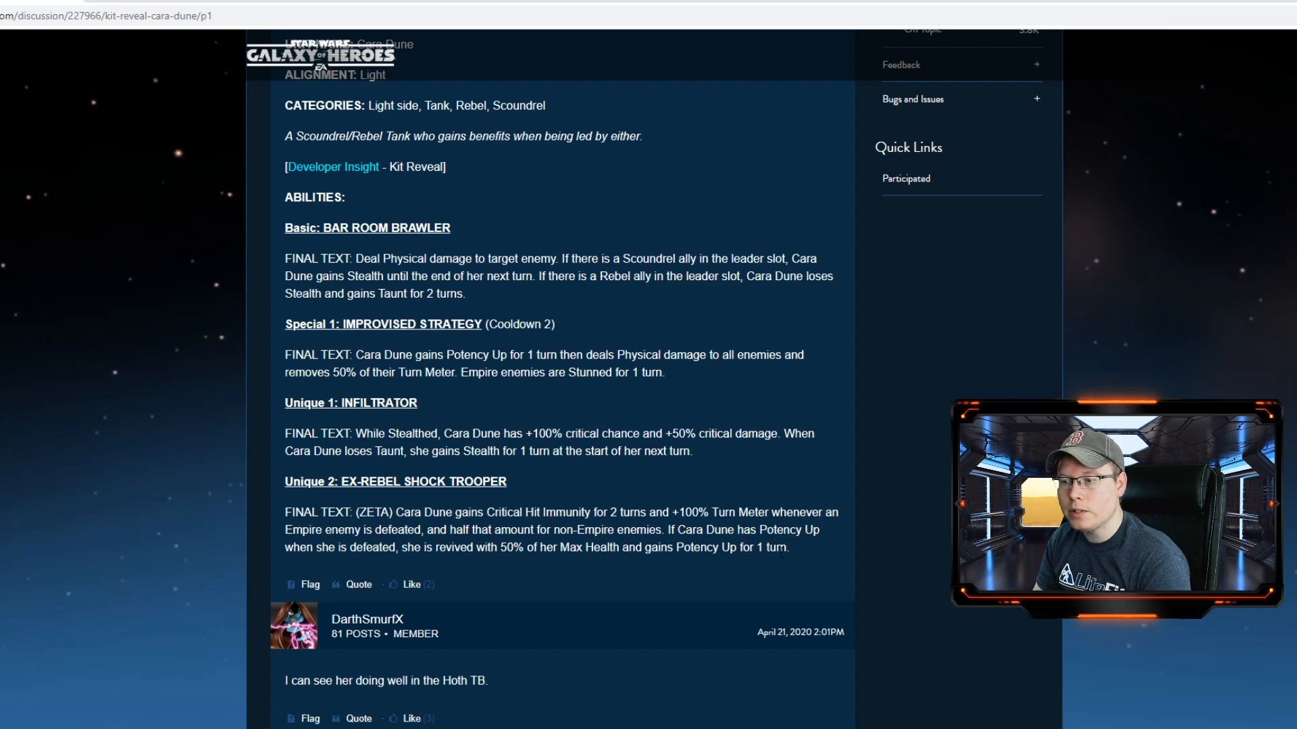
mouse_move(687, 588)
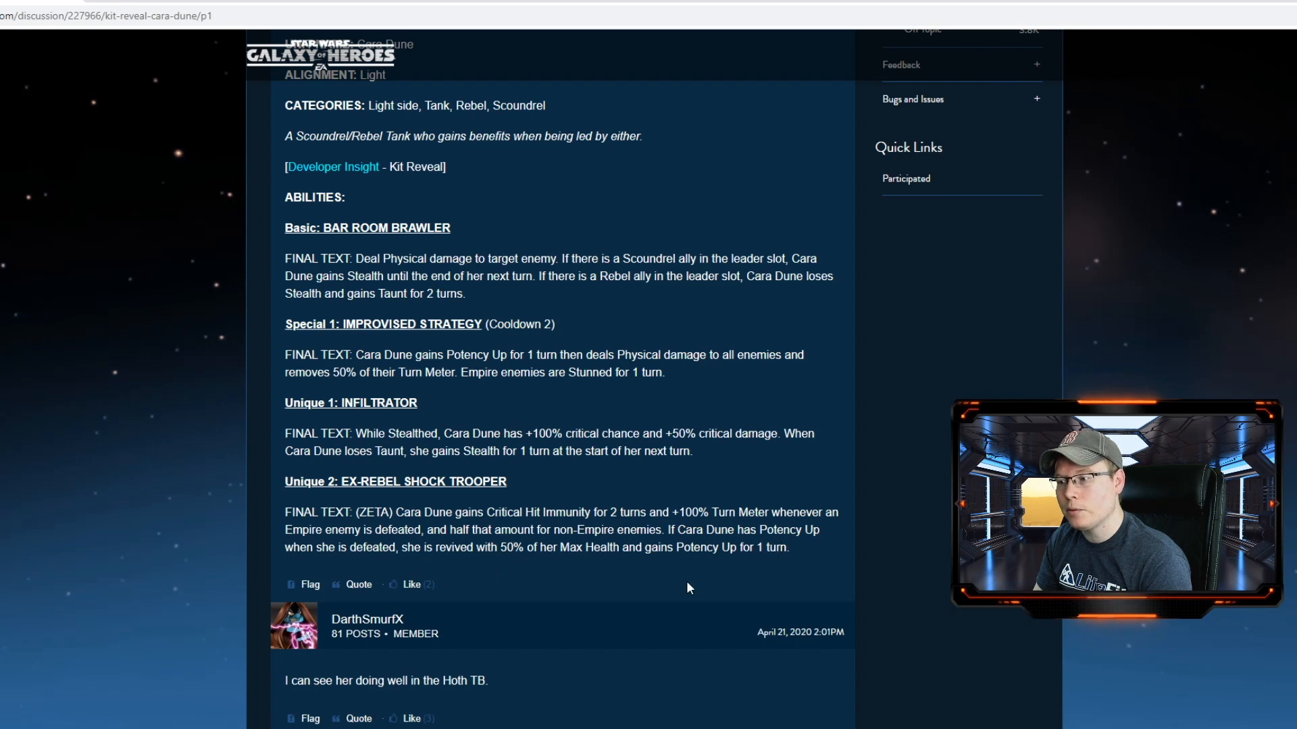
Scroll the Greef Karga thread down to his unit name and Dual Shot basic
scroll(up, 3)
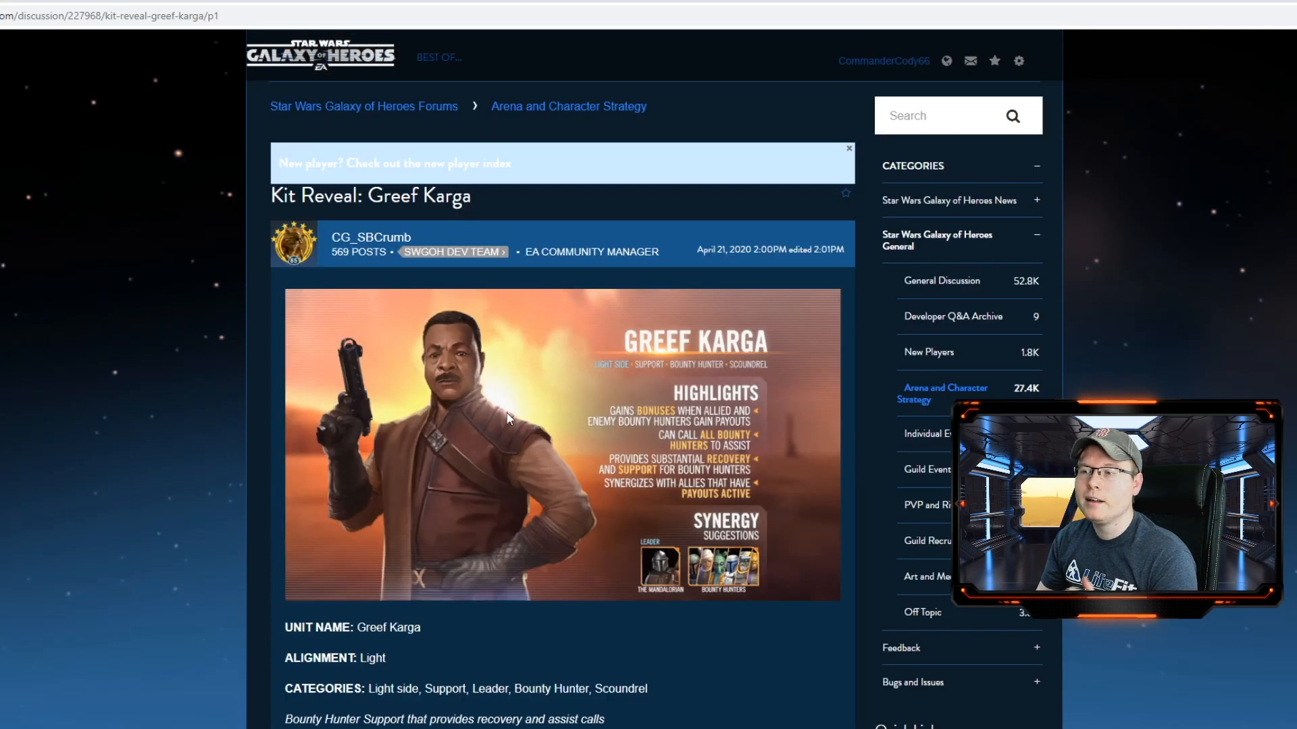
scroll(down, 3)
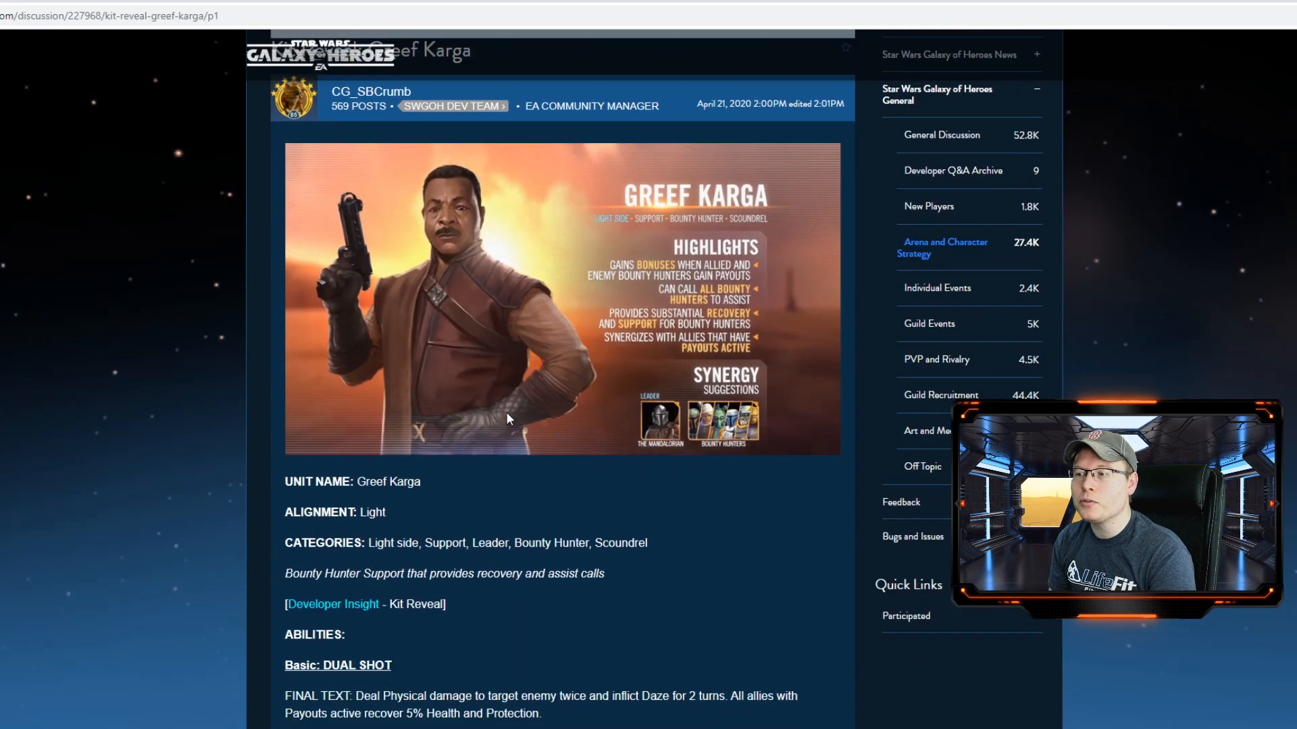